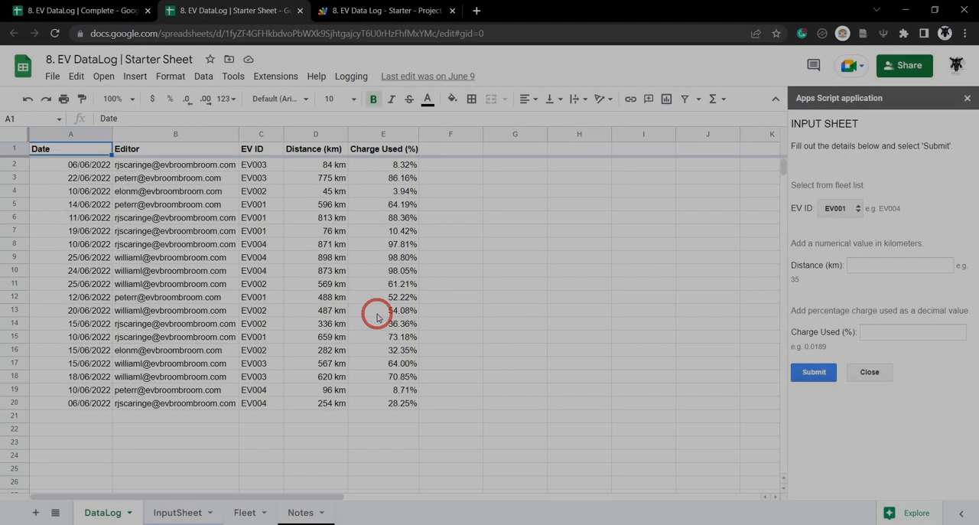
mouse_move(374, 342)
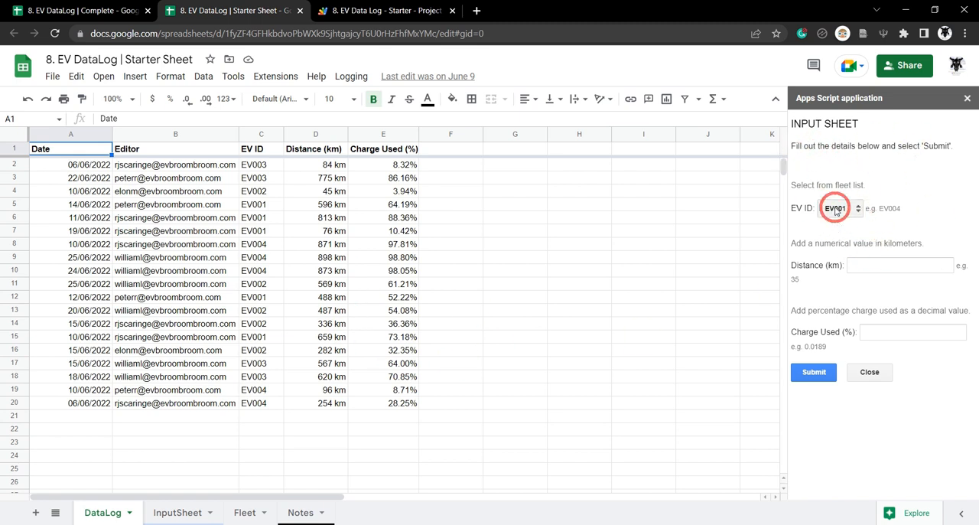
- Submit EV001 with 25 km and 0.02 charge from the sidebar to DataLog
left_click(839, 208)
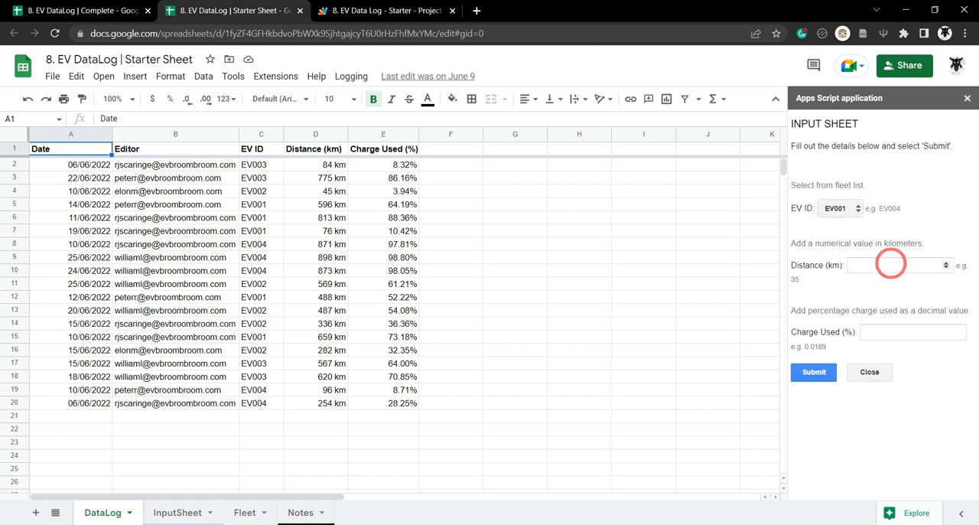
mouse_move(893, 331)
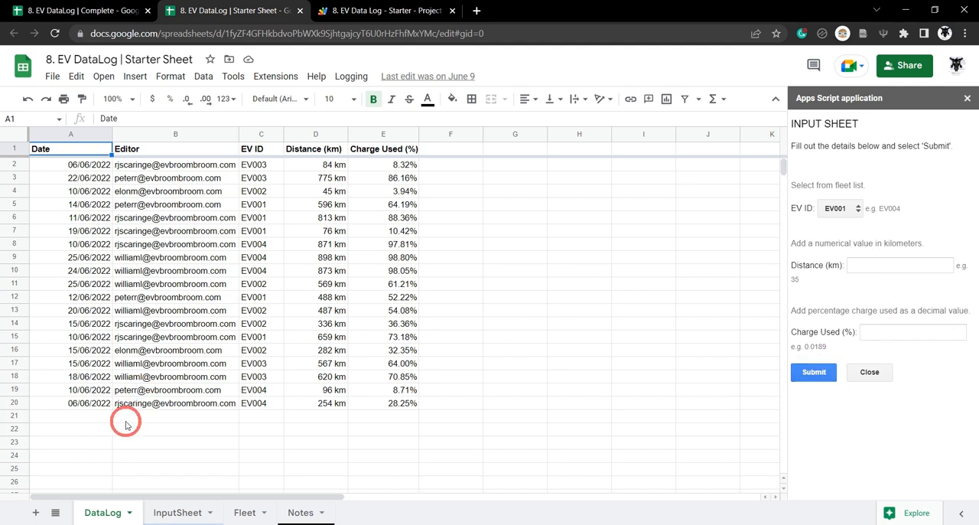
mouse_move(762, 364)
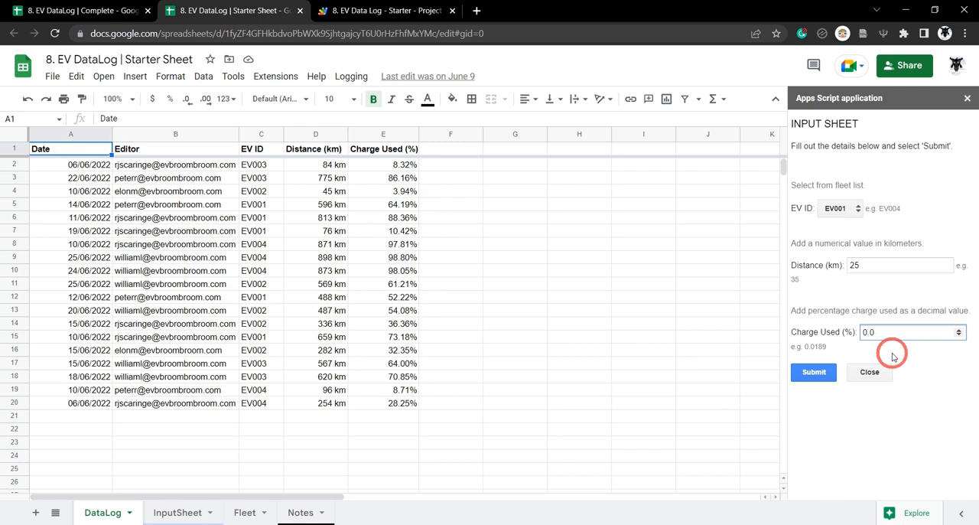
left_click(813, 372)
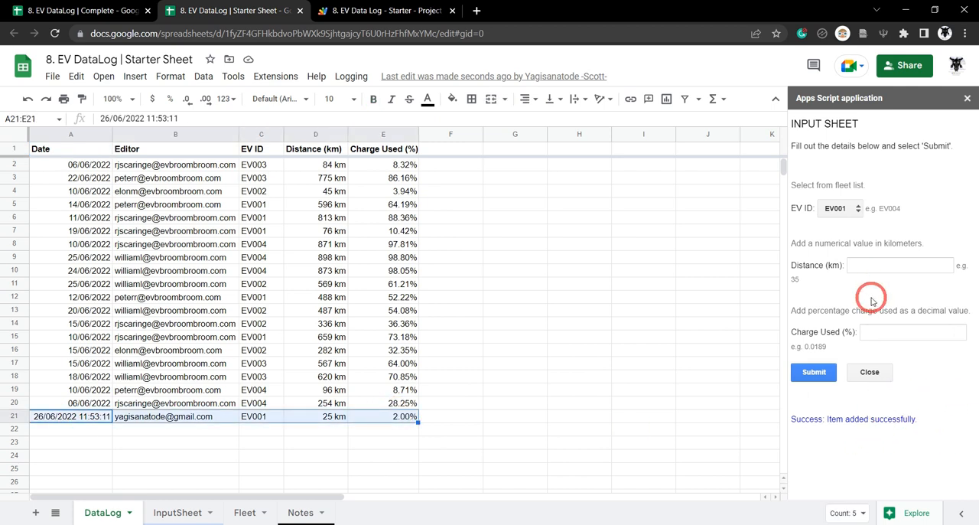
mouse_move(834, 301)
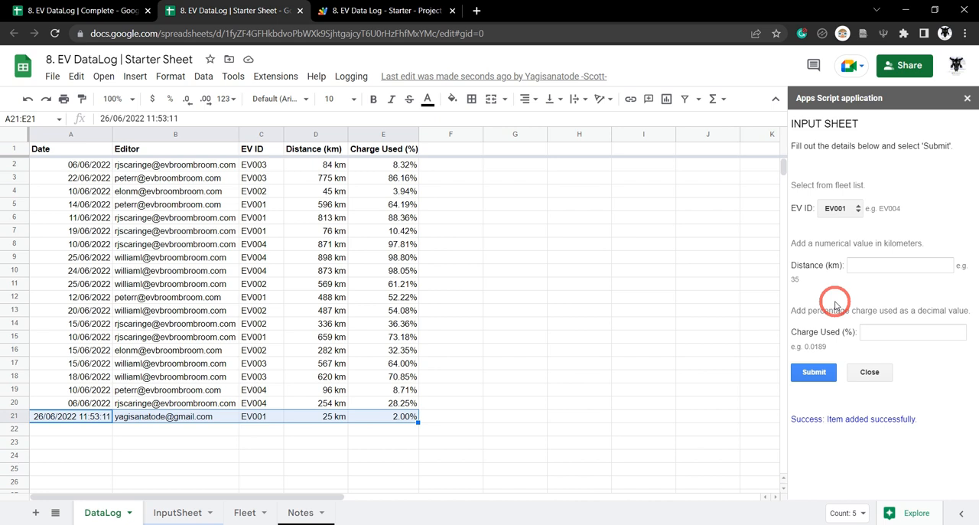
mouse_move(849, 289)
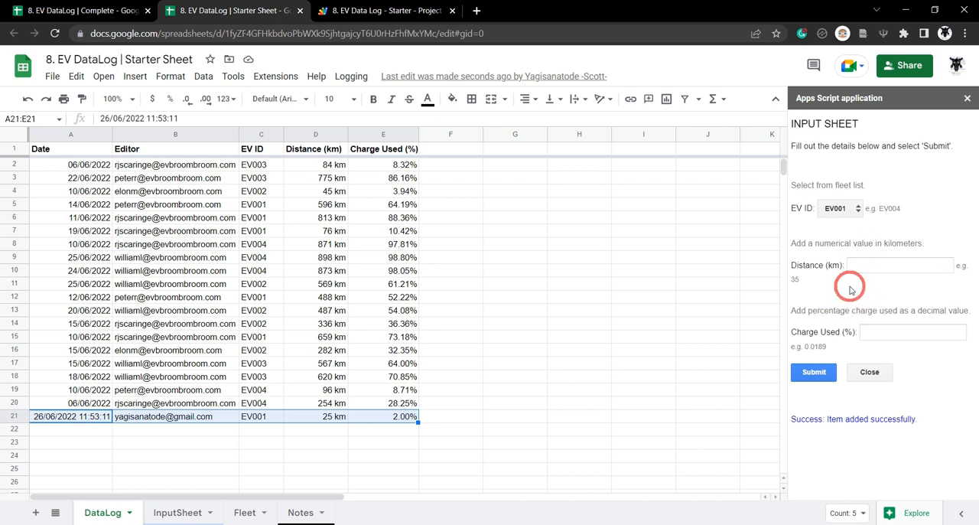
mouse_move(936, 403)
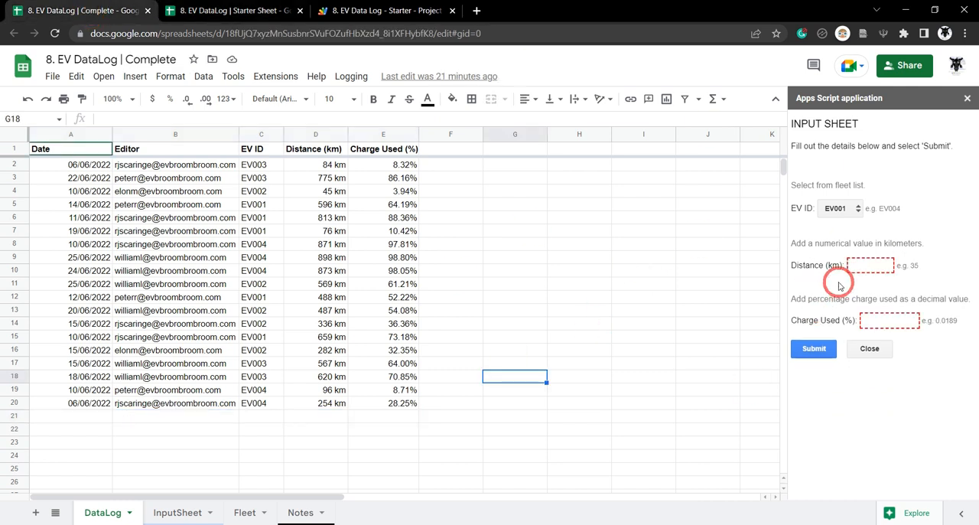
- Select EV002 and test validation by submitting blank, -1 and 1000 distances
left_click(839, 208)
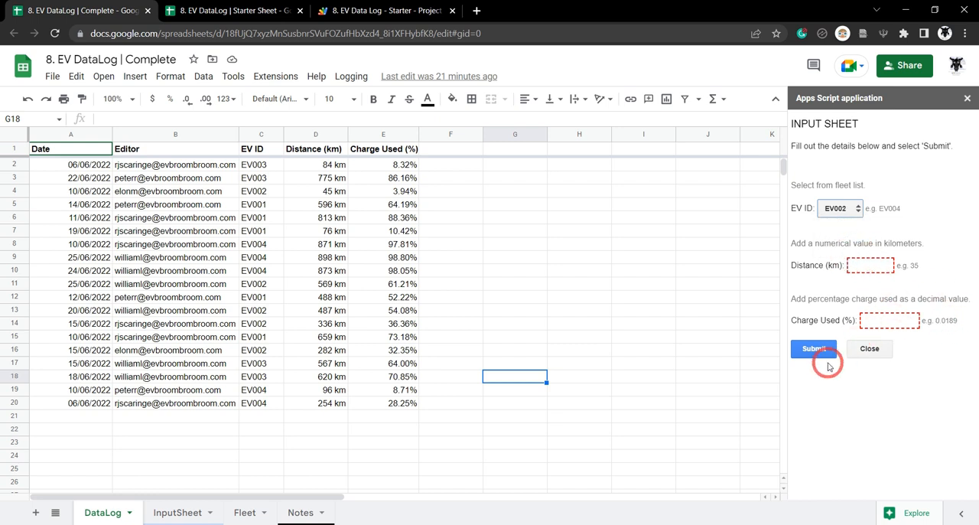
left_click(813, 348)
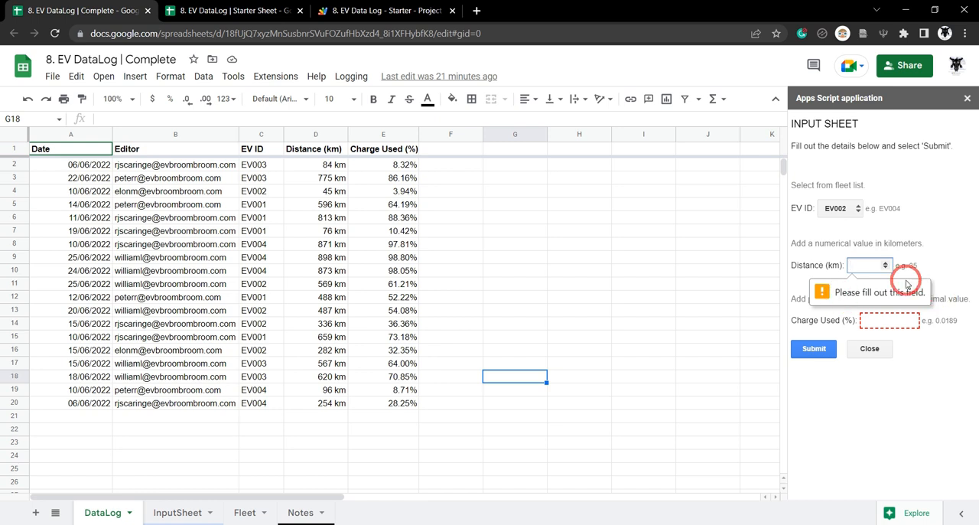
mouse_move(863, 265)
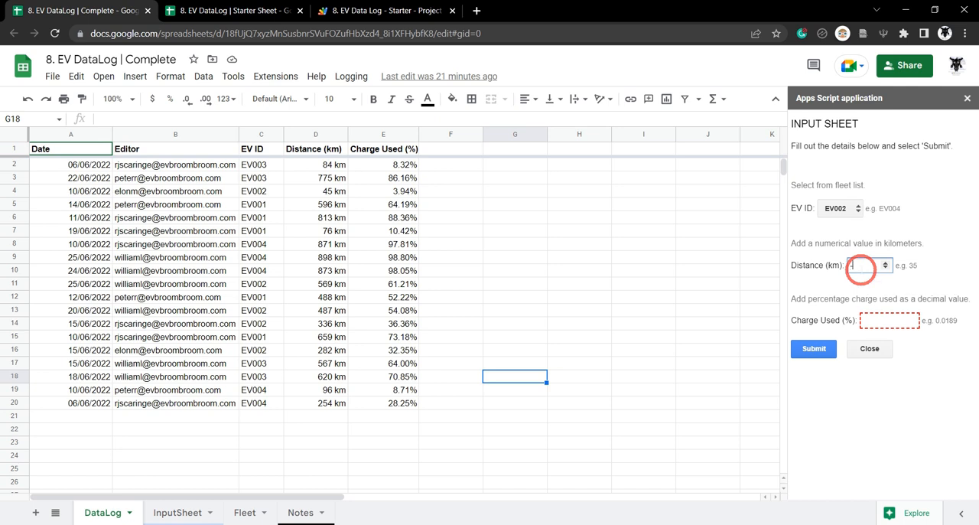
type("-1")
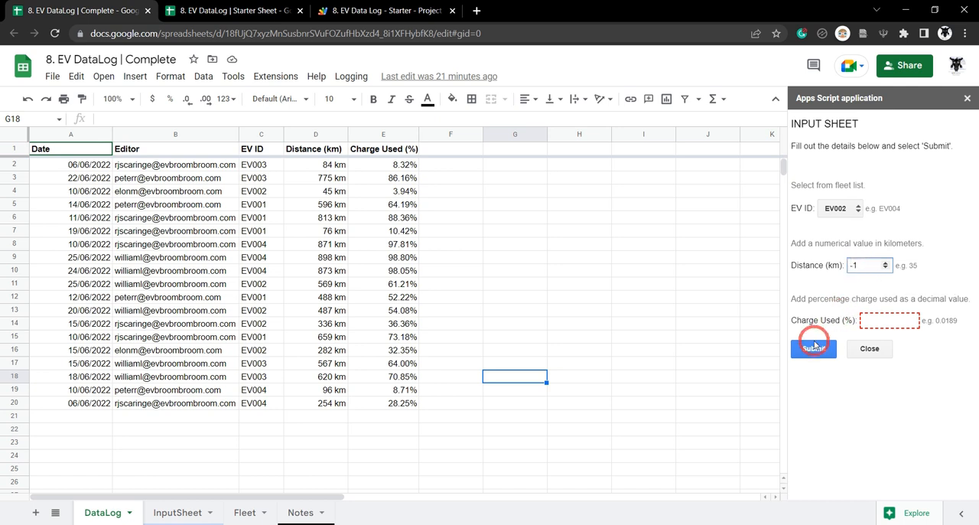
left_click(813, 348)
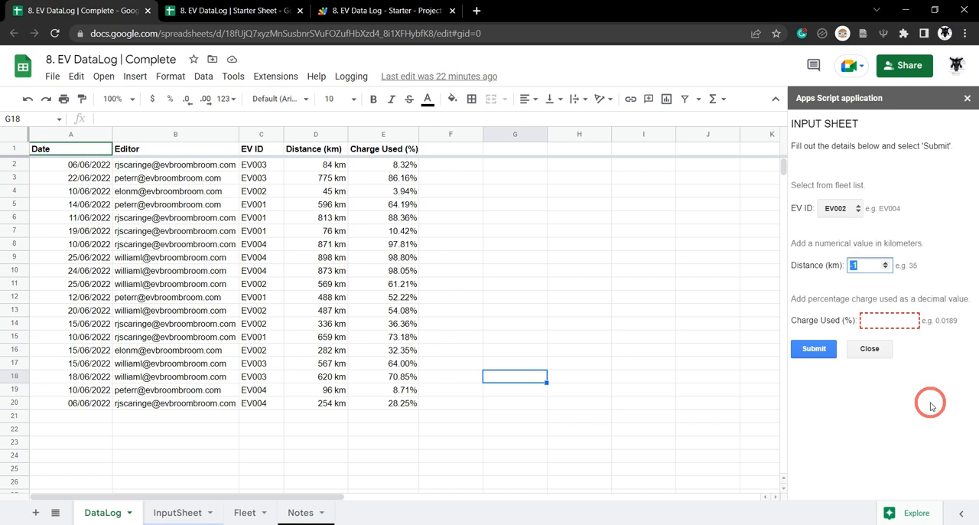
type("000")
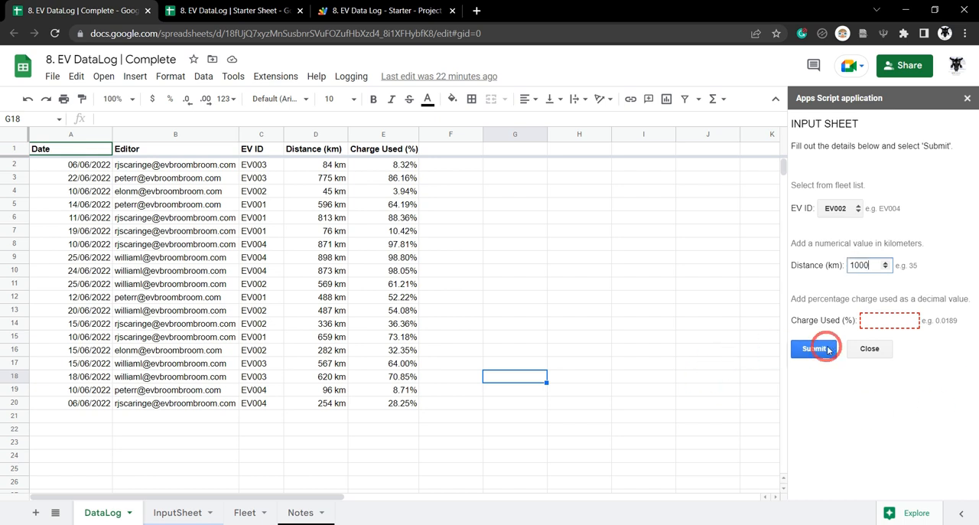
left_click(814, 348)
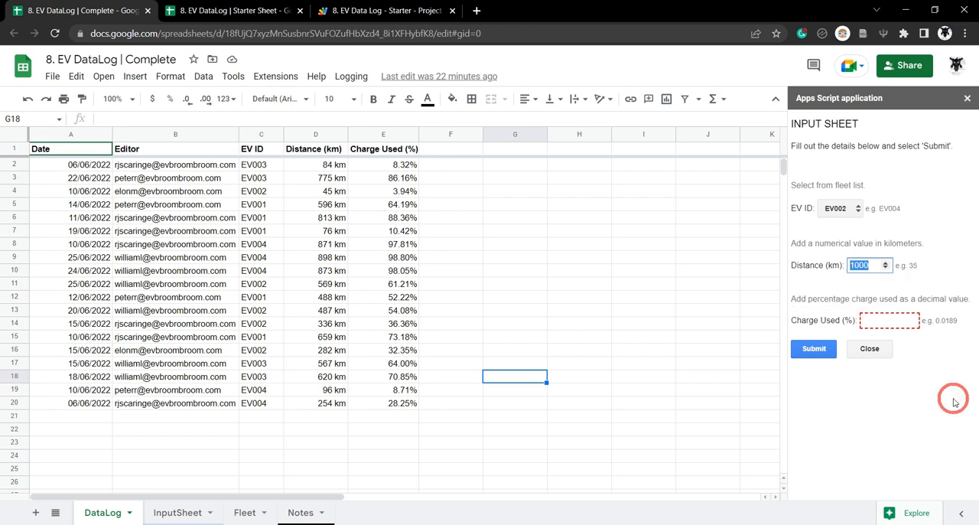
- Enter 50 km and 0.025 charge and submit the EV002 entry
type("50")
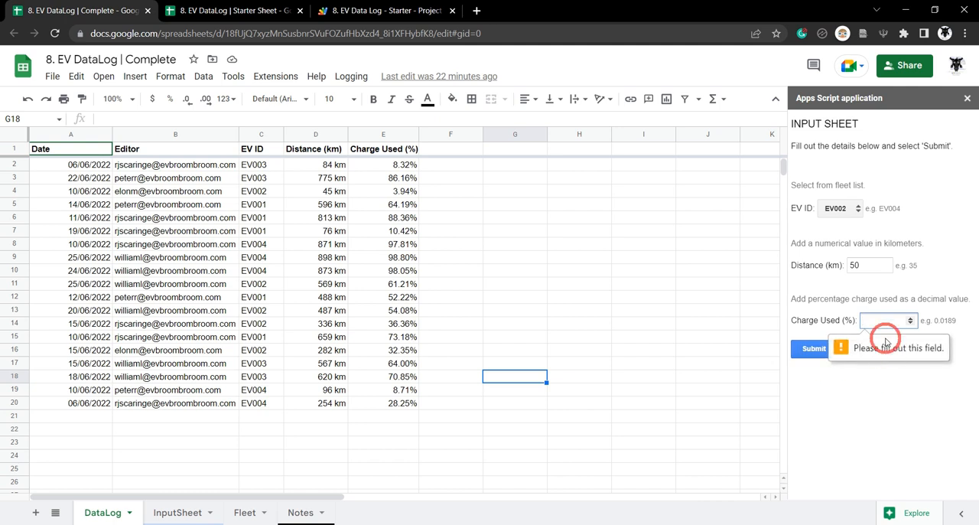
type("2")
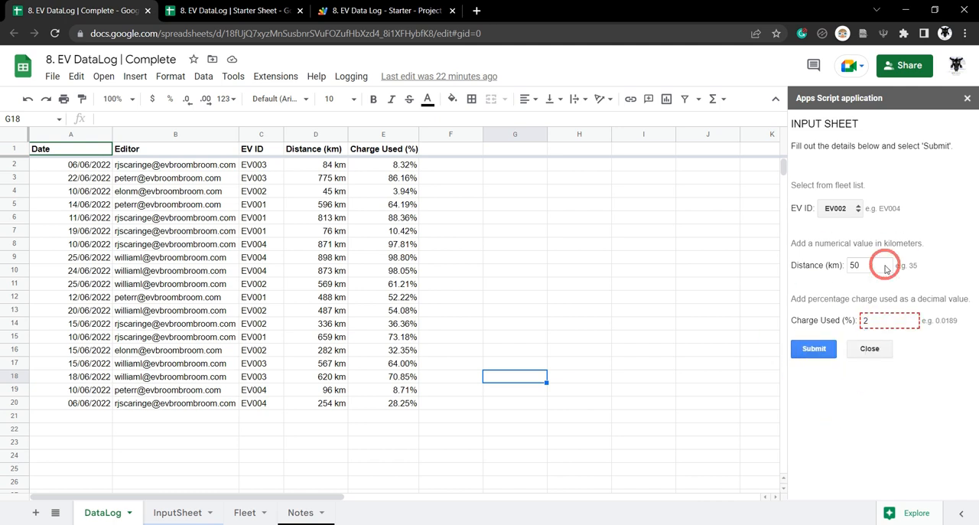
mouse_move(289, 459)
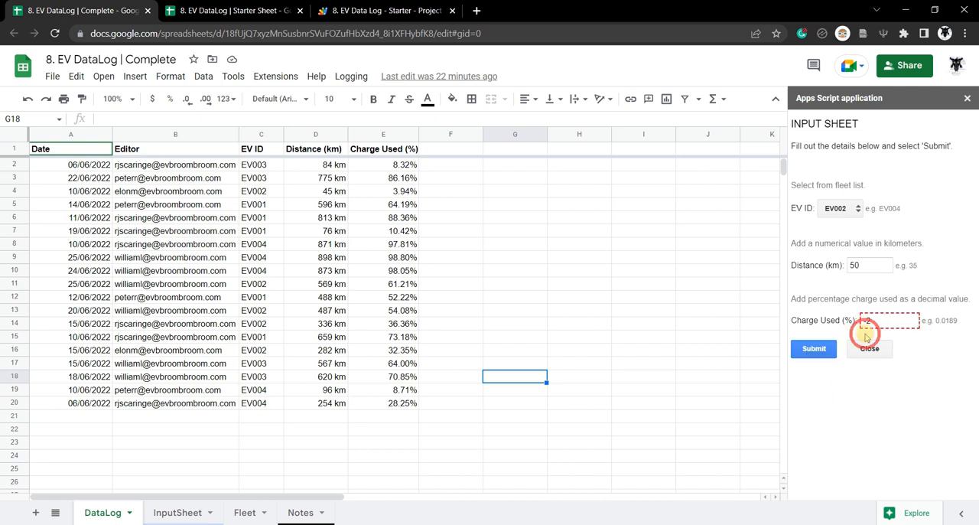
type("2")
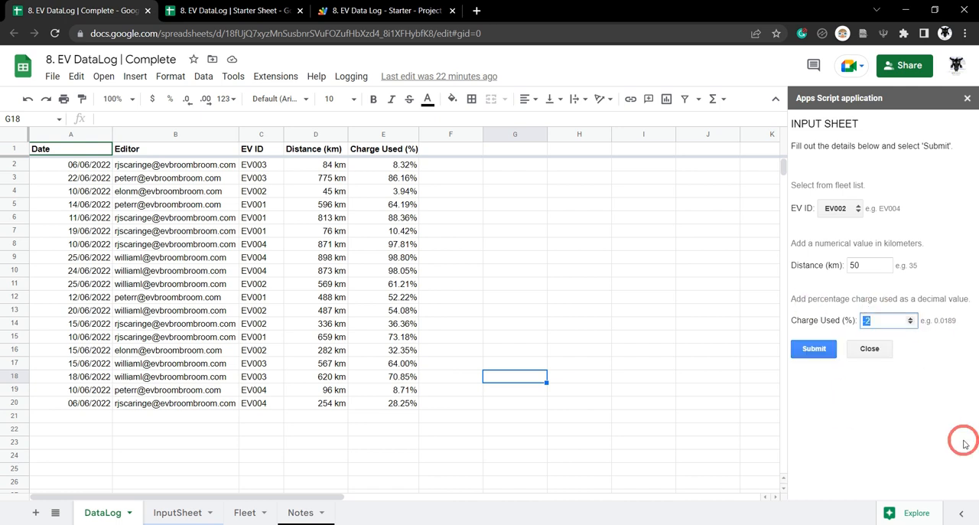
type("0.025")
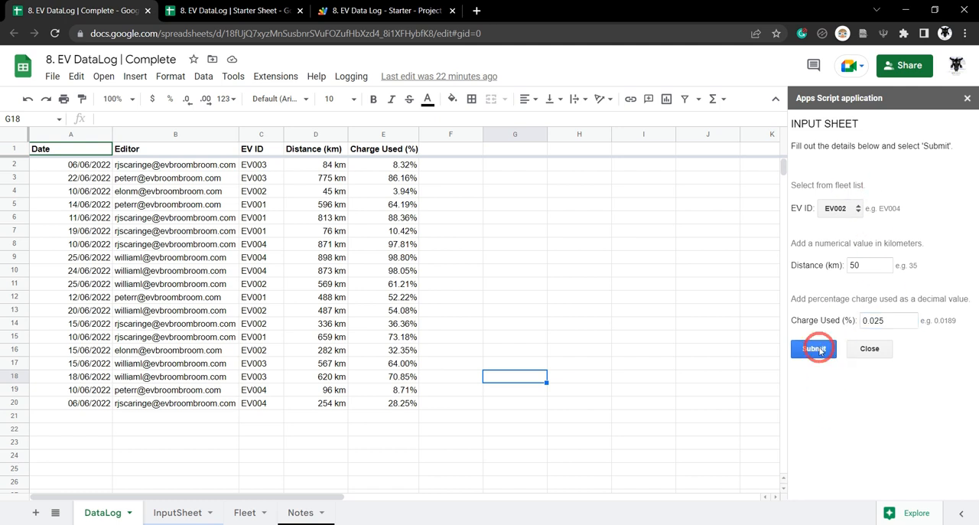
left_click(813, 348)
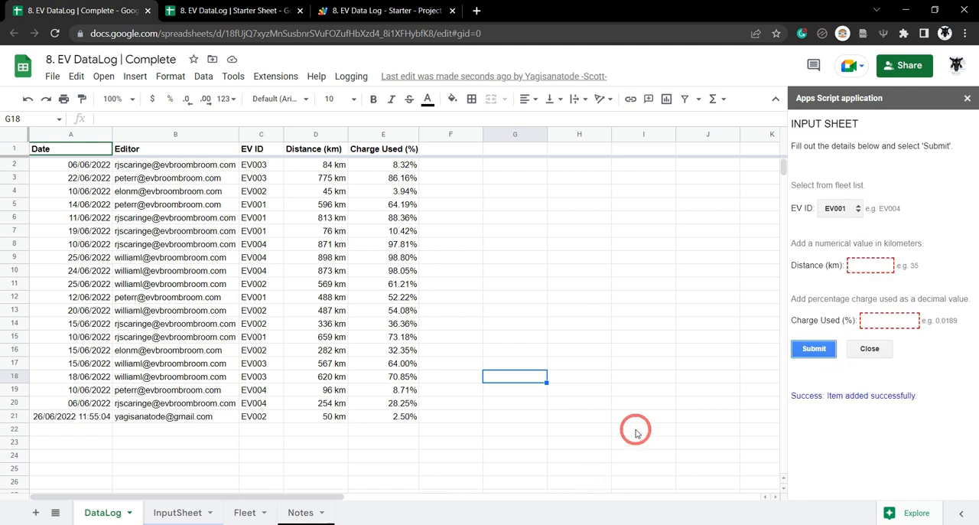
mouse_move(859, 406)
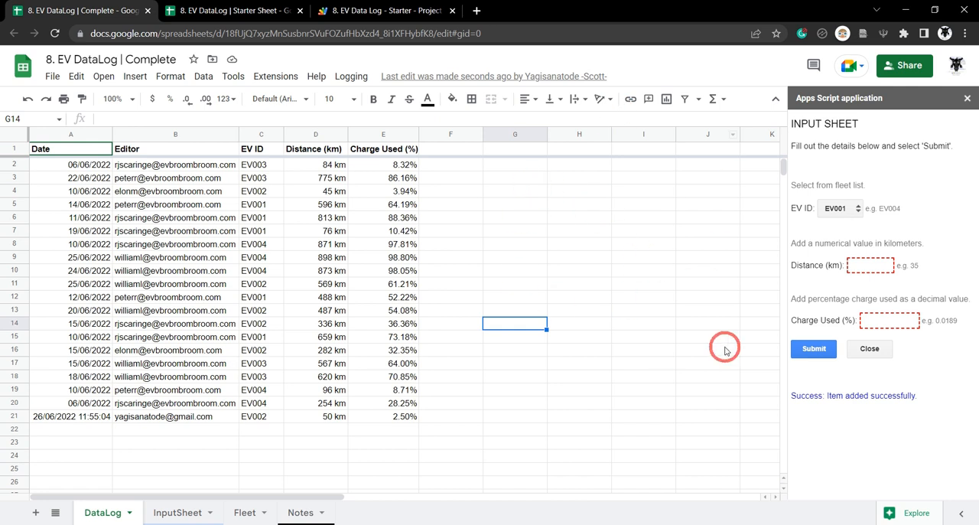
mouse_move(809, 217)
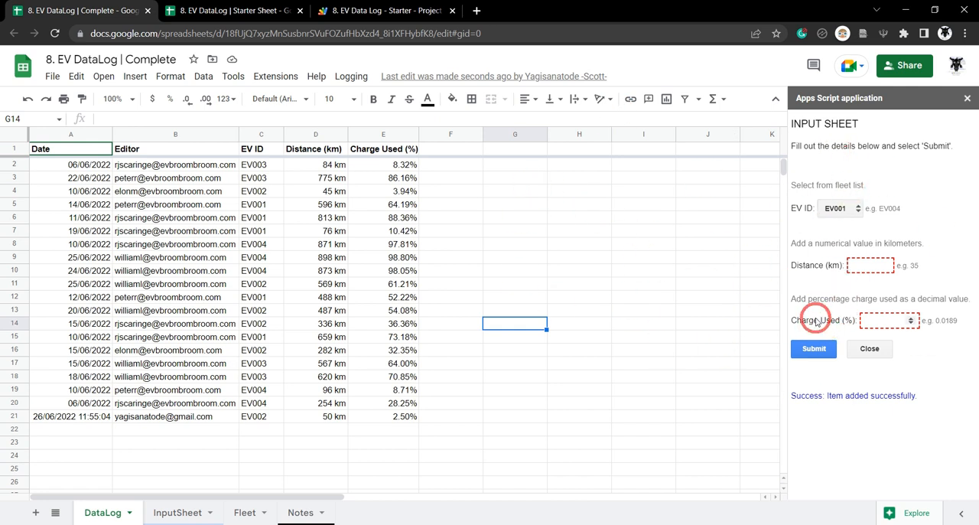
mouse_move(666, 281)
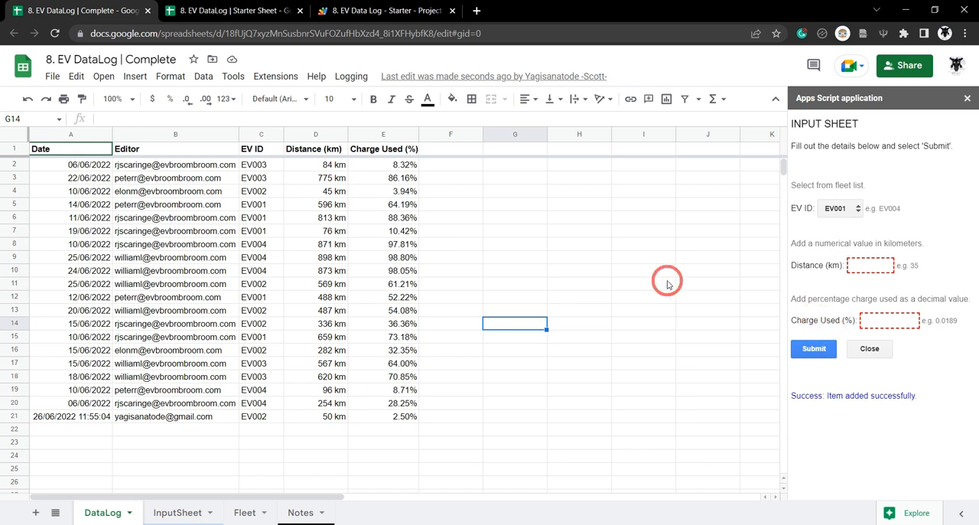
mouse_move(667, 291)
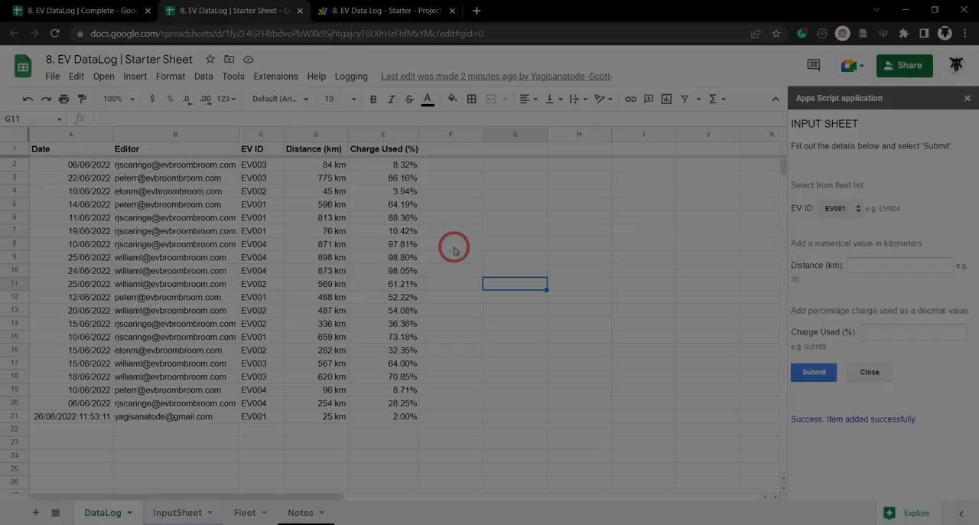
- Switch to the Starter Sheet and open its Apps Script project from Extensions
left_click(276, 76)
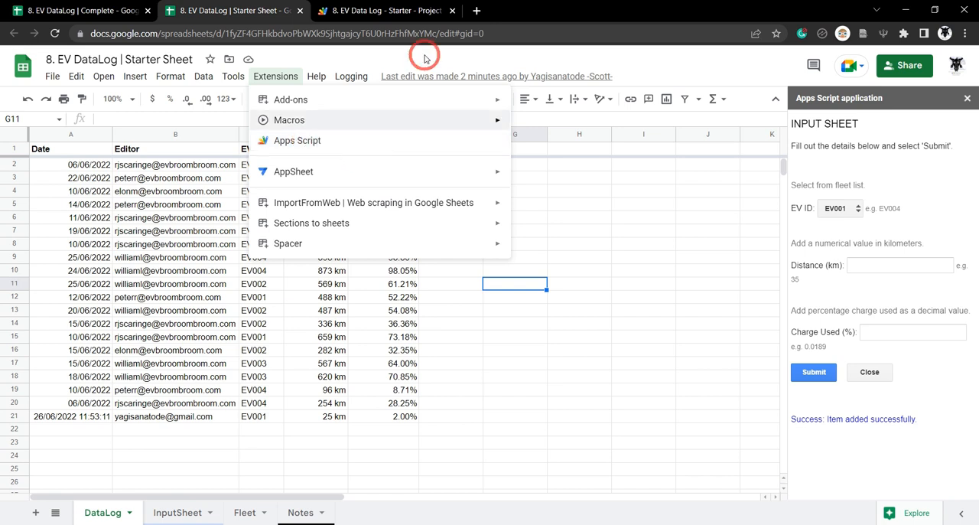
left_click(382, 10)
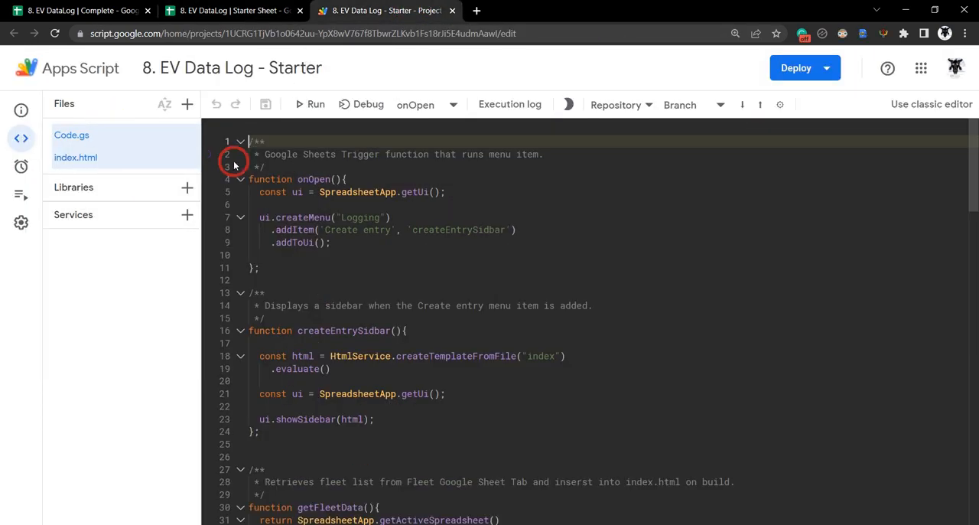
- Review Code.gs, then open index.html to view the sidebar form markup
scroll("down", 3)
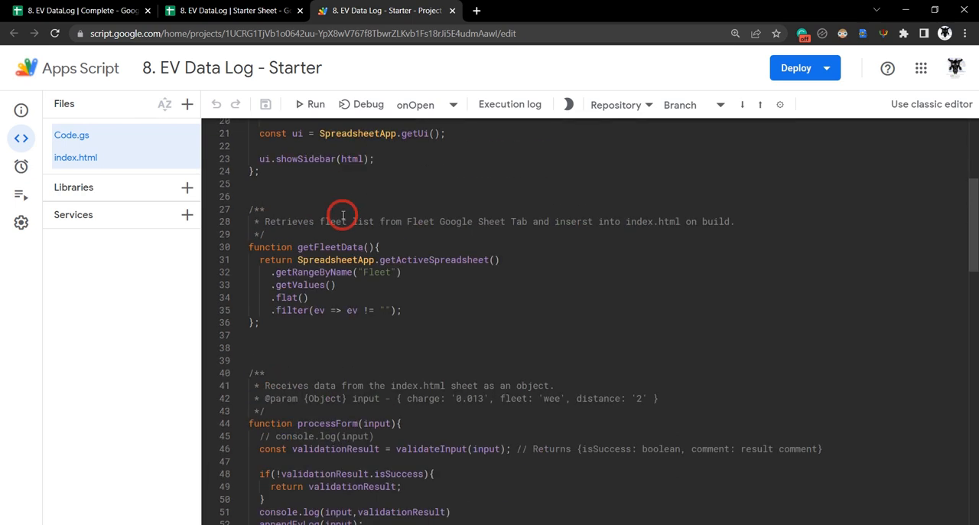
scroll("down", 3)
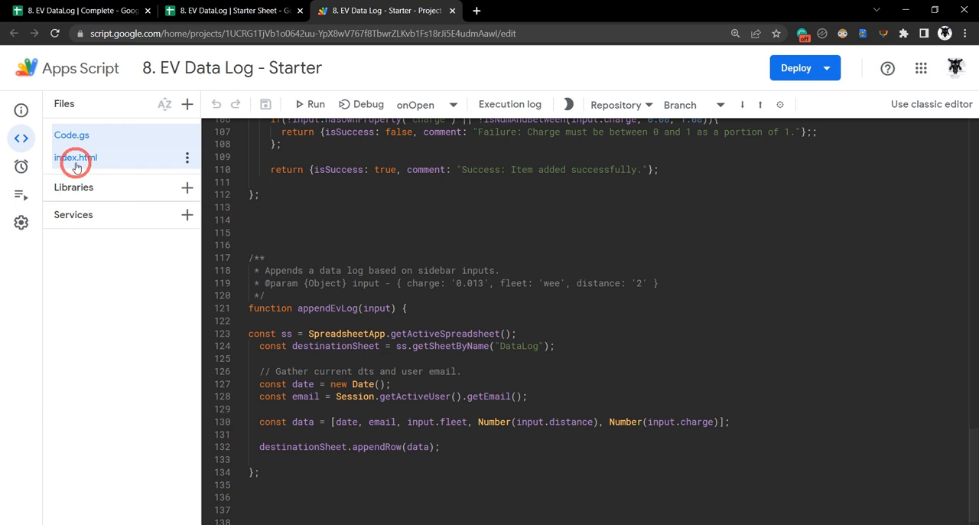
left_click(75, 157)
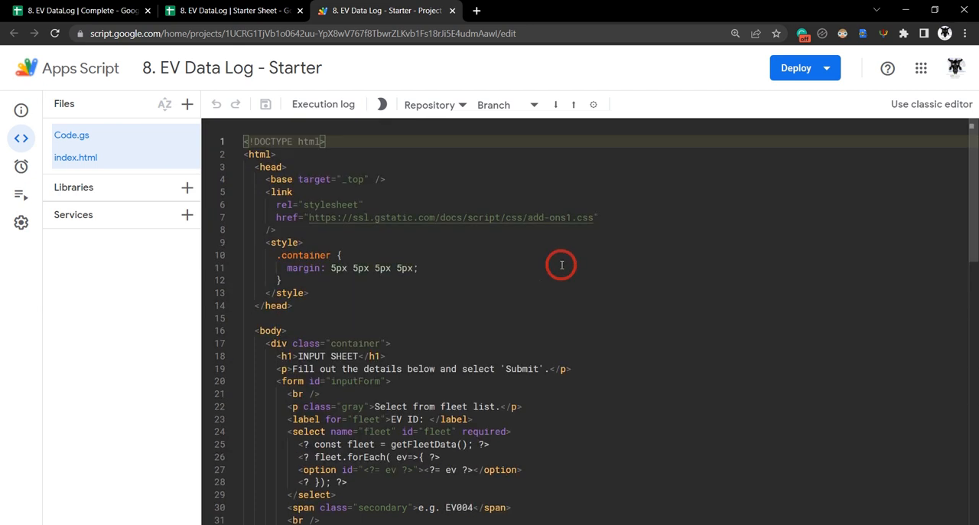
scroll("down", 3)
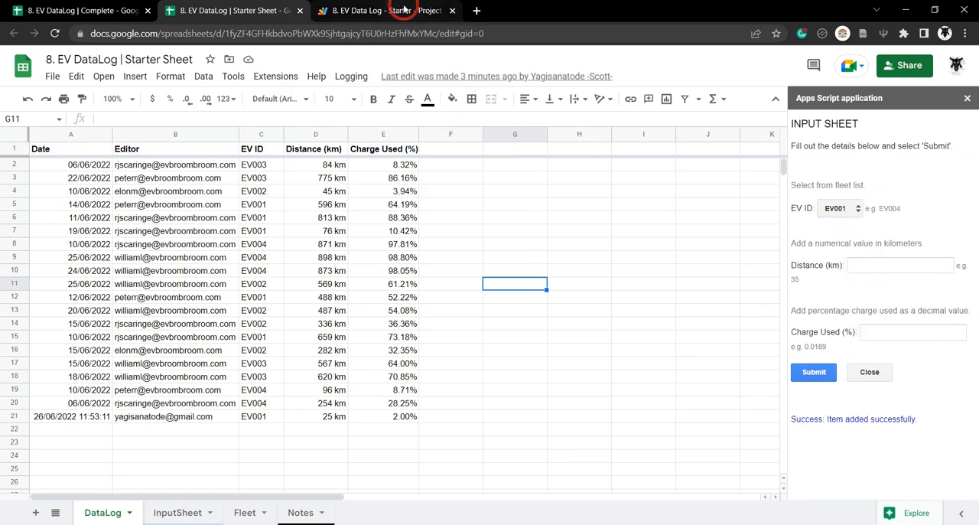
left_click(386, 10)
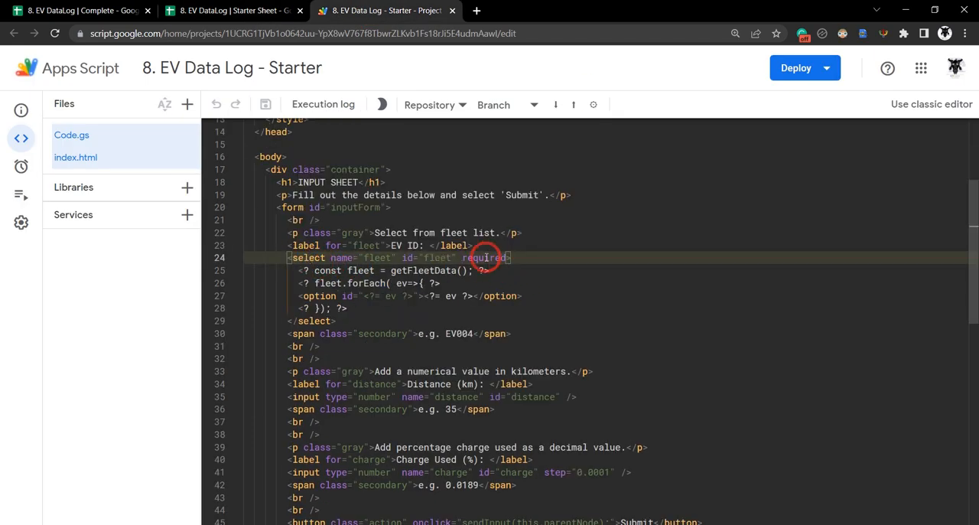
- Add the required attribute to both the distance and charge input tags
scroll("down", 3)
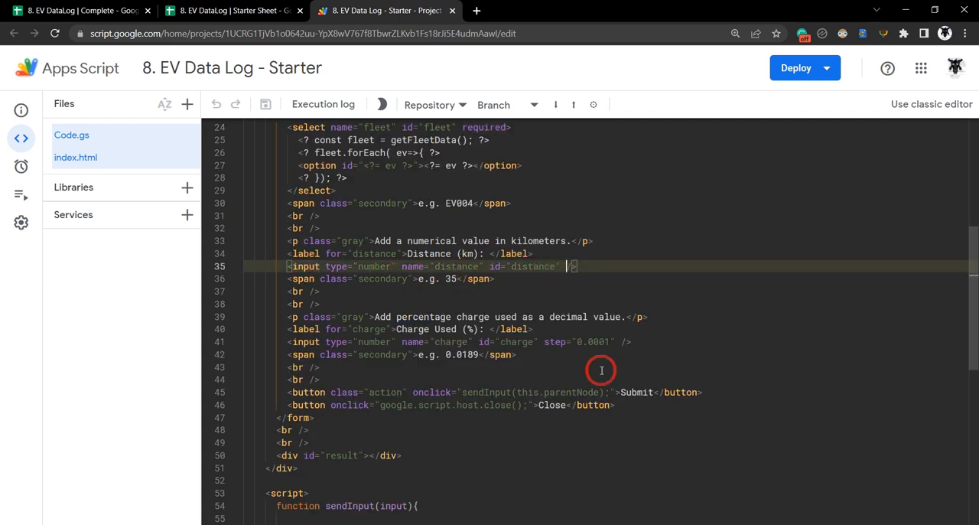
mouse_move(651, 368)
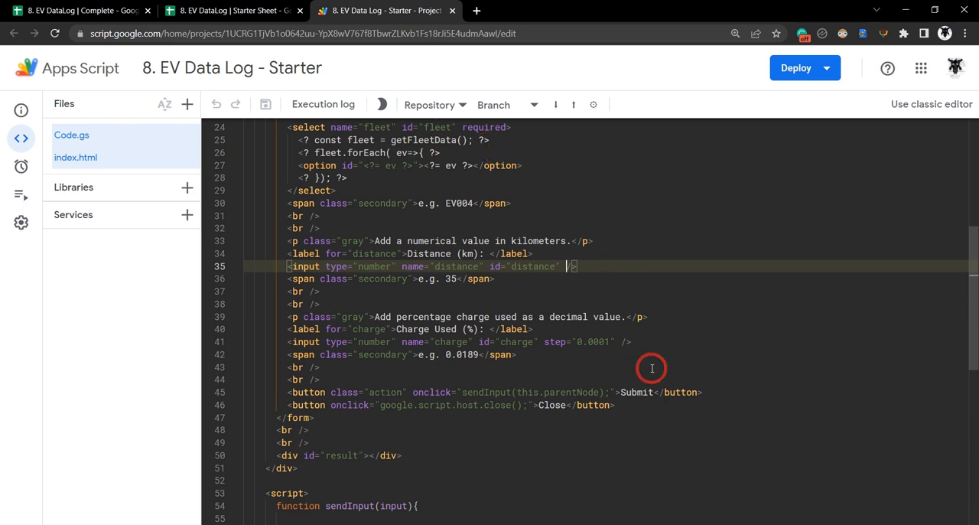
type("required")
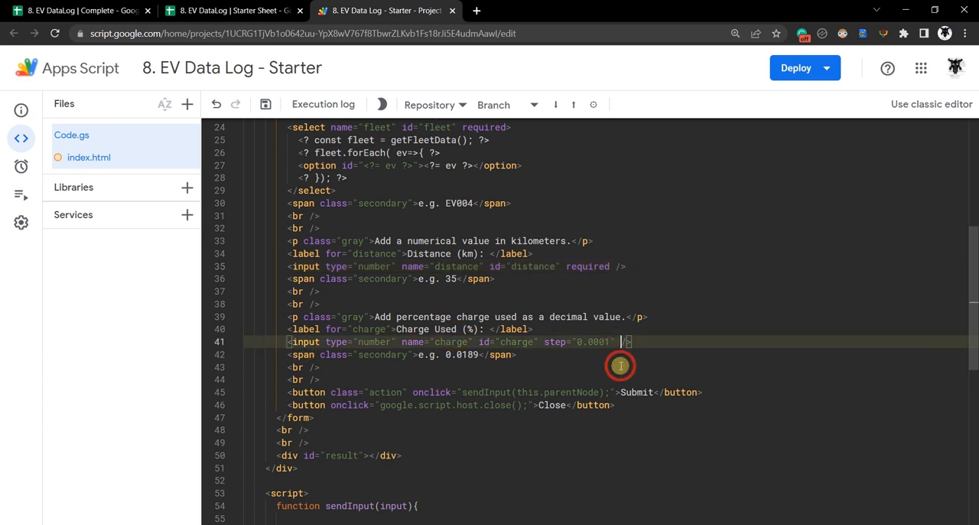
type("required")
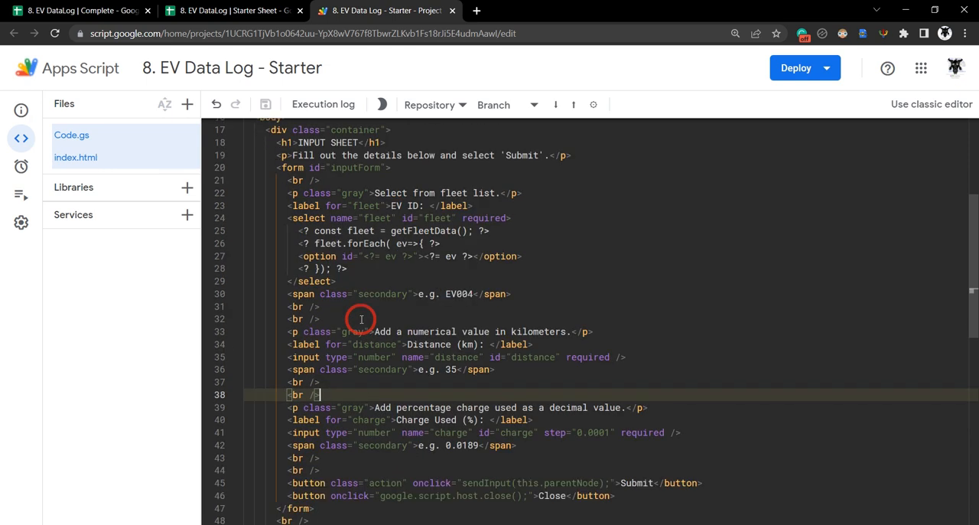
scroll("down", 3)
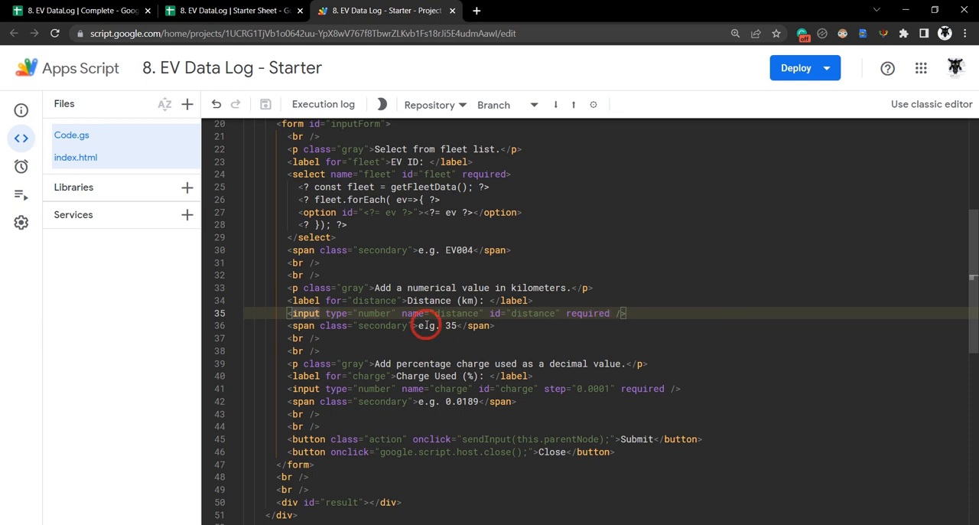
mouse_move(365, 314)
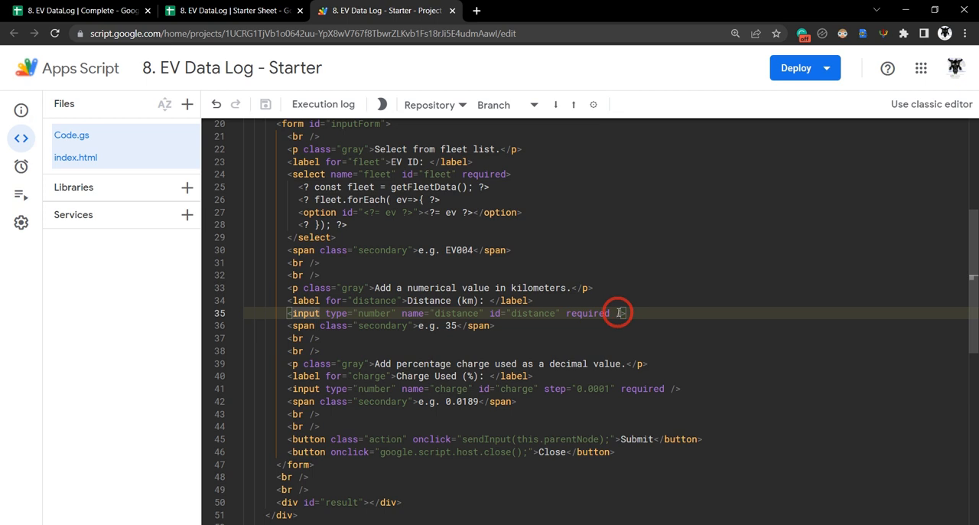
- Split the distance input's attributes onto separate lines and add min="0" and max="950"
key("Enter")
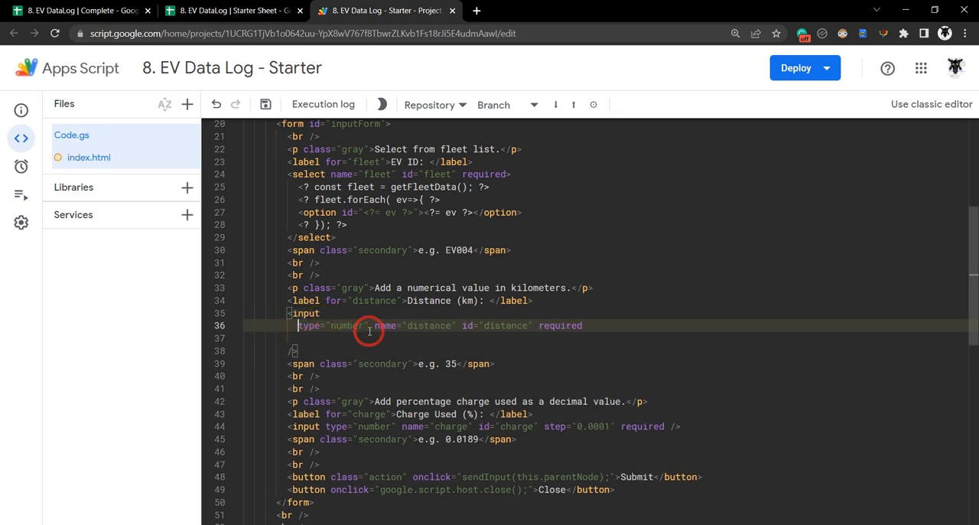
key("enter")
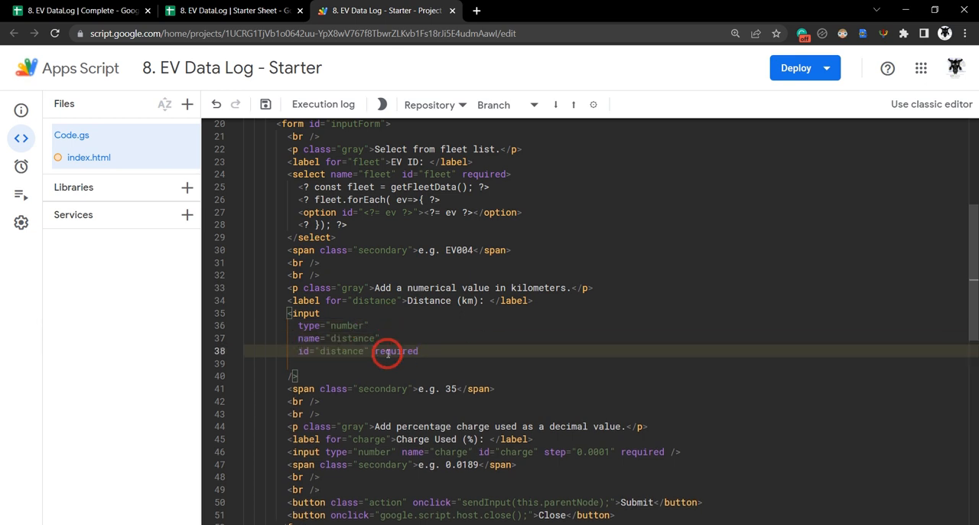
key("Enter")
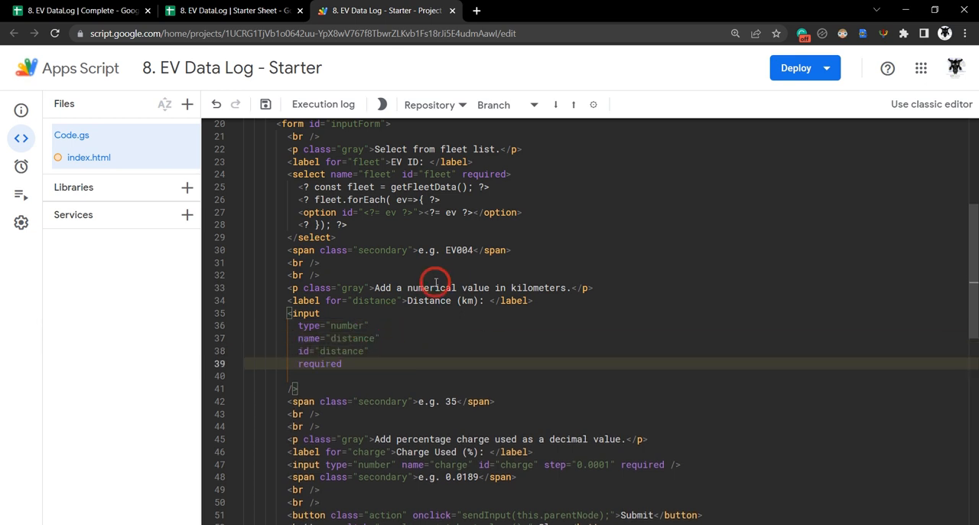
mouse_move(375, 351)
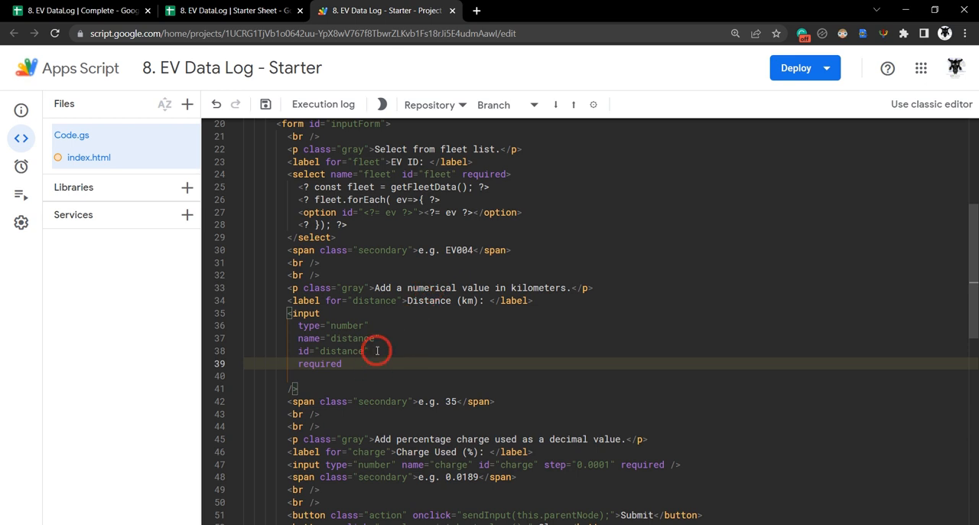
key("enter")
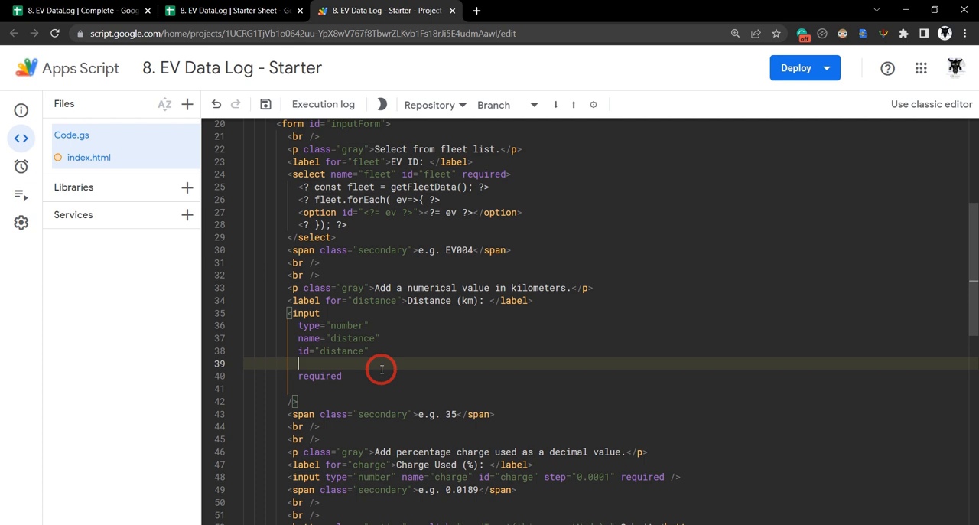
type("min=")
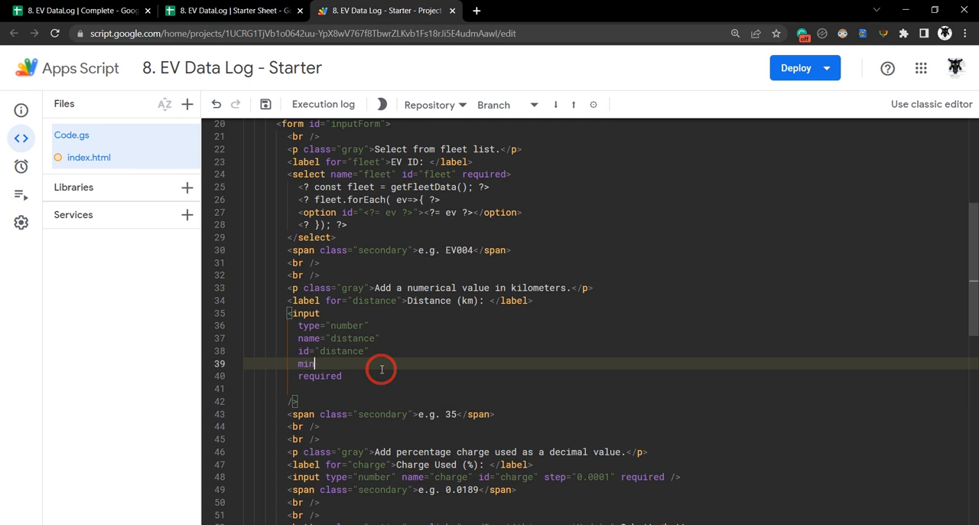
type("=\"0\"")
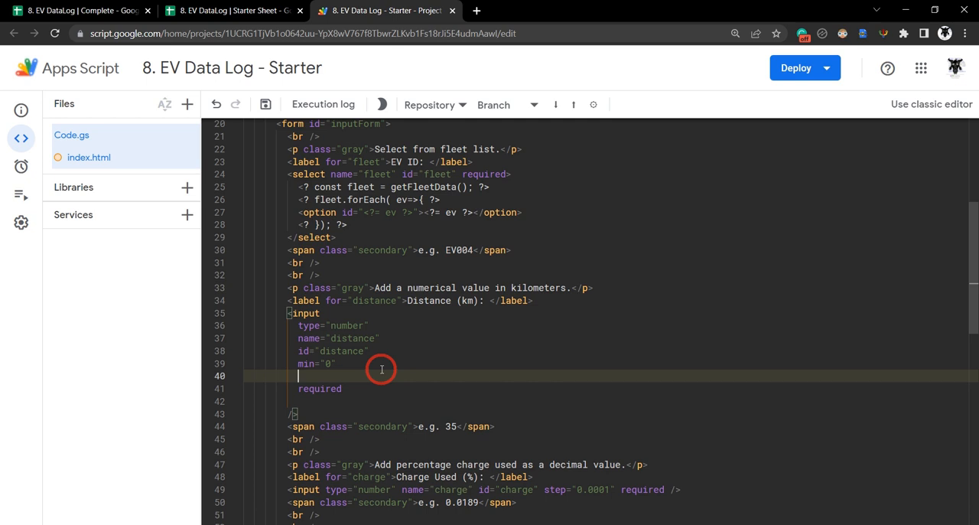
type("max")
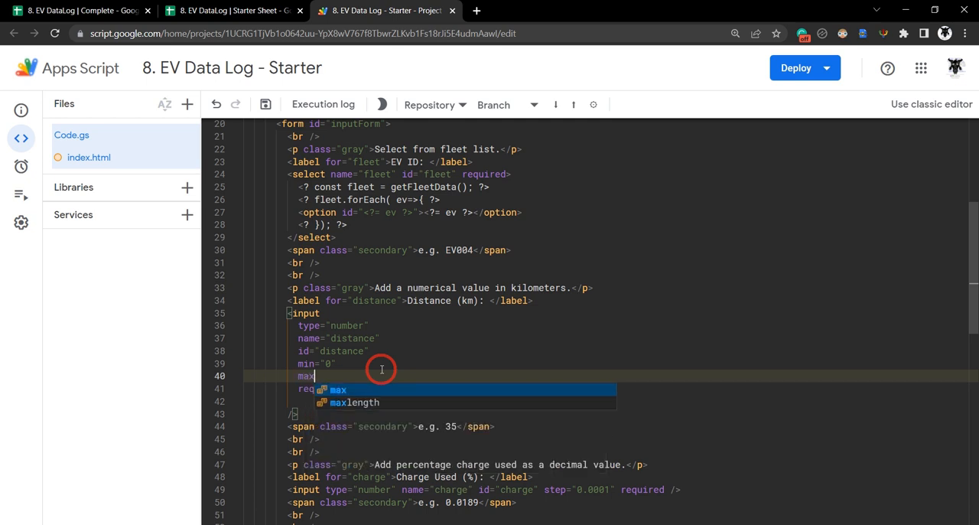
type("=")
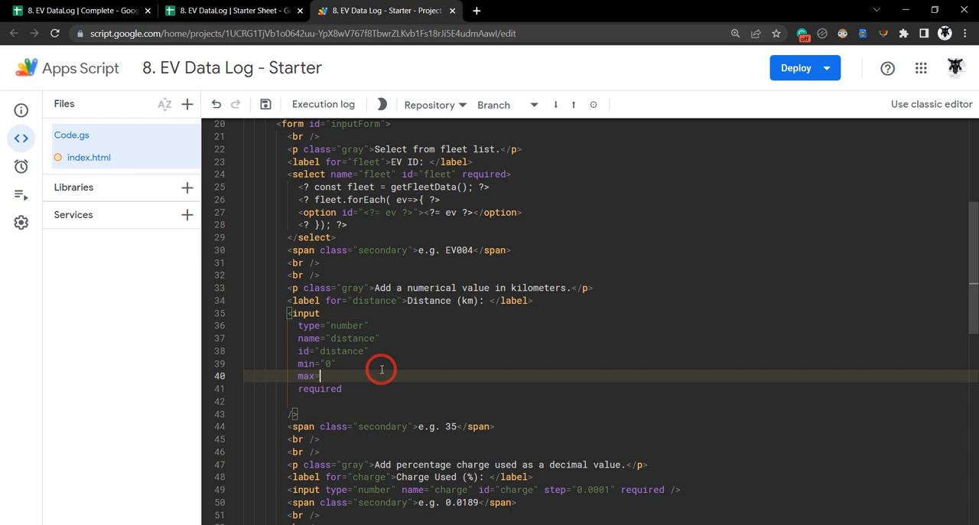
type("\"\"")
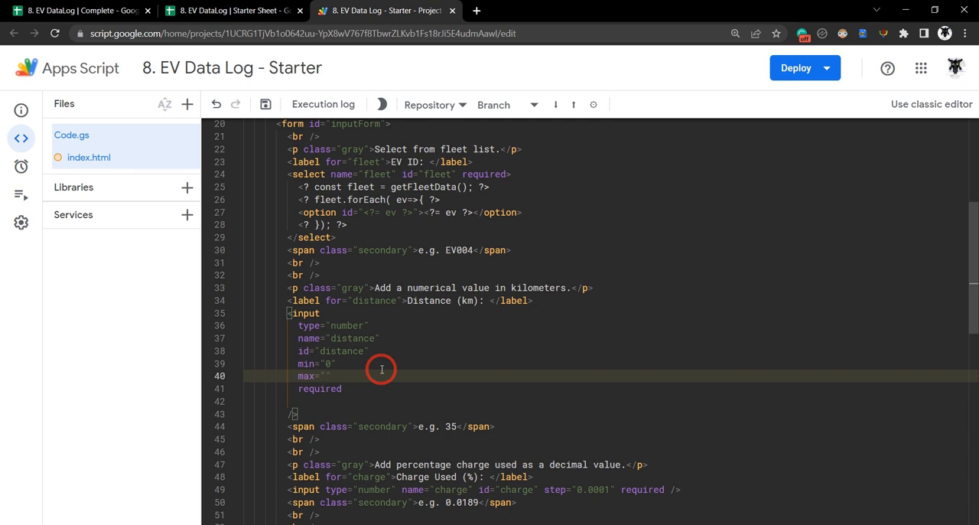
type("950")
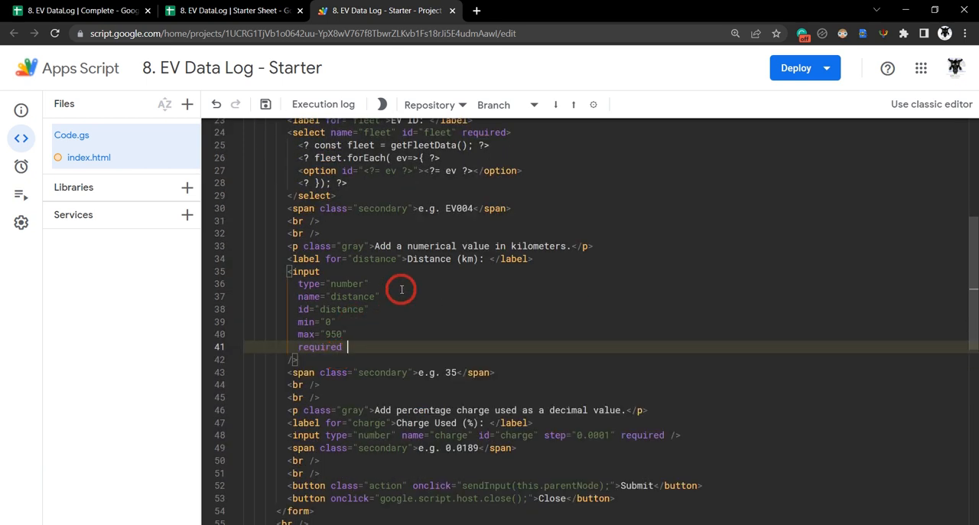
scroll("down", 3)
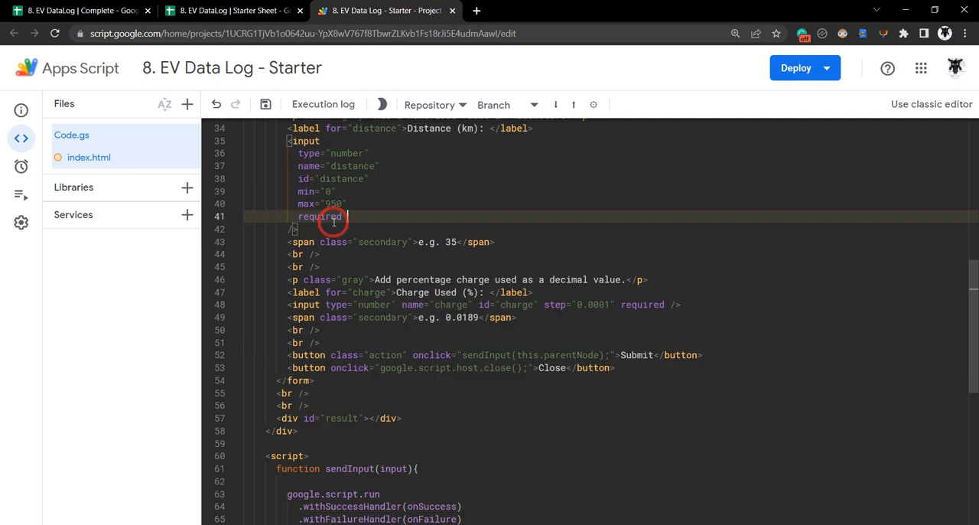
- Break the charge input onto attribute lines and add min="0" and max="1"
left_click(336, 304)
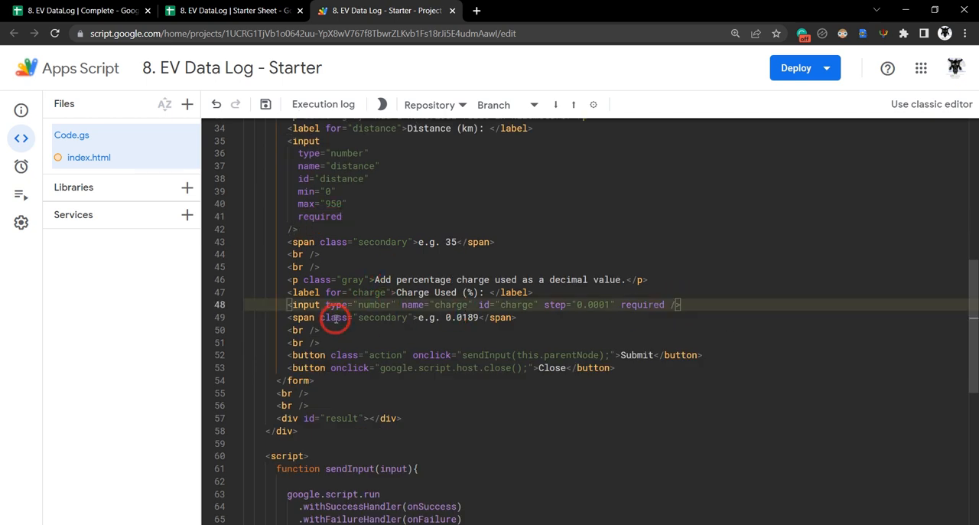
mouse_move(453, 357)
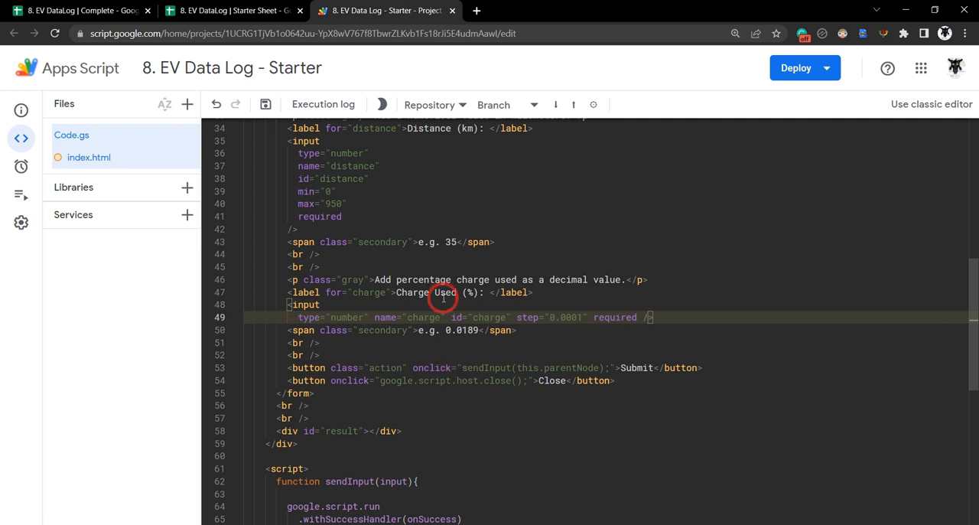
key("Enter")
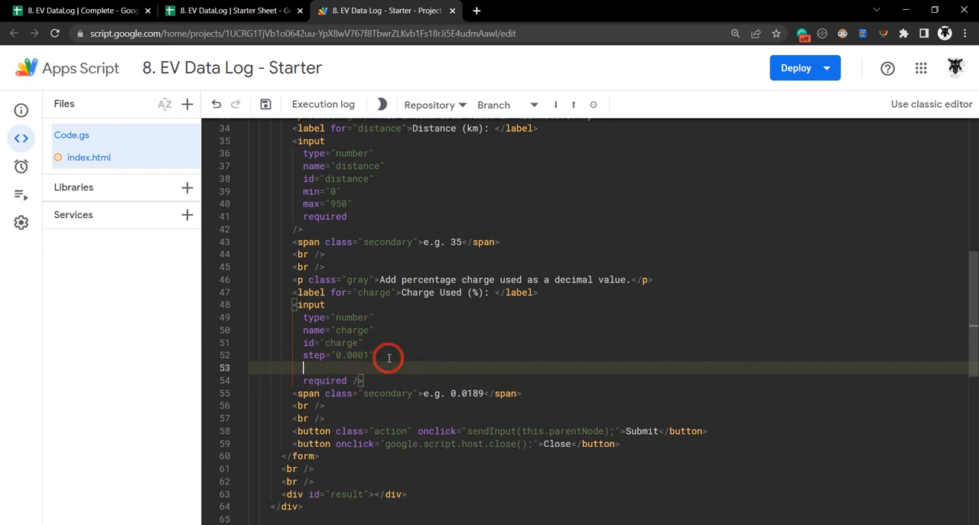
type("min")
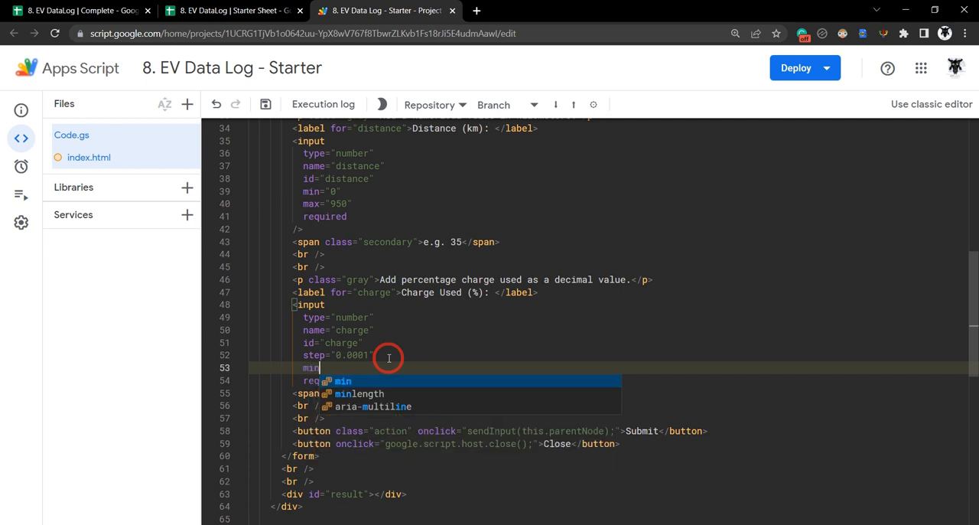
type("0\"")
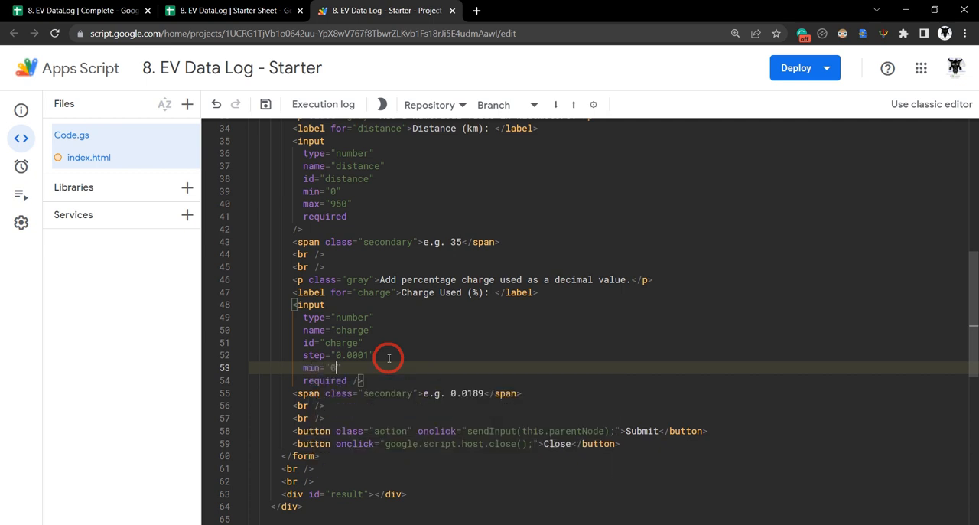
type("max")
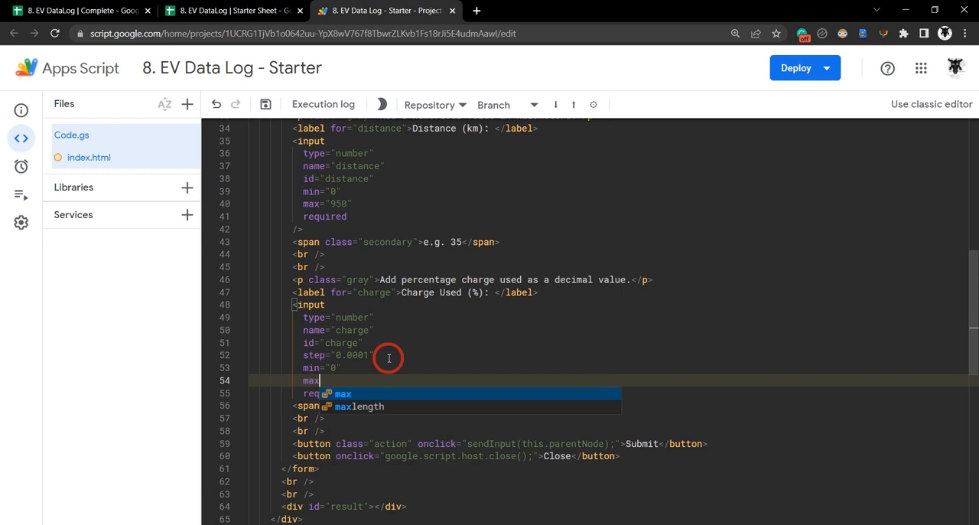
type("\"1\"")
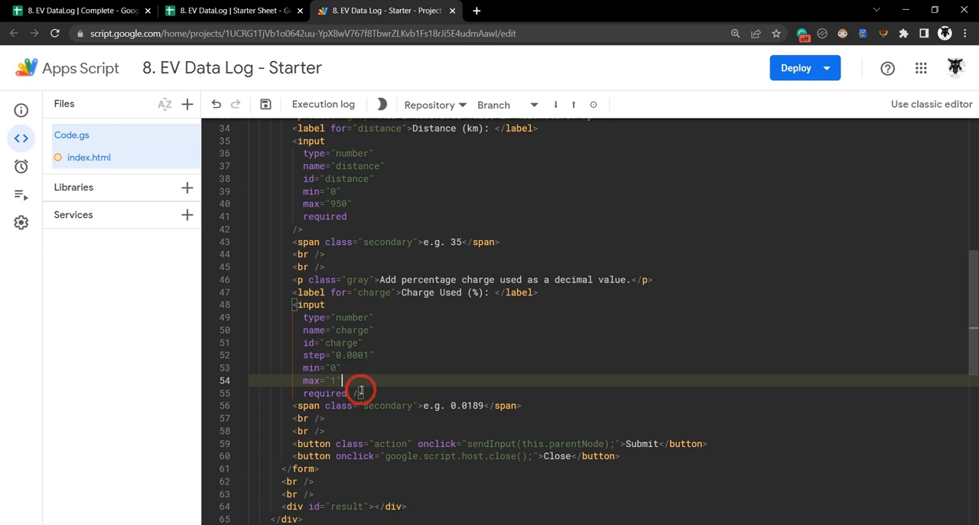
mouse_move(559, 341)
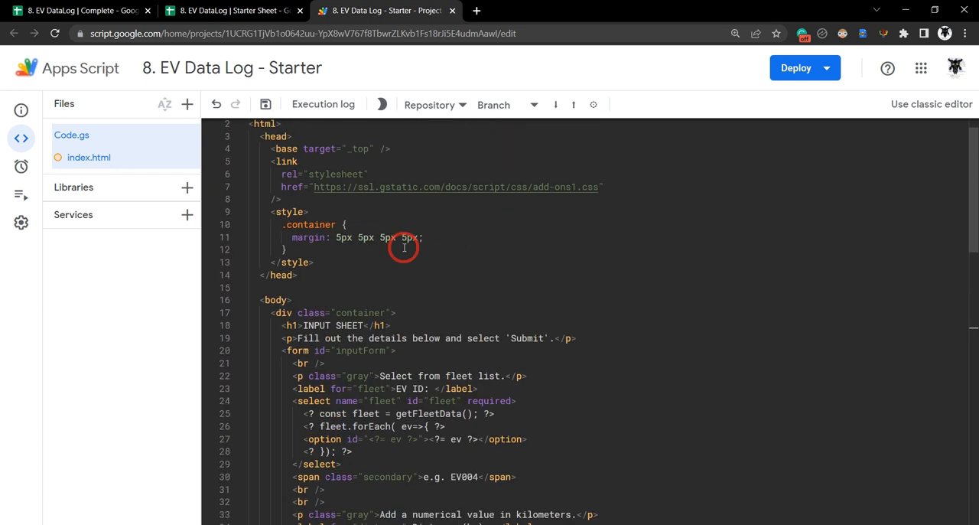
- Save index.html and enter out-of-range values (distance -1, charge 3) in the sidebar
key("ctrl+s")
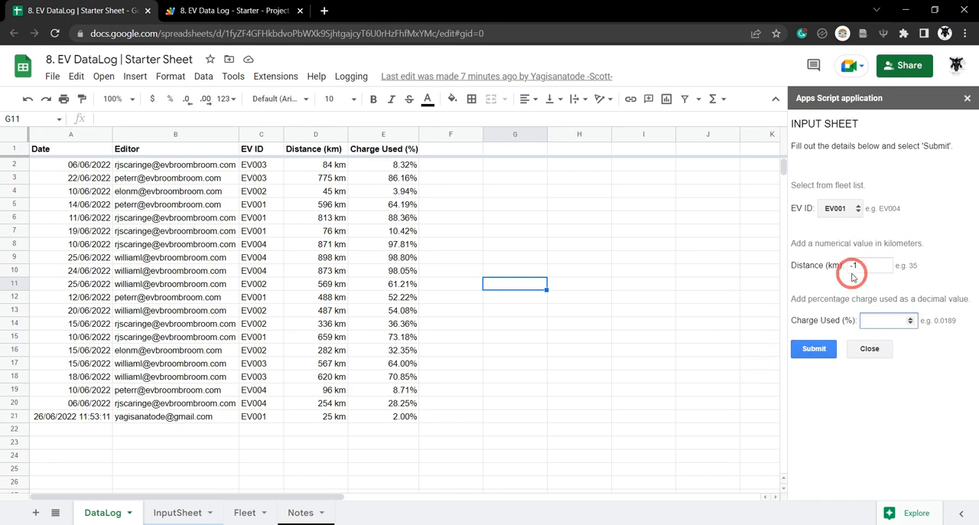
left_click(887, 320)
type("3")
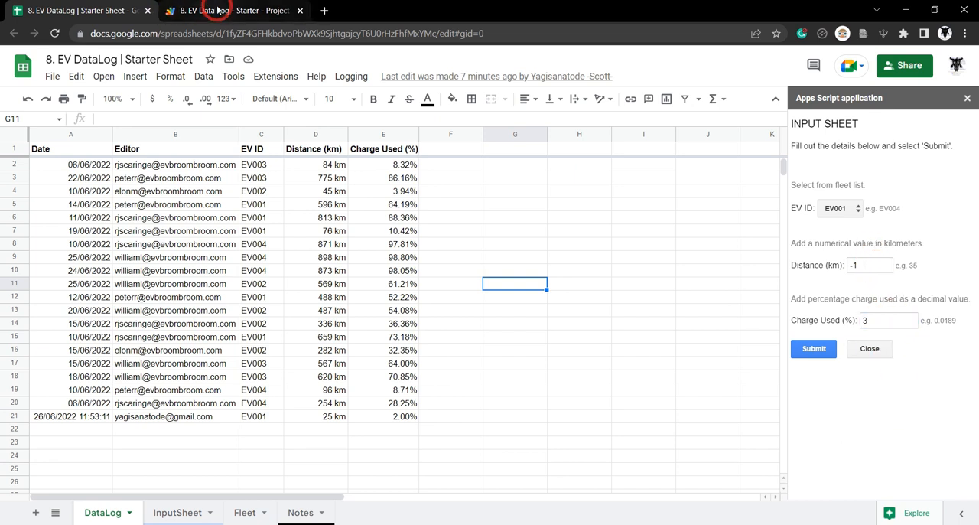
left_click(233, 10)
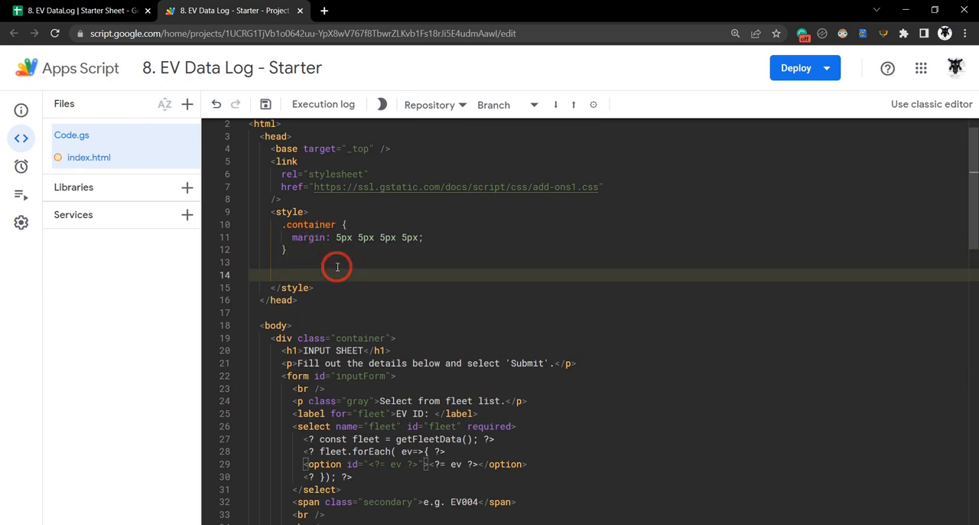
- Type the rule input:invalid { border: 2px dashed red; } into the style block
type("input:")
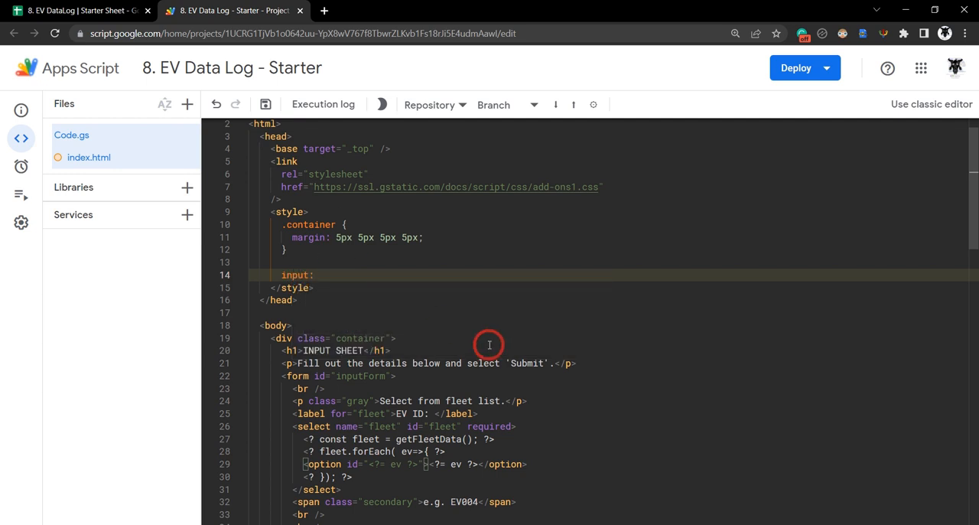
type("invalid {")
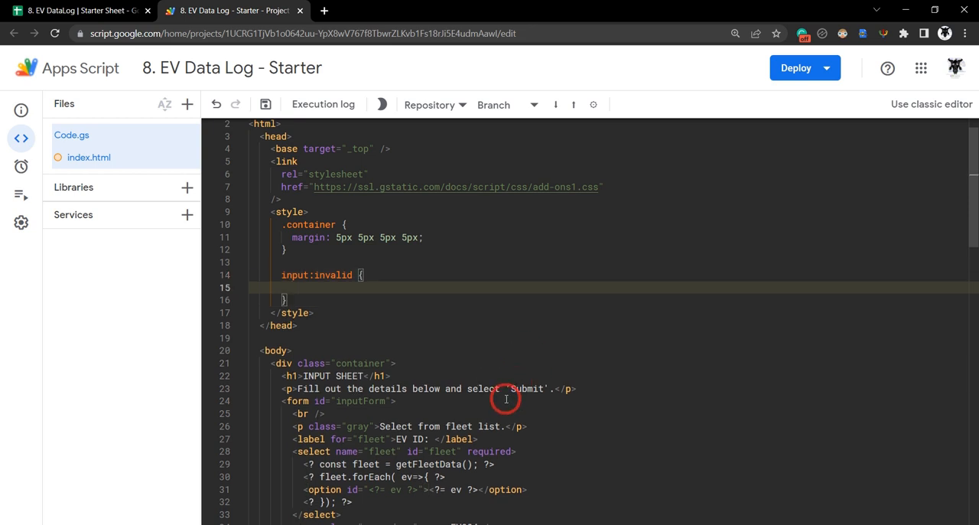
type("b")
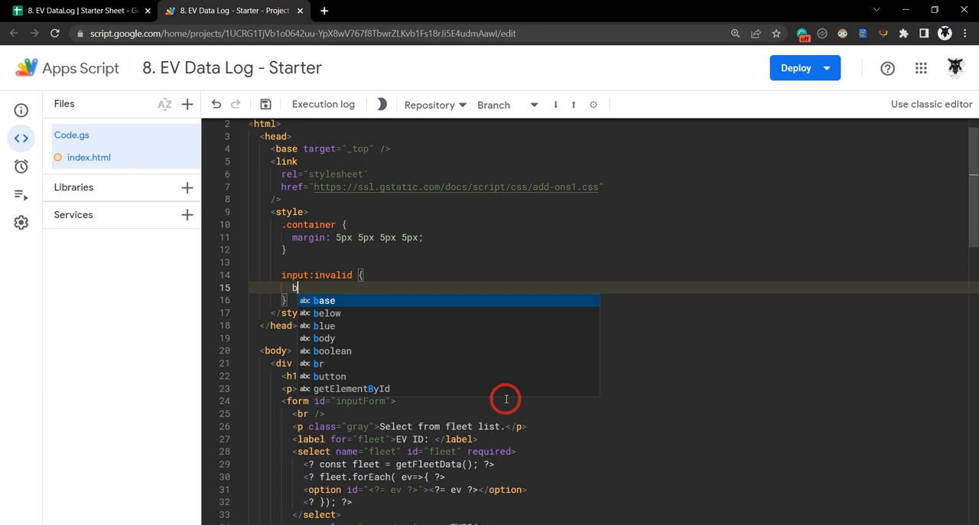
type("order:")
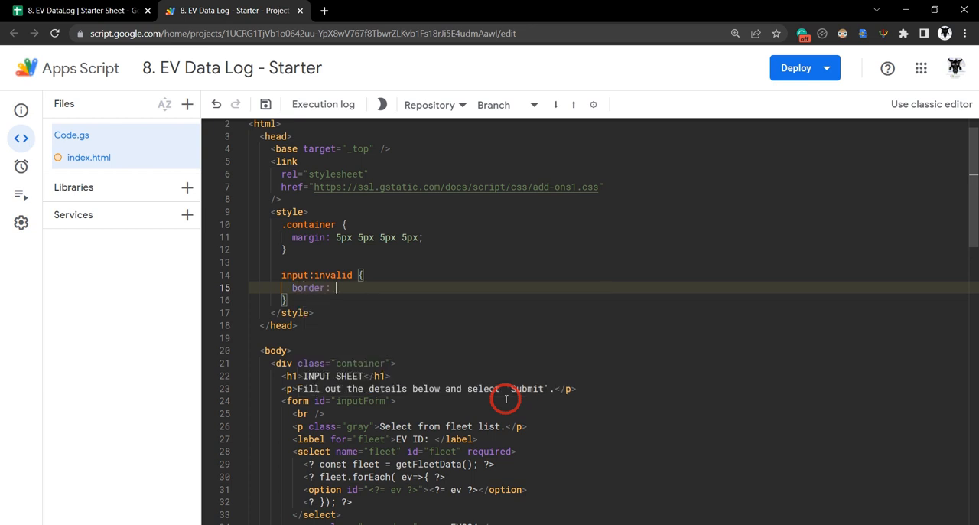
type("2px")
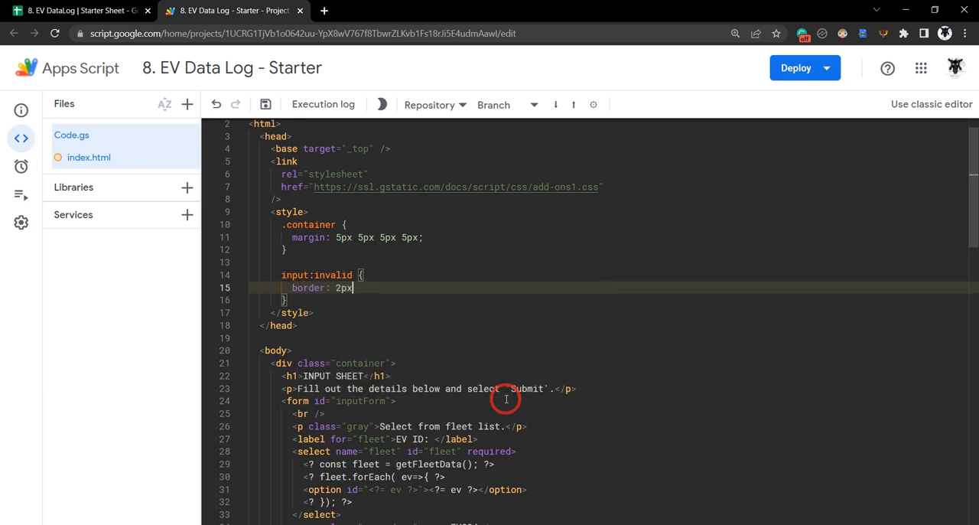
type("dashe")
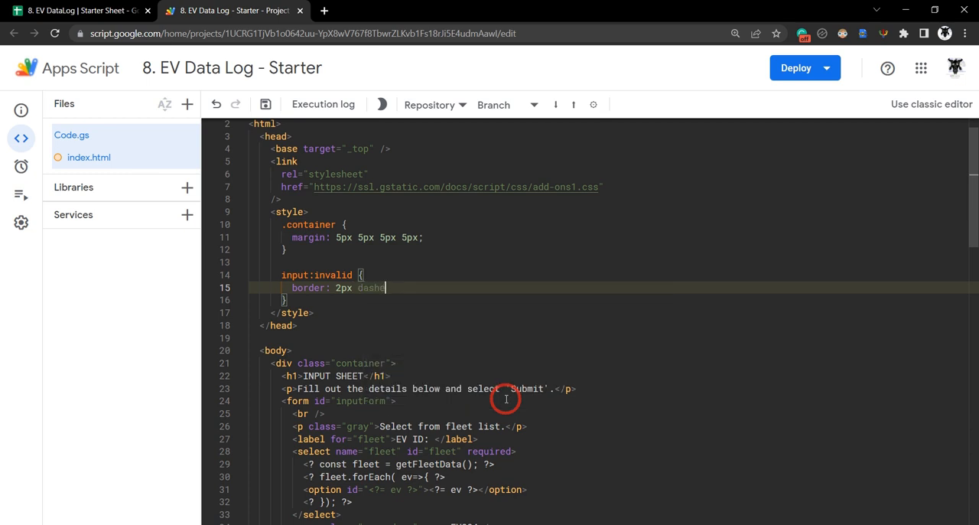
type("re")
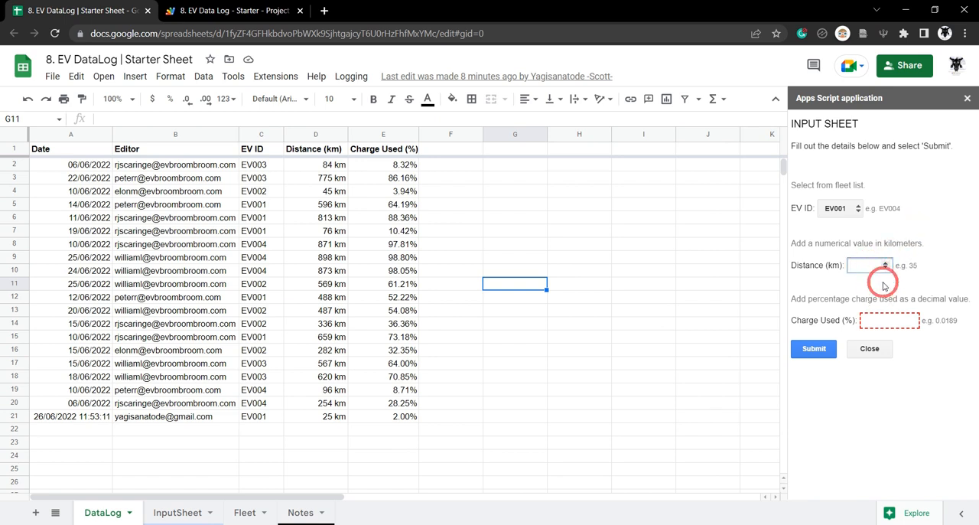
- Enter -100 km distance and charge 5, then submit to trigger the range failure message
type("5")
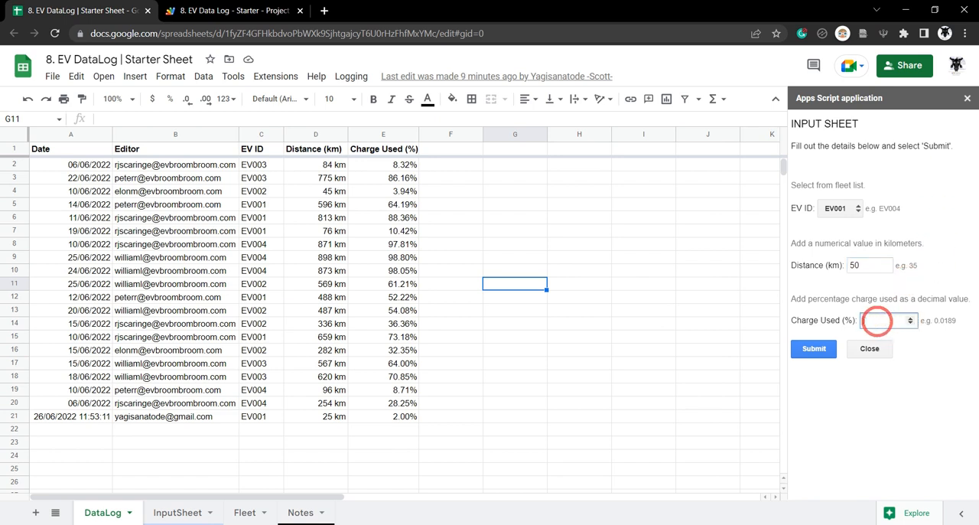
type("0.5")
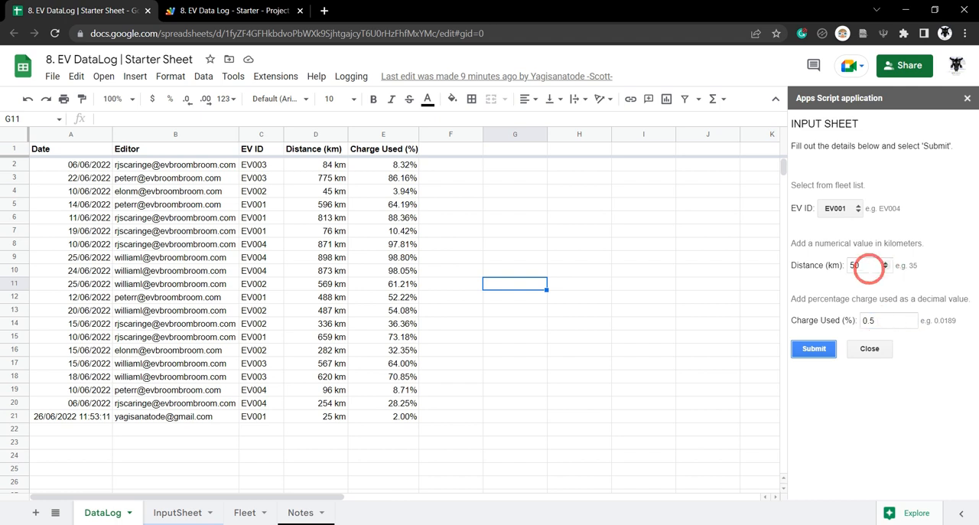
type("-100")
left_click(889, 320)
type("5")
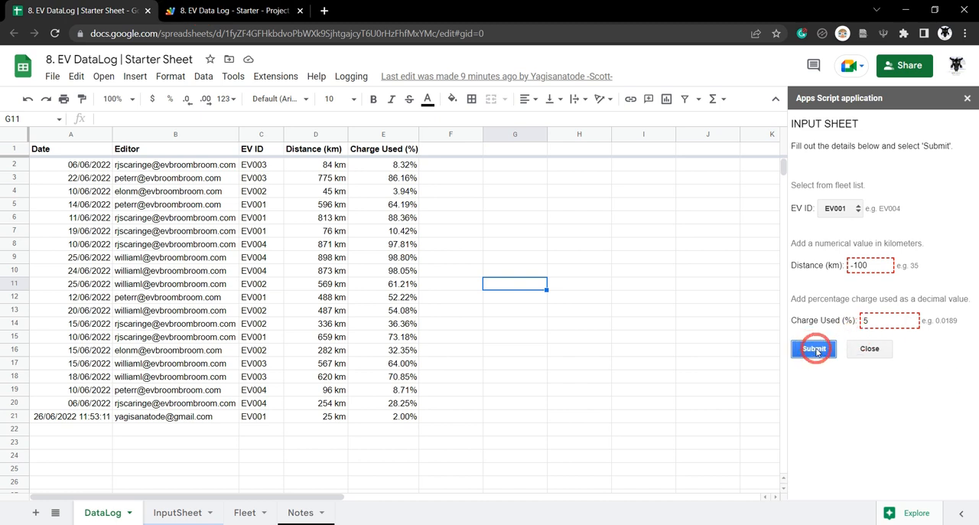
left_click(814, 349)
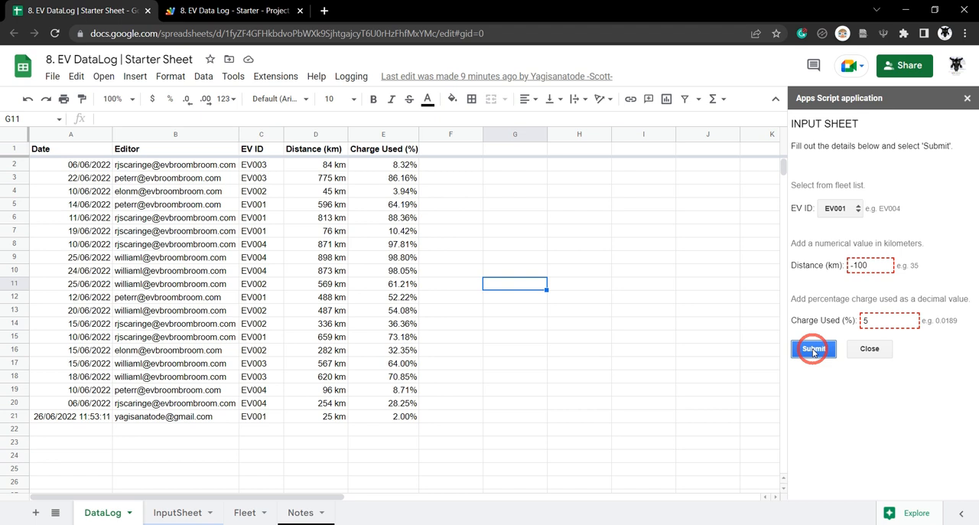
left_click(813, 347)
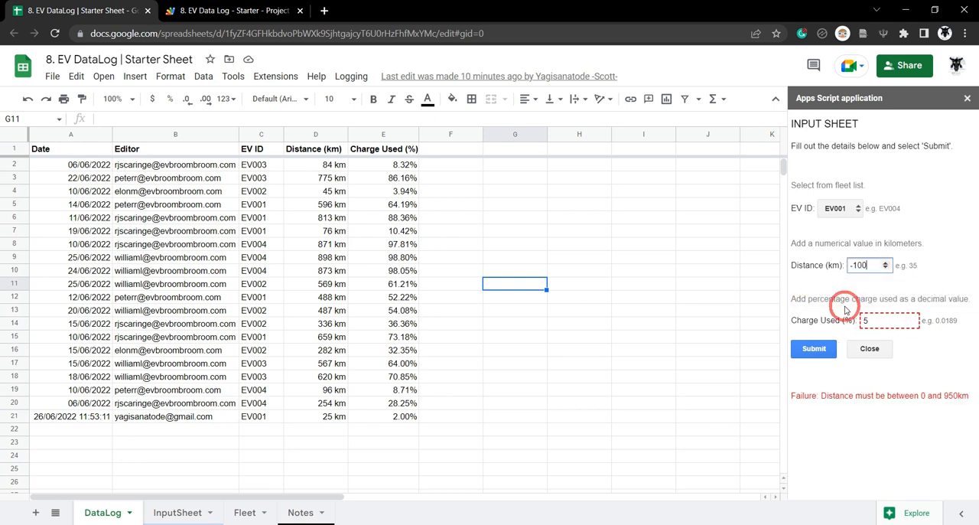
- Return to the Apps Script project and find sendInput in index.html to add blank lines
left_click(234, 11)
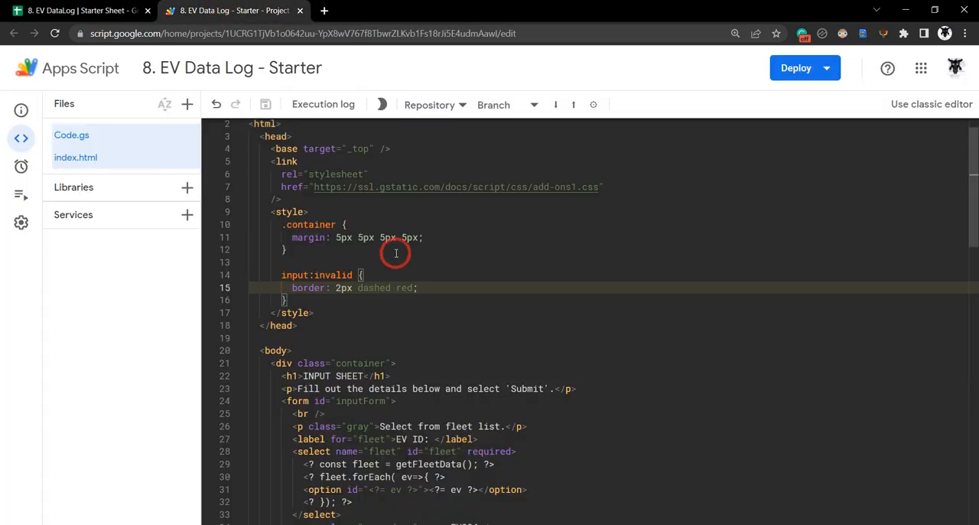
scroll("down", 3)
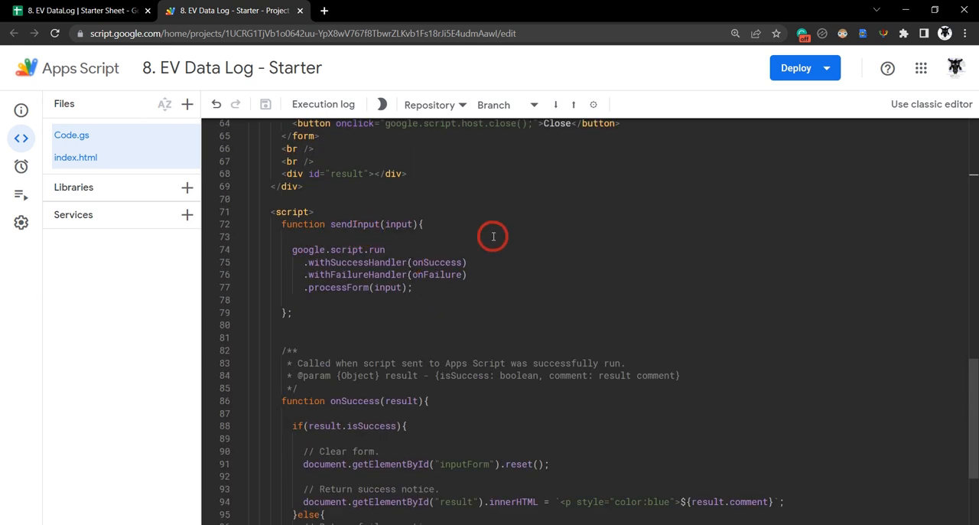
scroll("up", 3)
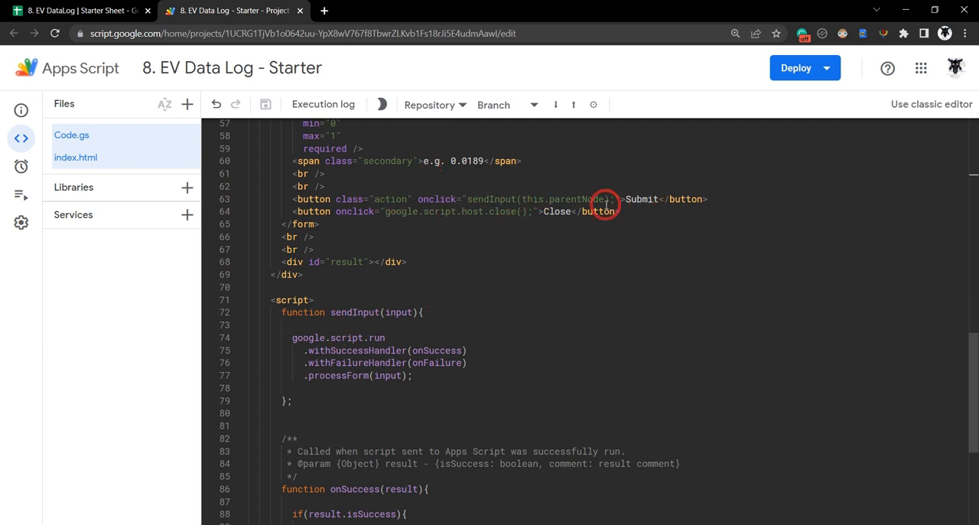
scroll("down", 3)
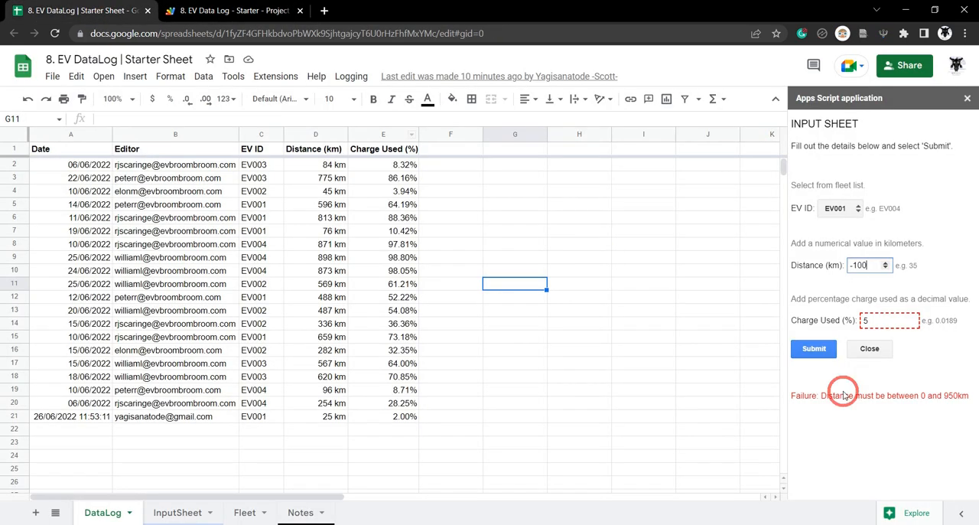
left_click(234, 11)
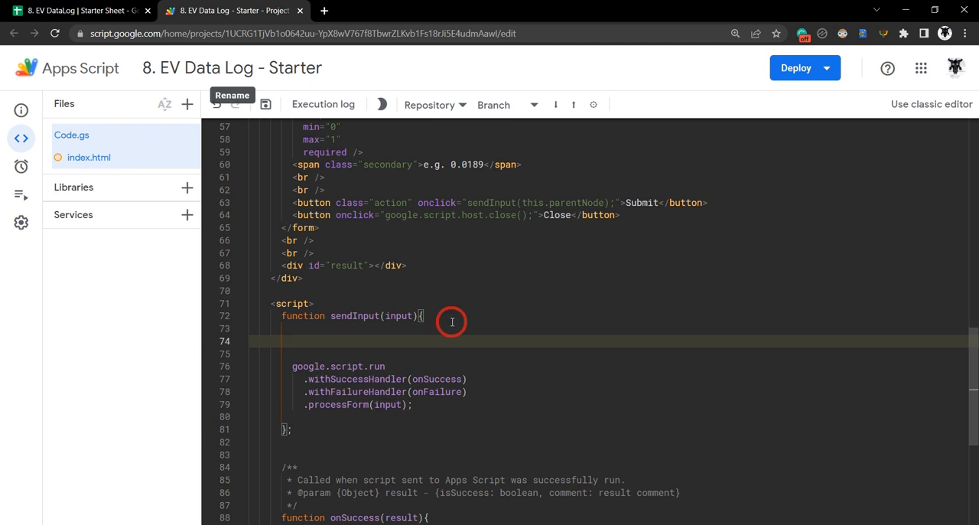
- Add const form = document.getElementById('inputForm') at the start of sendInput
type("c")
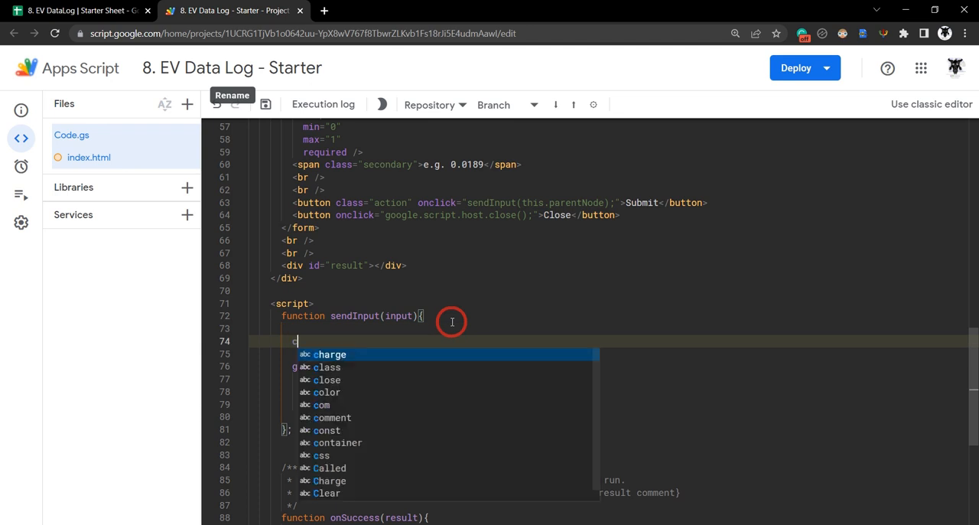
type("onst form")
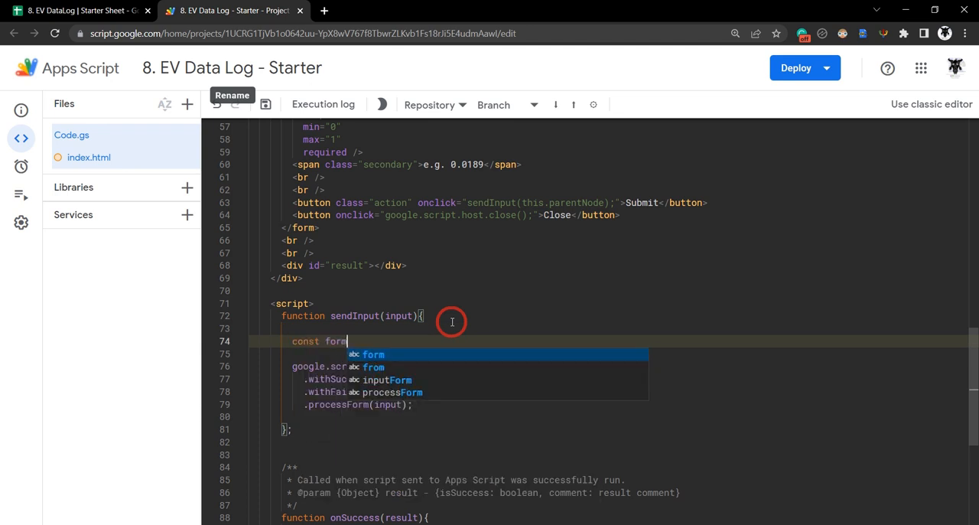
type("= doc")
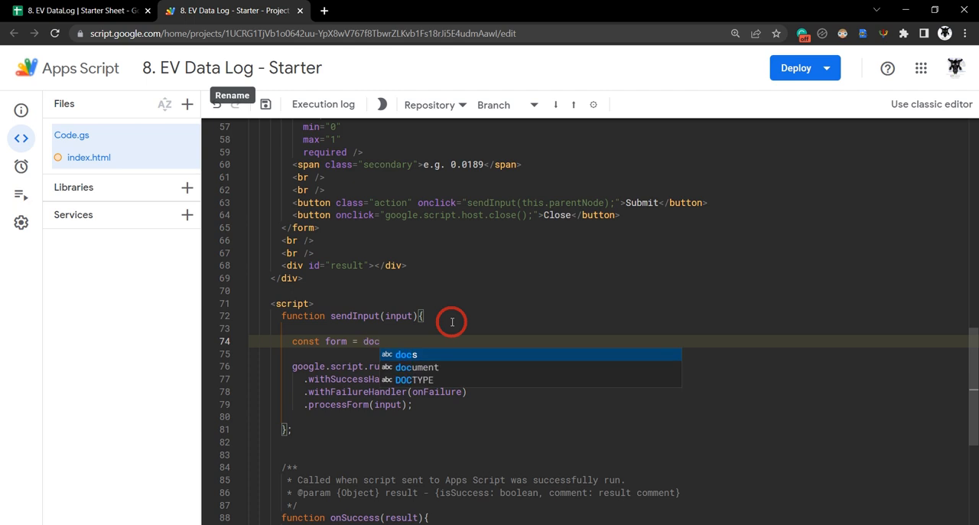
type("ument.get")
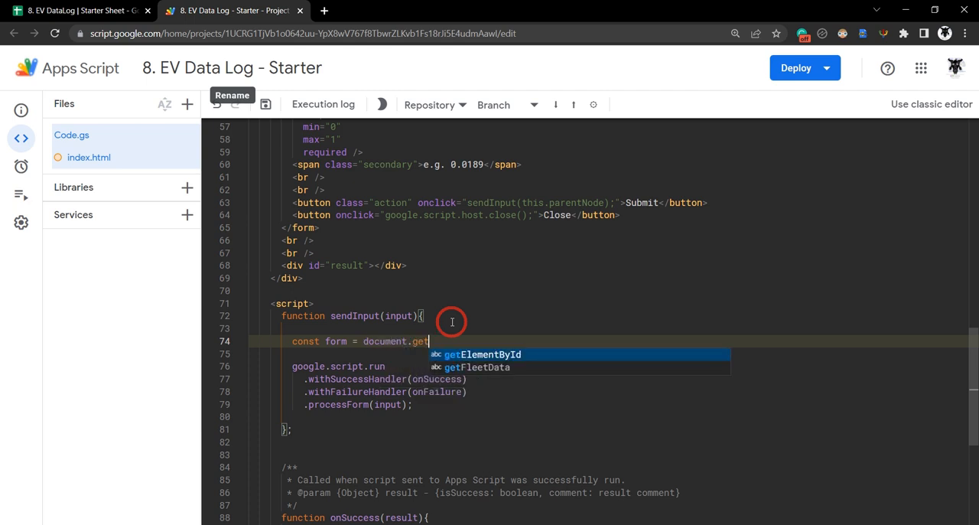
type("Element")
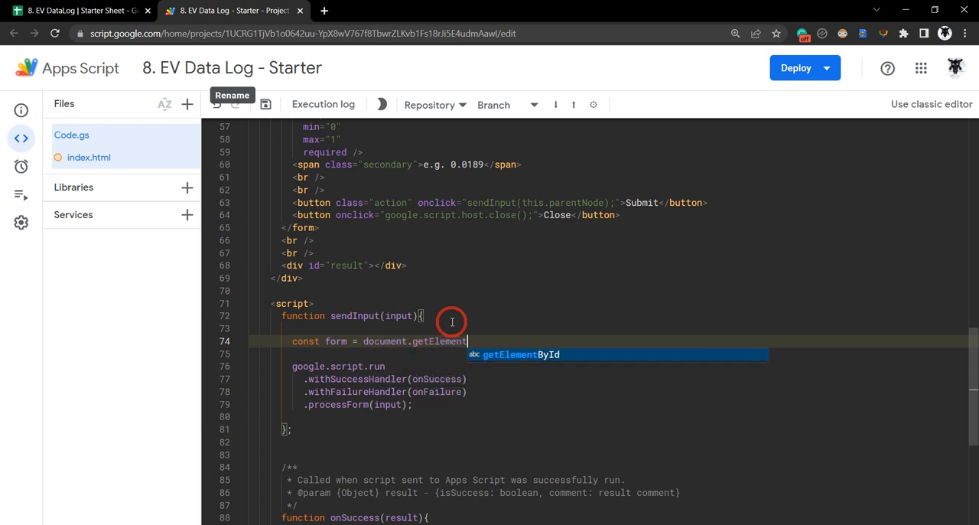
key("Tab")
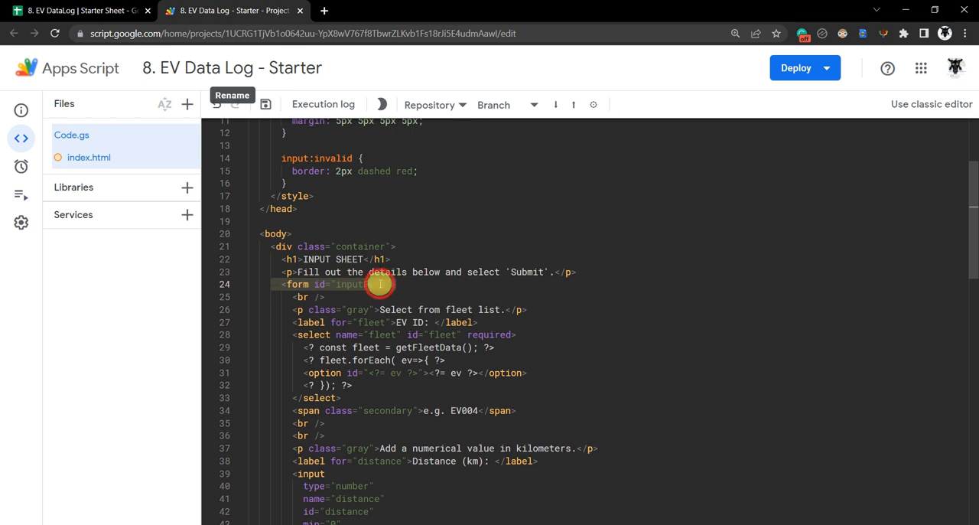
scroll("down", 3)
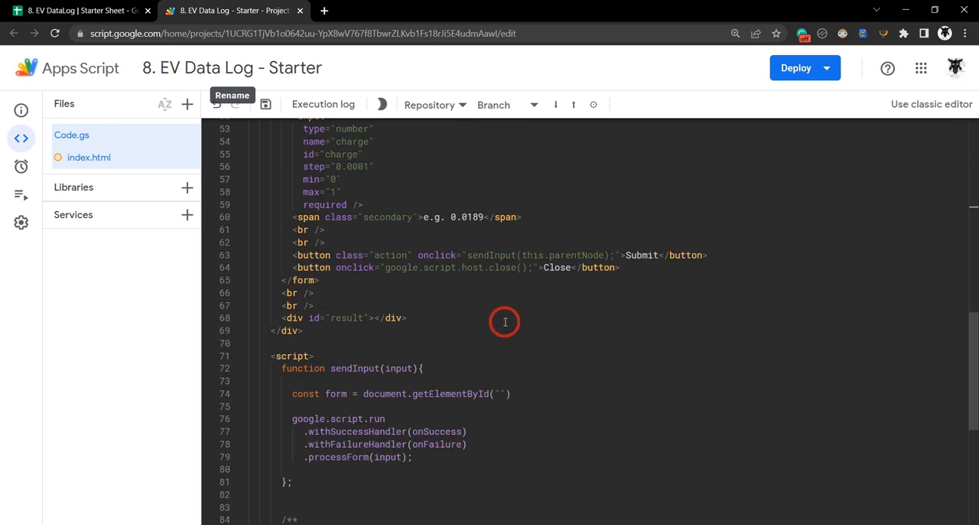
type("inputForm")
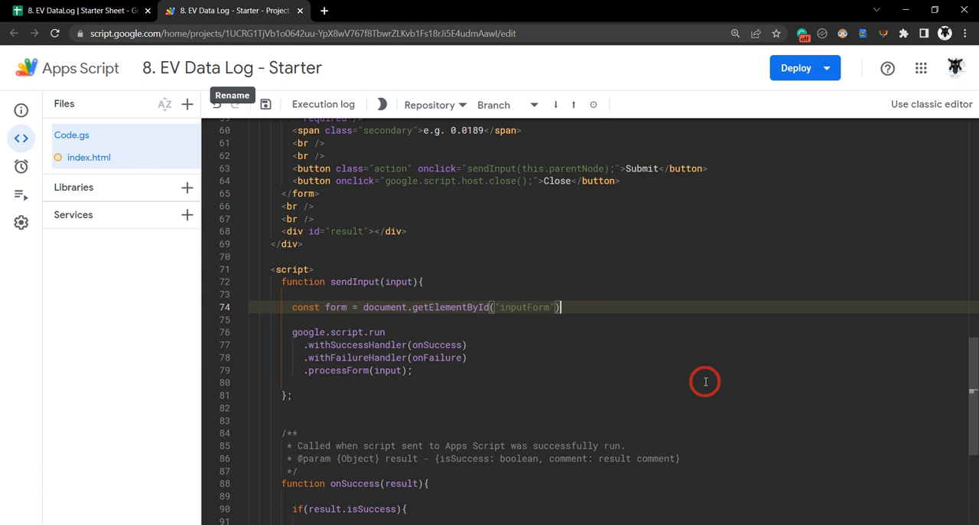
type(";")
key("enter")
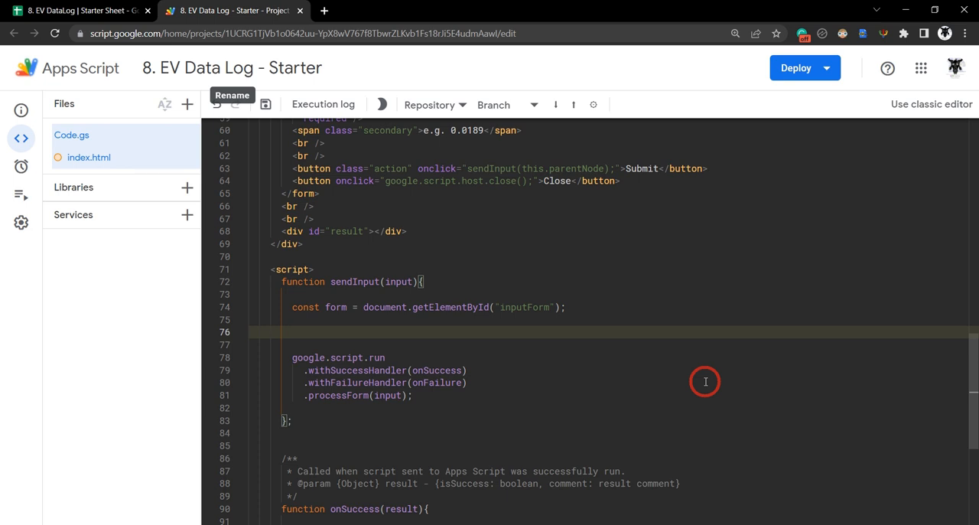
mouse_move(778, 364)
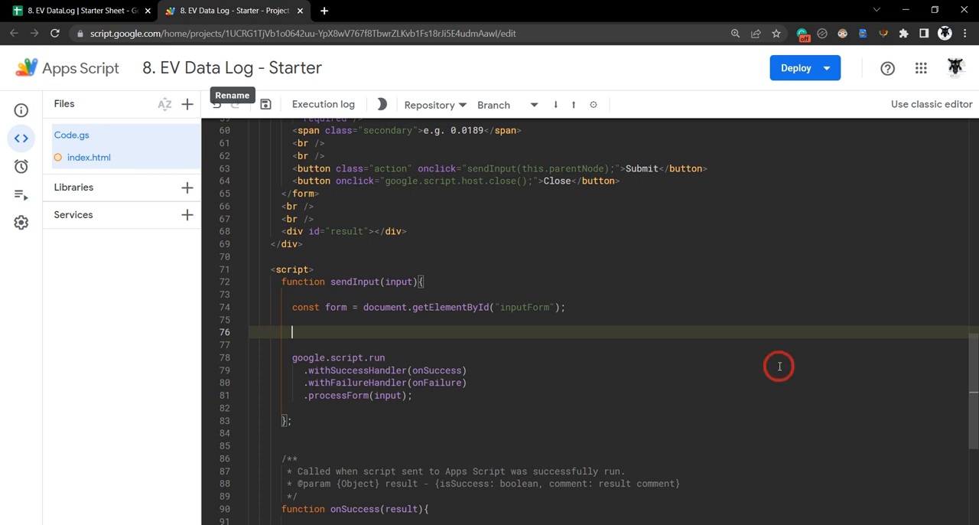
- Add a validity-errors comment and formErrors filtering form.elements where checkValidity() == false
type("// check if validity errors exist and create an array of the errors.")
type("const formErrors =")
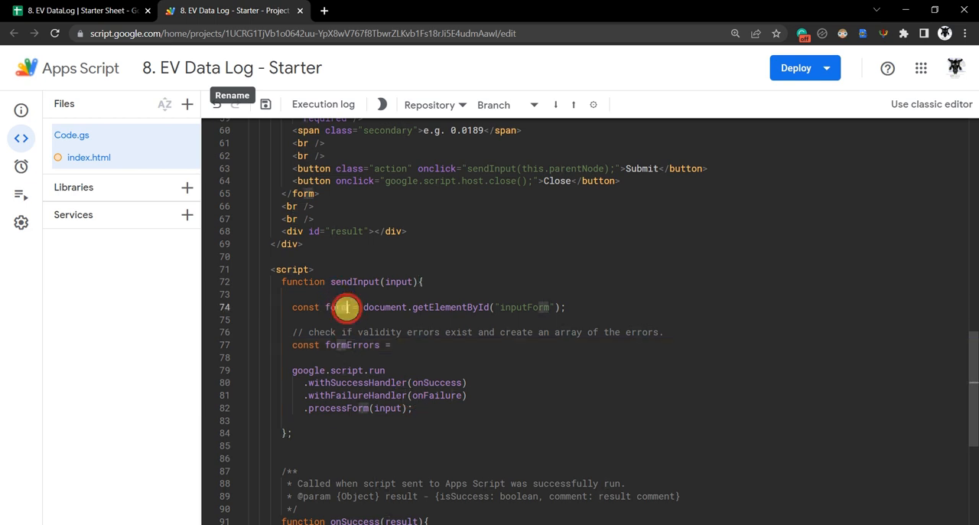
left_click(391, 344)
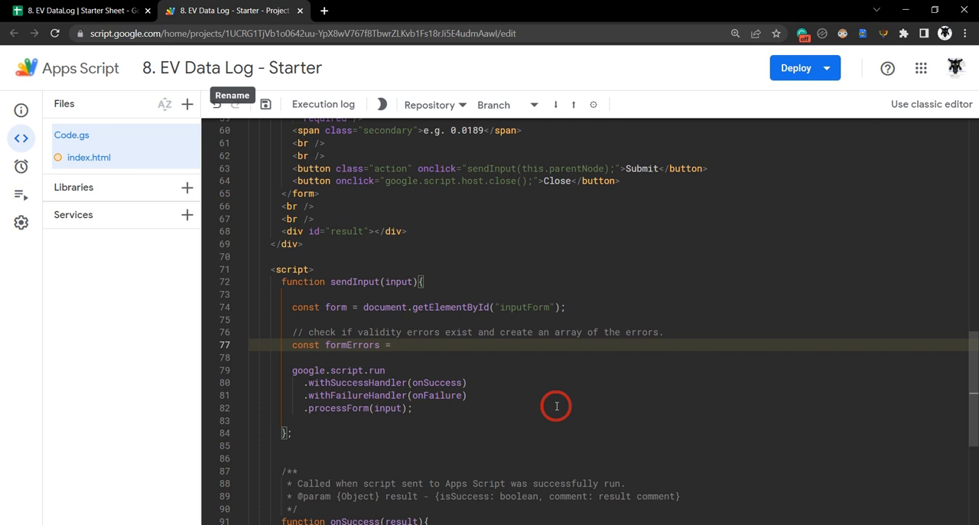
type("[]")
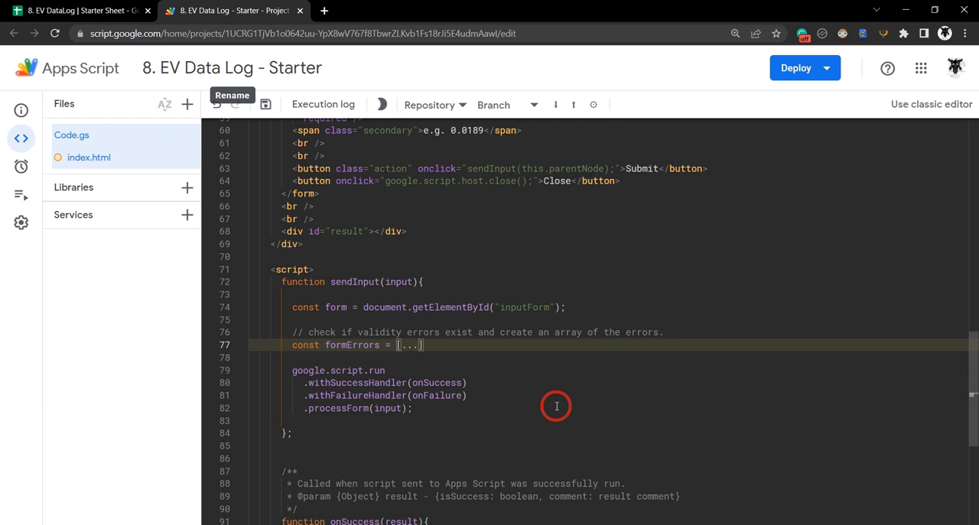
type("form.elements")
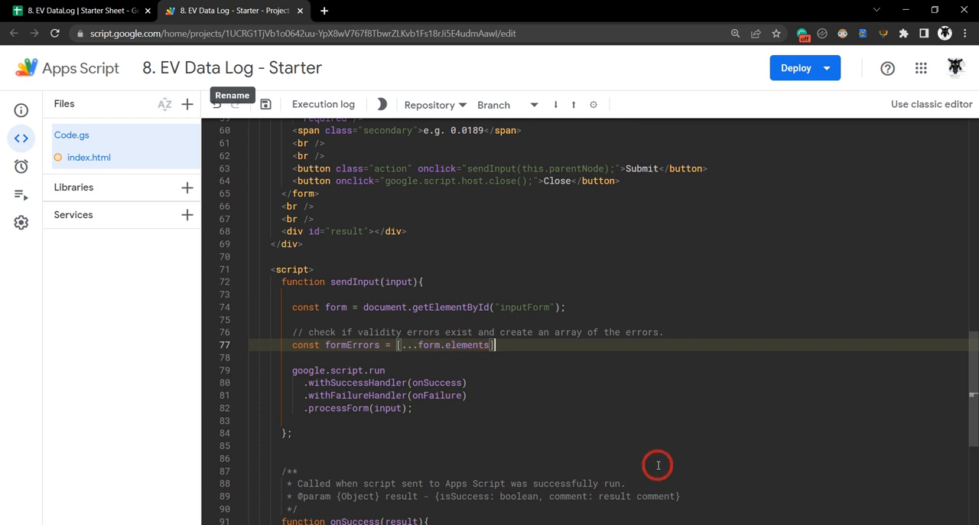
mouse_move(654, 464)
type(".filter(ele")
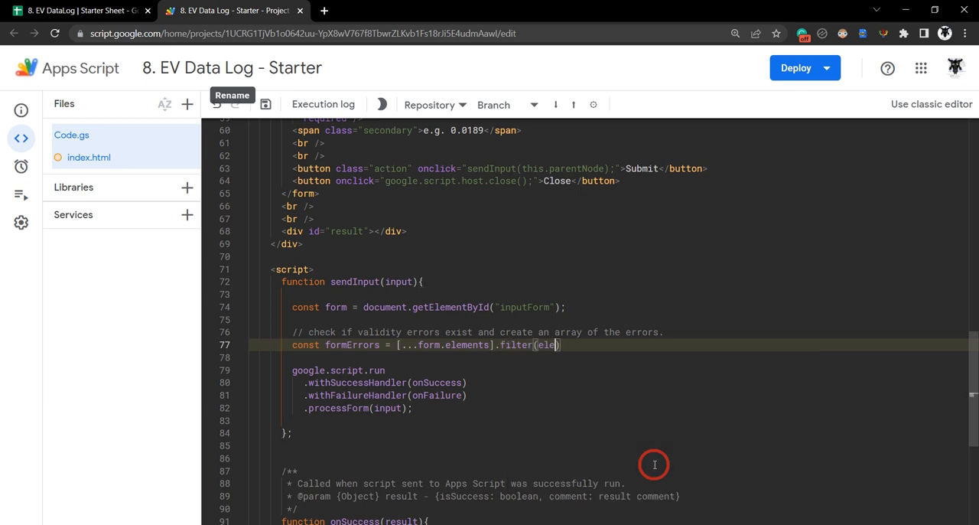
type("ment")
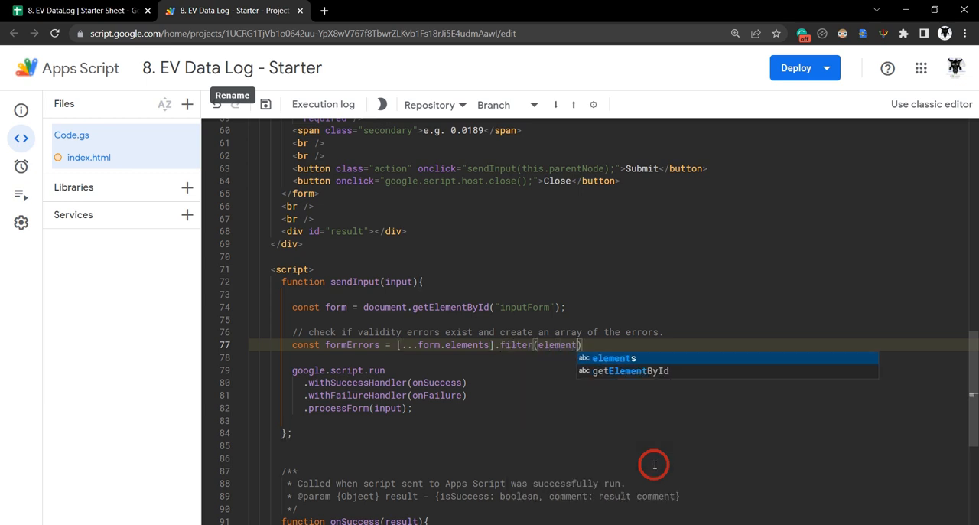
mouse_move(489, 344)
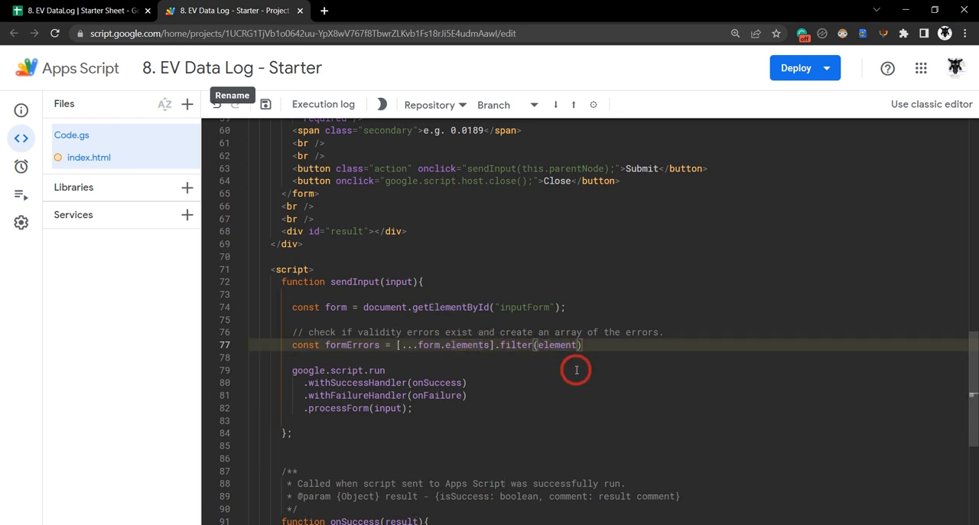
type("=>")
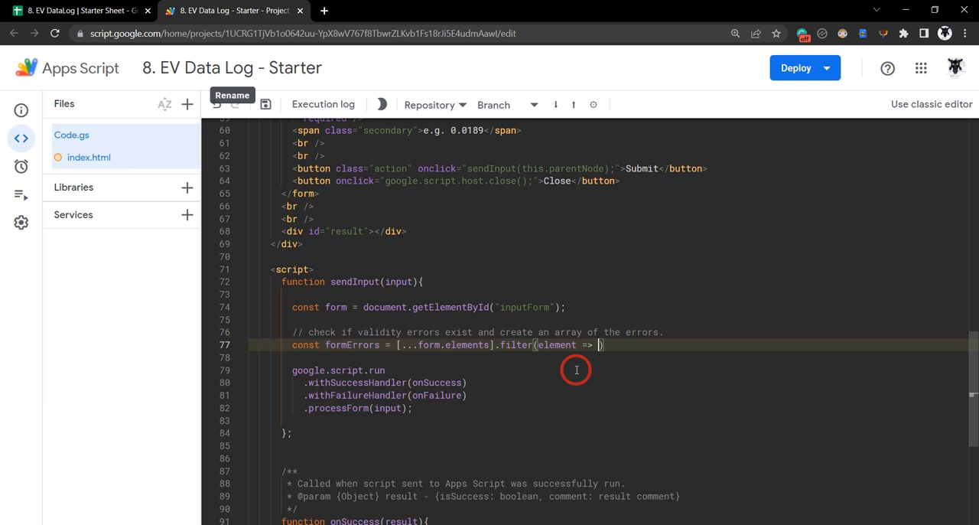
type("element.")
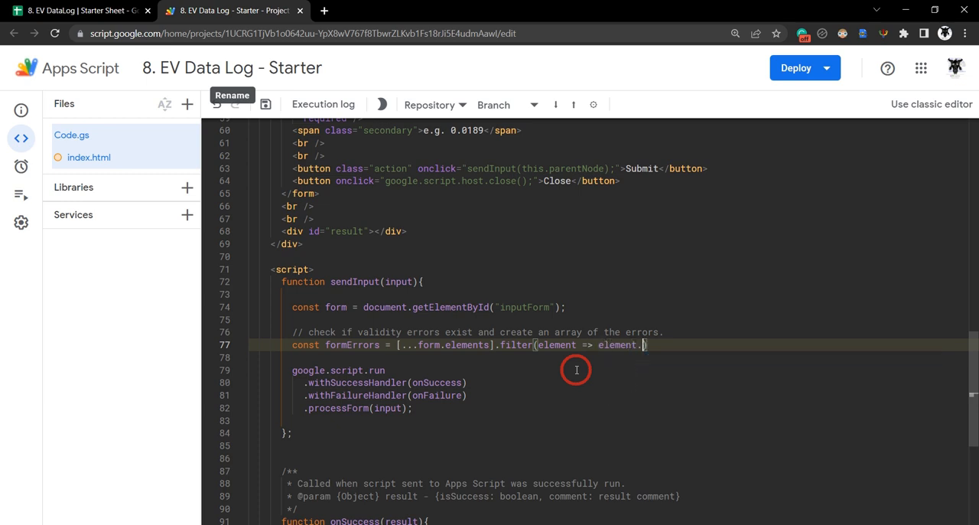
type("checkValidi")
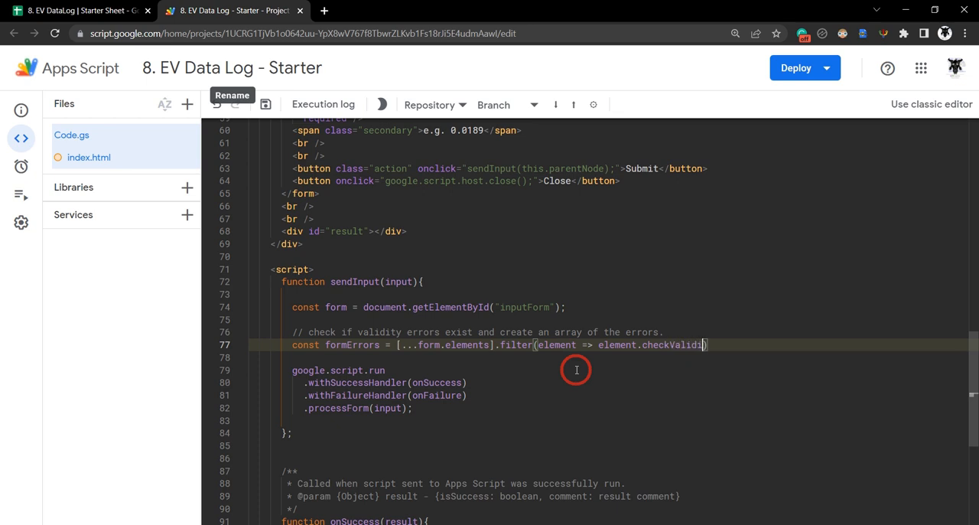
type("()")
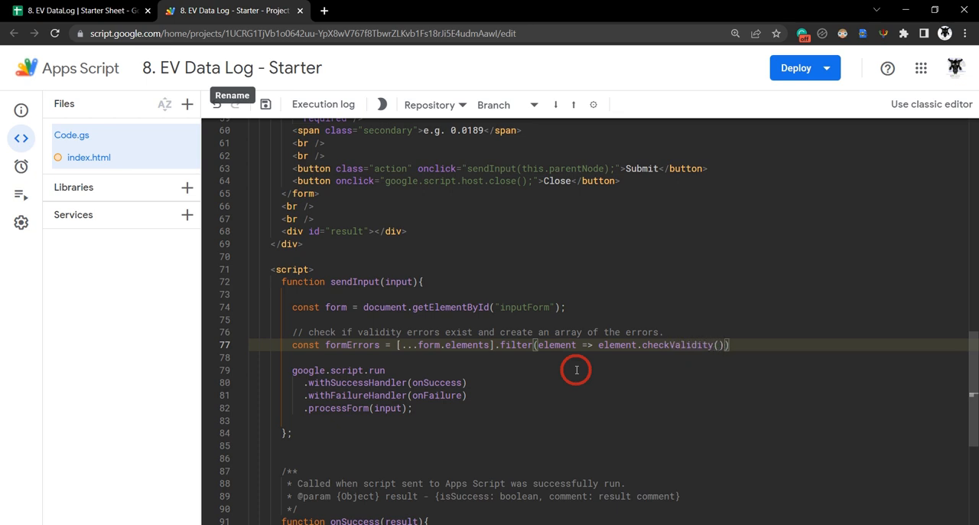
type("==")
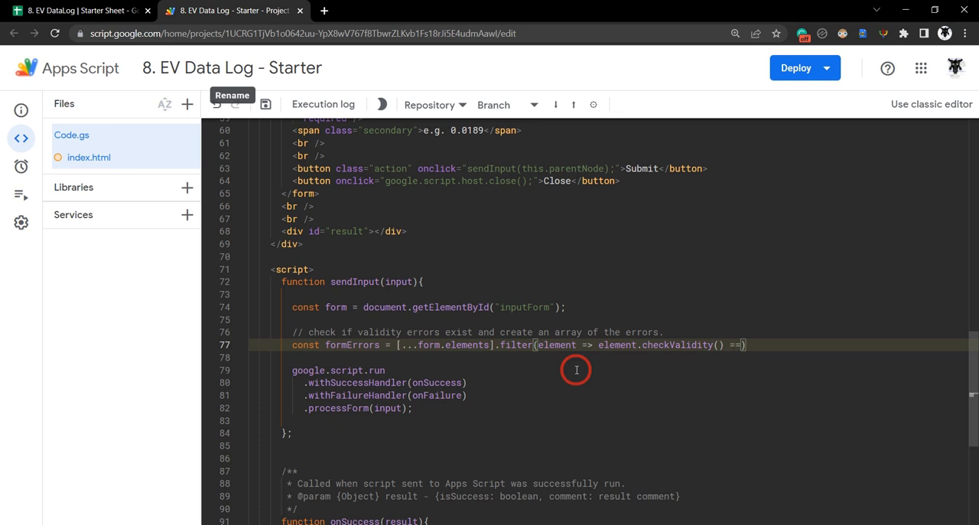
type("false")
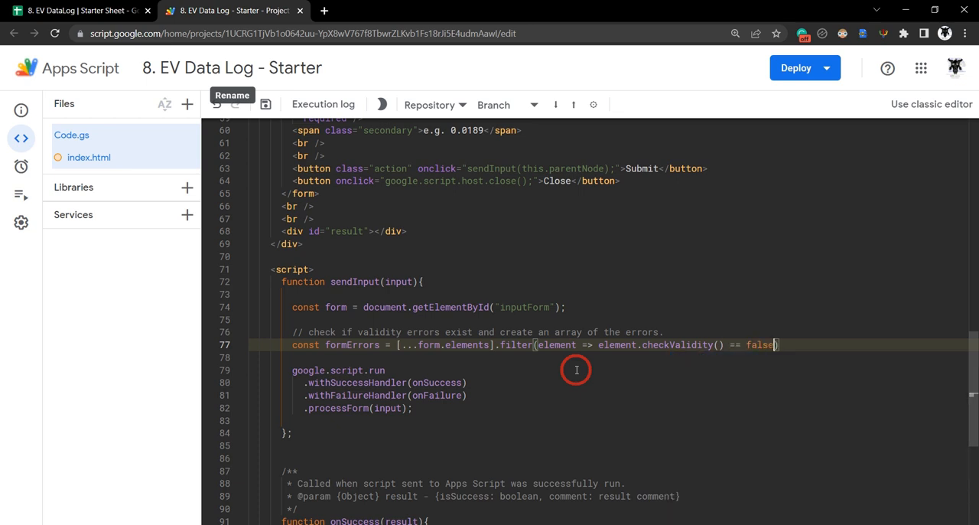
mouse_move(634, 350)
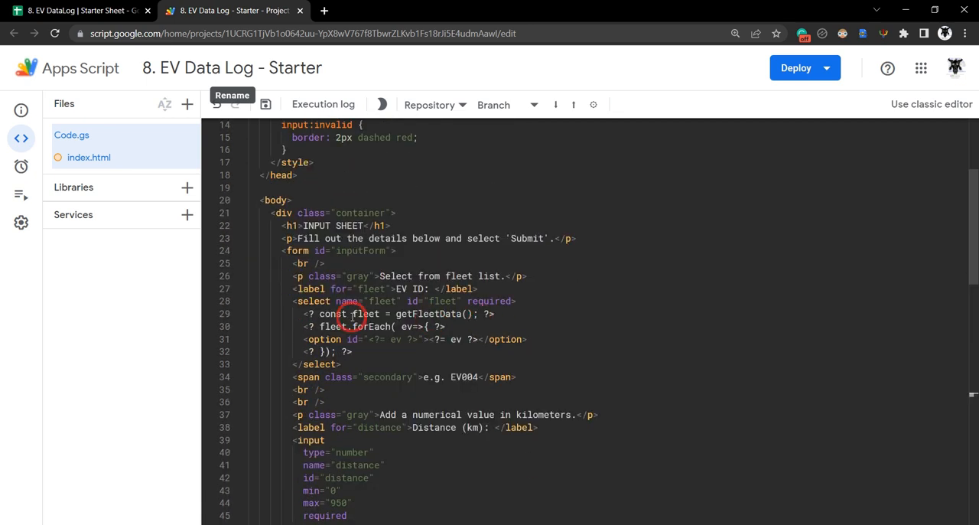
scroll("down", 3)
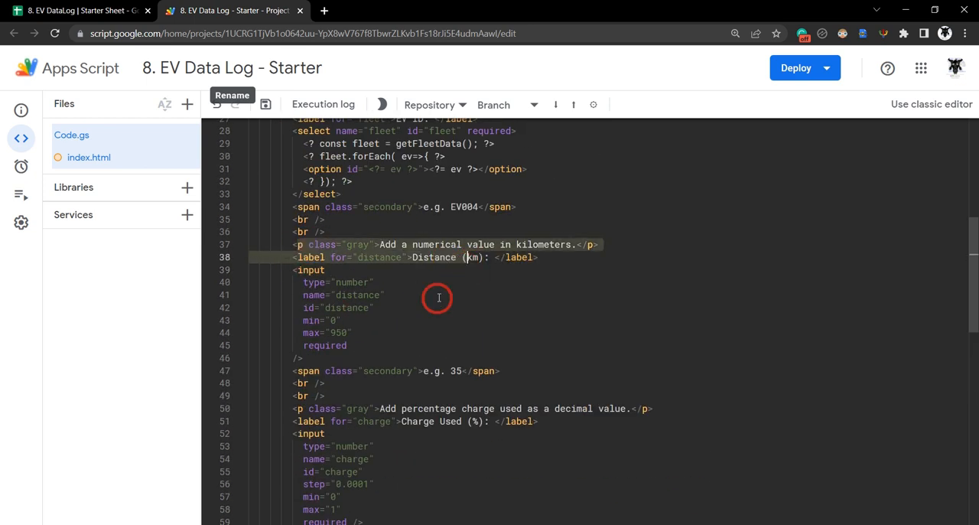
scroll("down", 3)
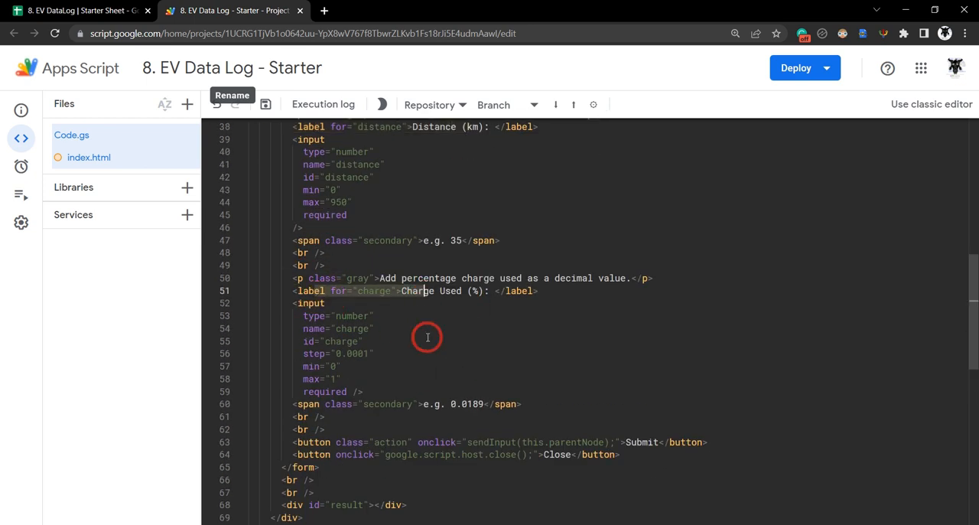
scroll("down", 3)
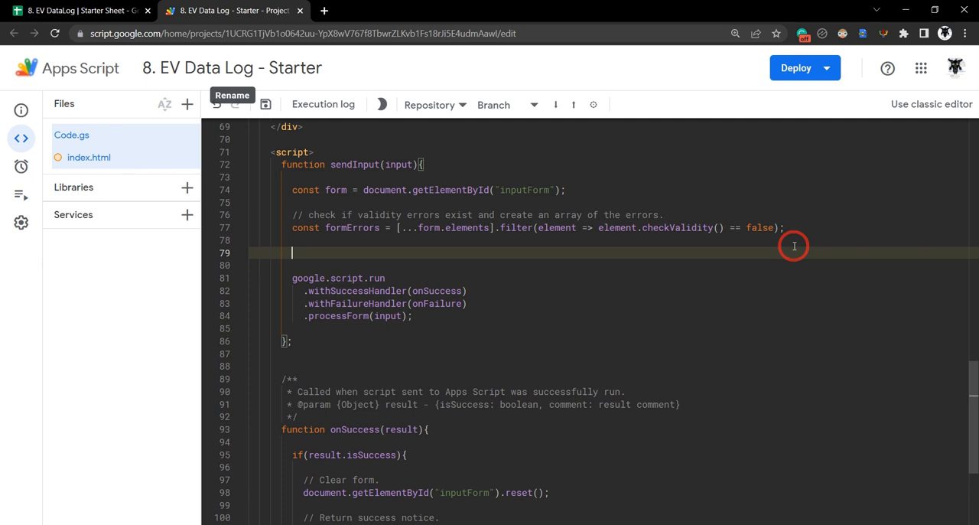
- Add an 'If errors exist' comment and if (formErrors.length != 0){ return } in sendInput
type("// If errors exist")
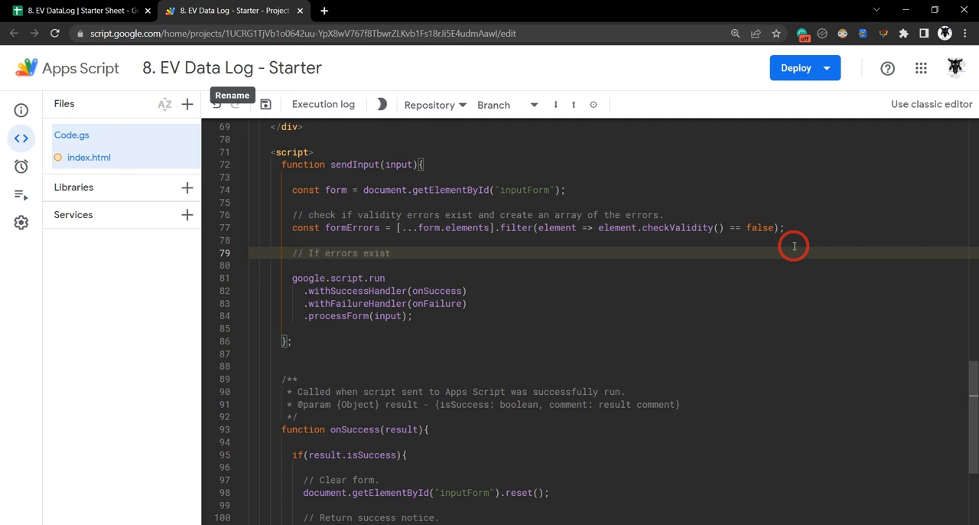
mouse_move(711, 215)
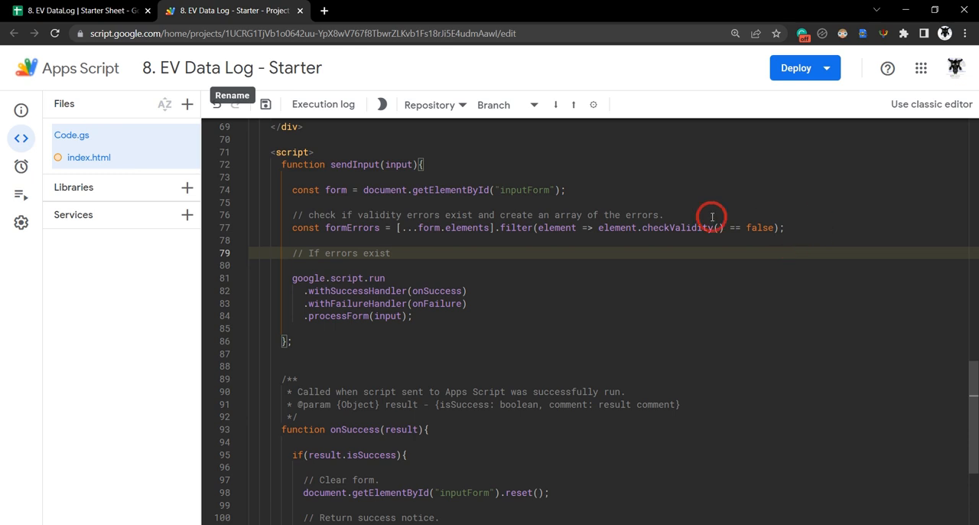
type("if")
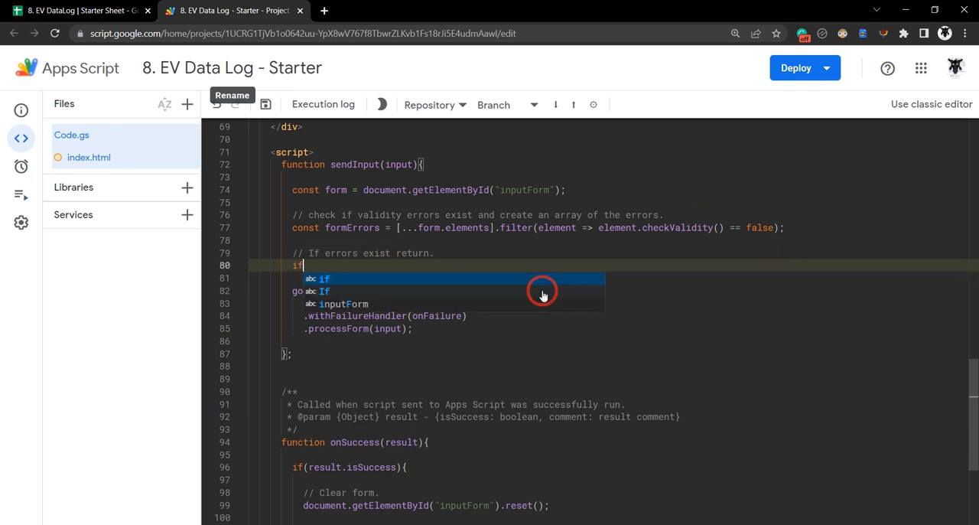
type("(formErrors")
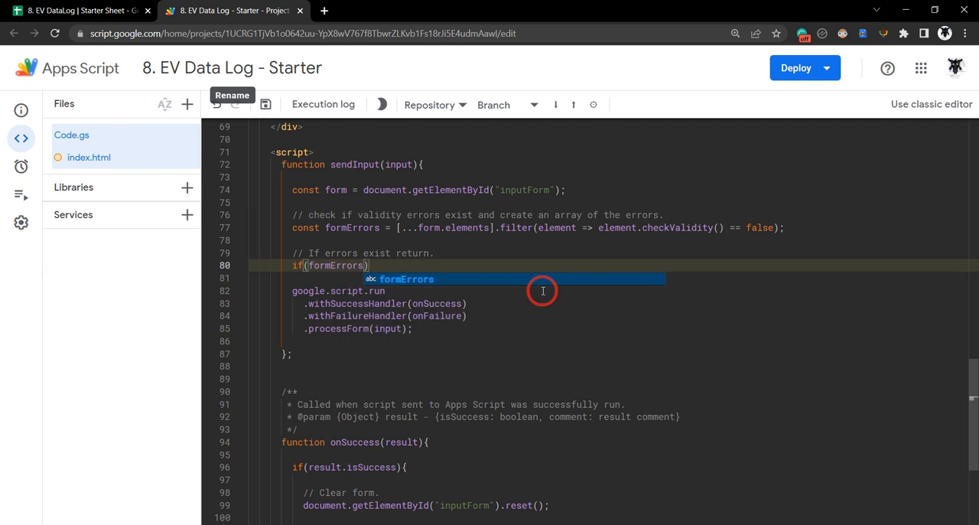
type(".length")
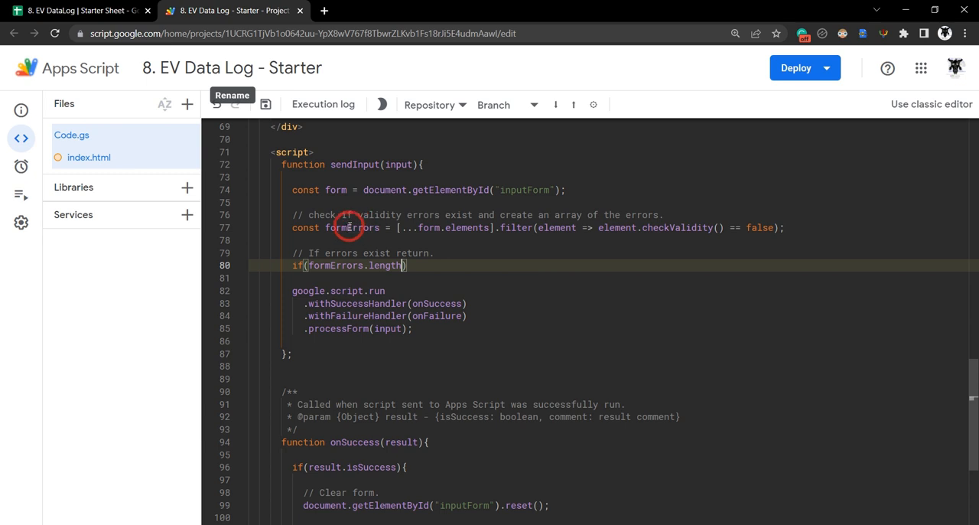
mouse_move(489, 288)
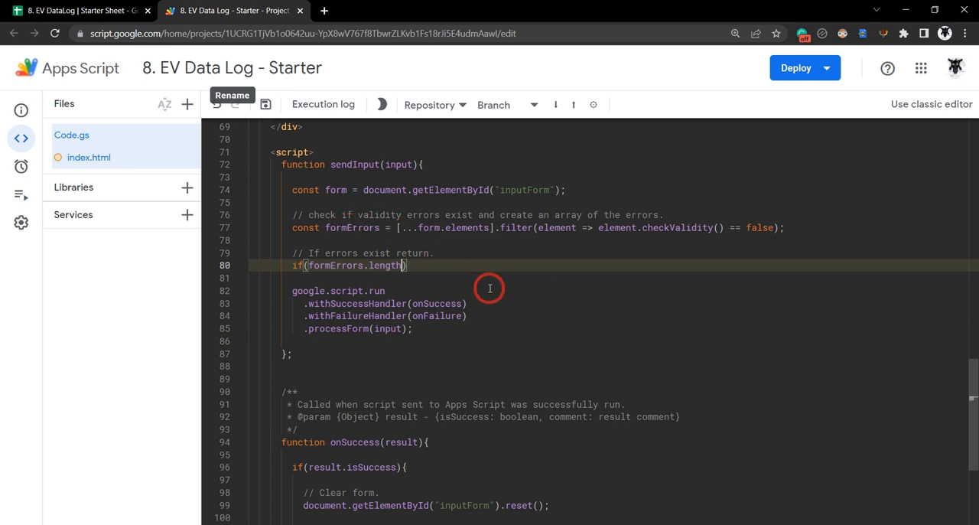
type("!=")
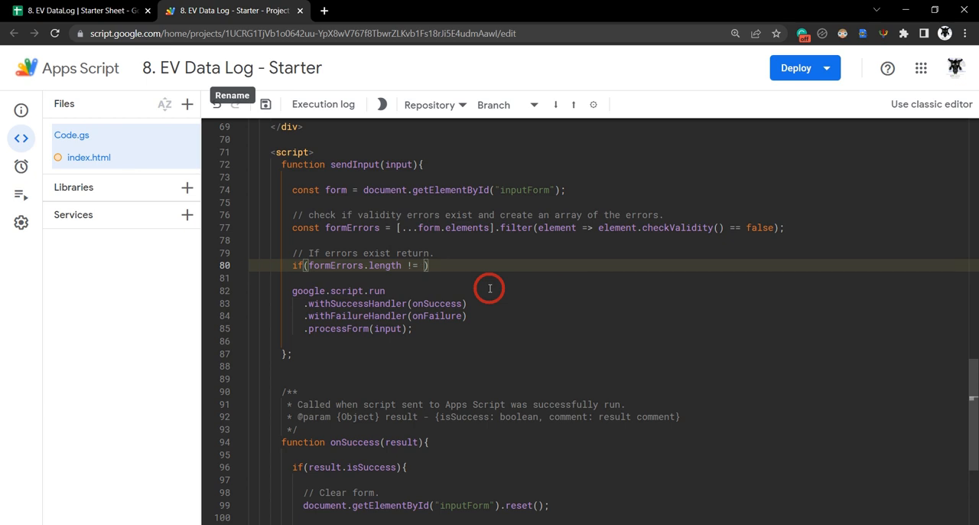
type("0){")
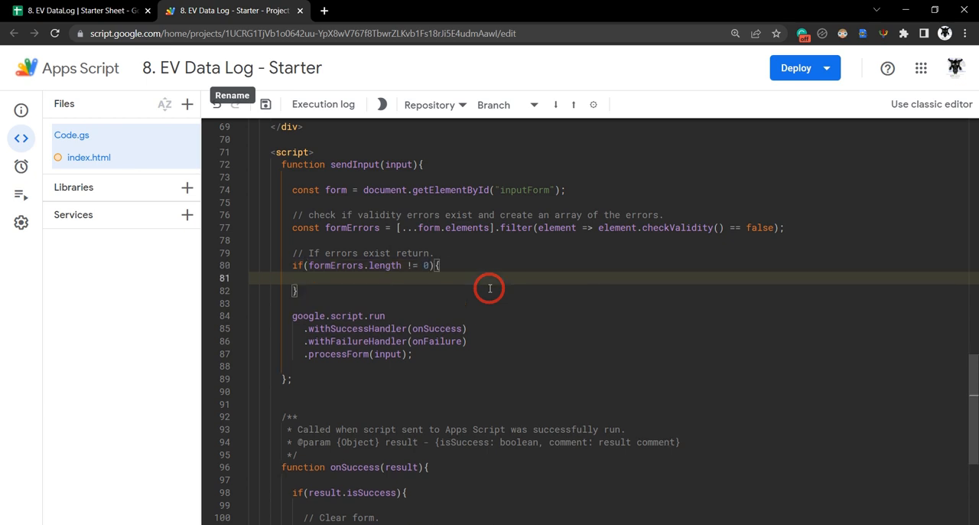
type("return")
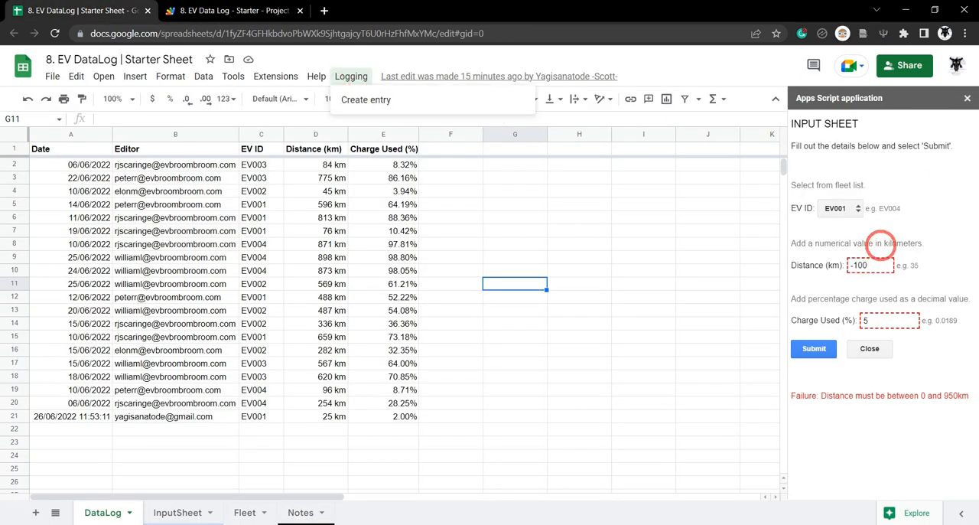
- Submit a fresh sidebar form for EV004 with -100 km and see the minimum-distance warning
left_click(813, 348)
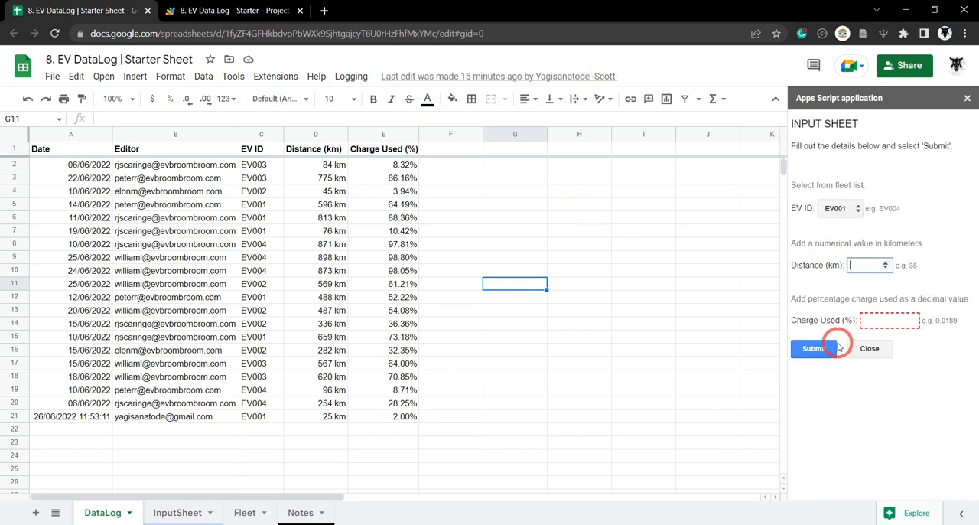
left_click(868, 264)
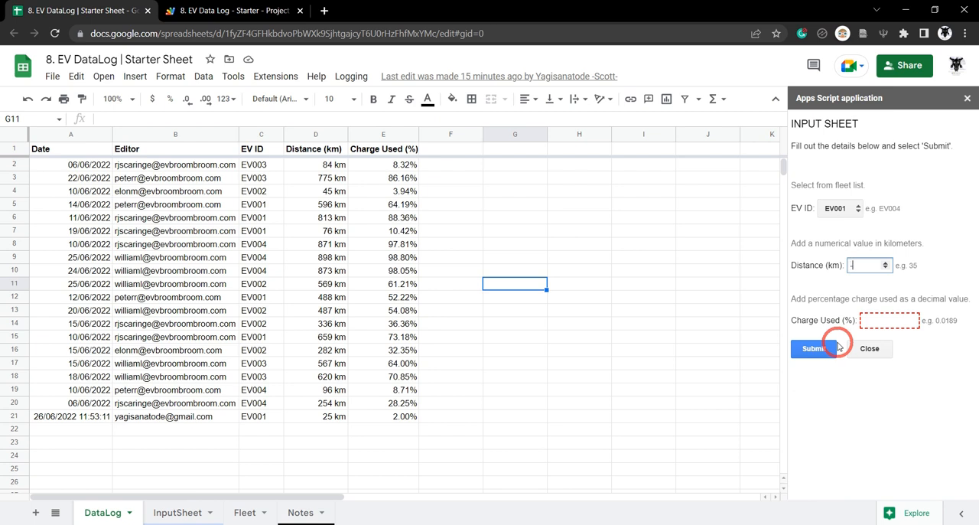
type("-100")
left_click(889, 321)
type("6")
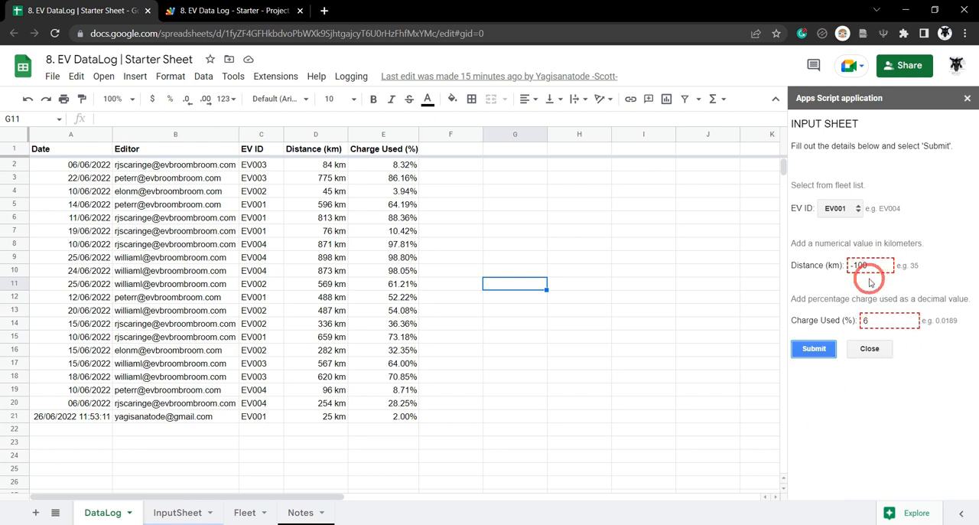
left_click(839, 208)
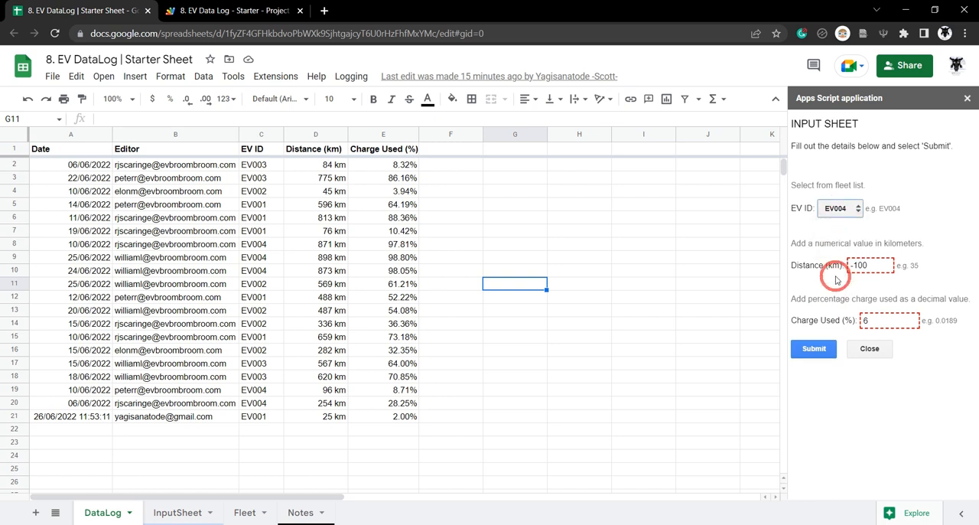
left_click(814, 349)
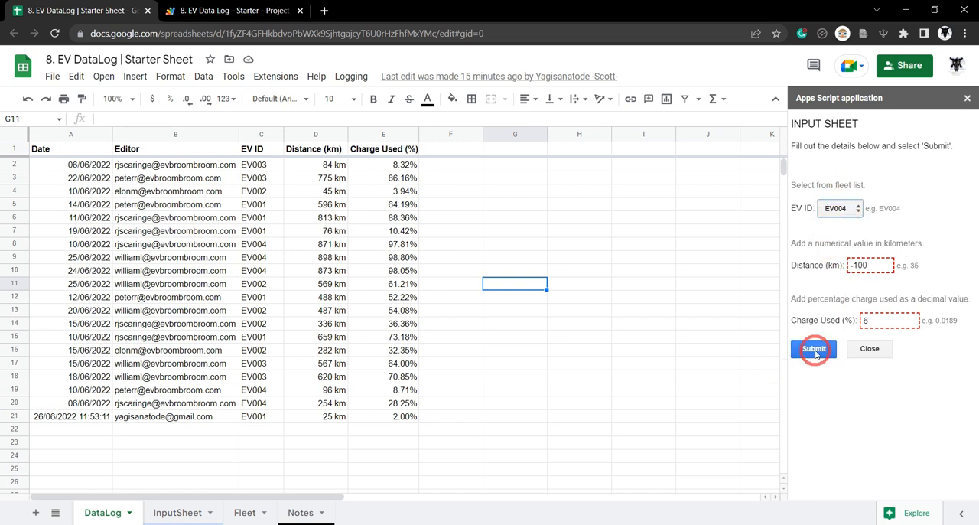
left_click(813, 347)
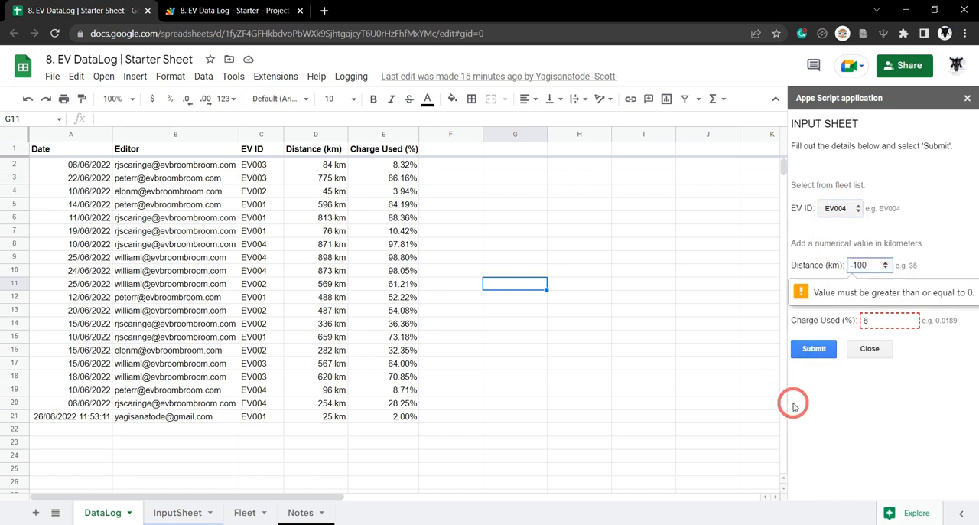
mouse_move(832, 420)
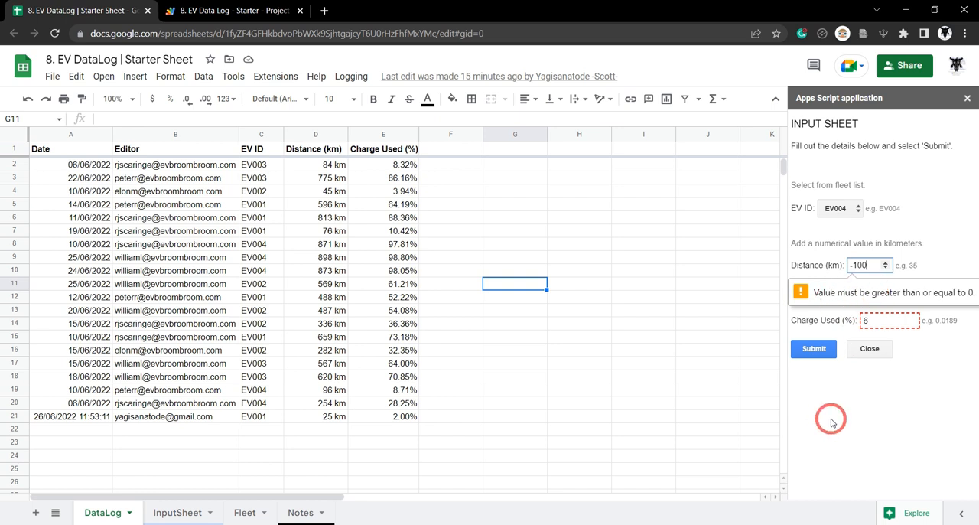
mouse_move(783, 403)
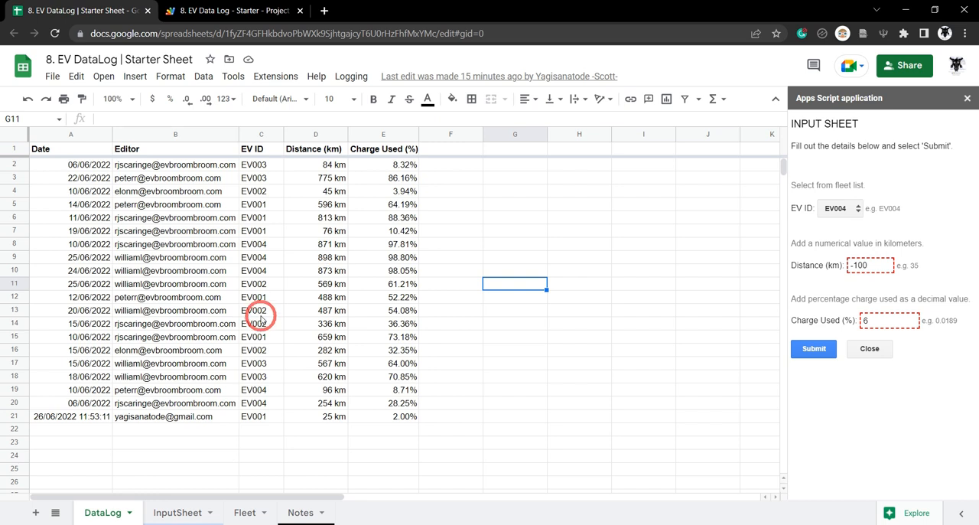
mouse_move(581, 218)
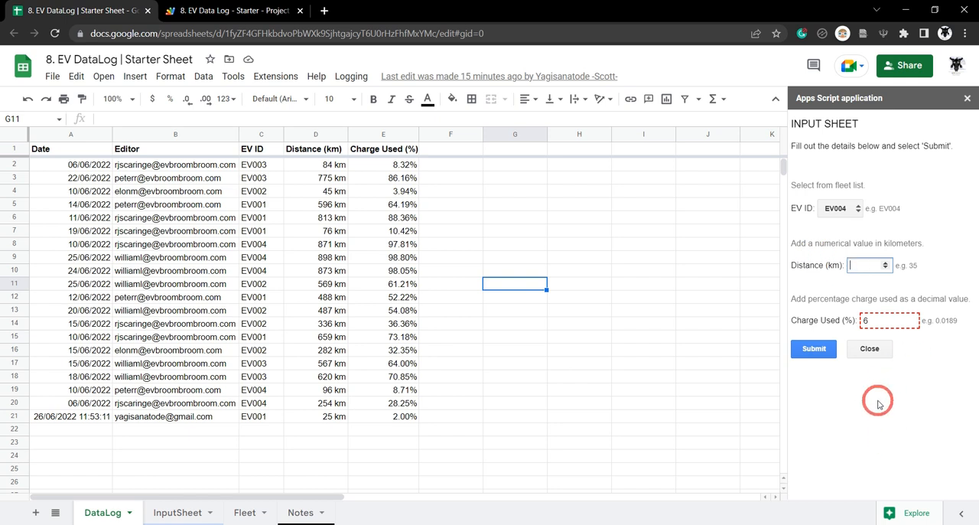
- Try submitting 1000 km and a -4 charge, then enter 900 km and 0.9 charge
left_click(813, 348)
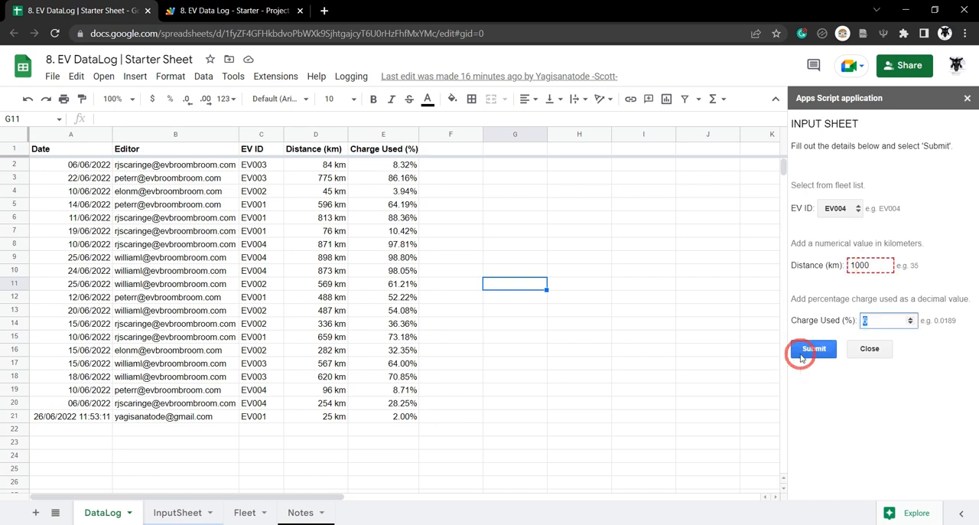
left_click(813, 348)
type("900")
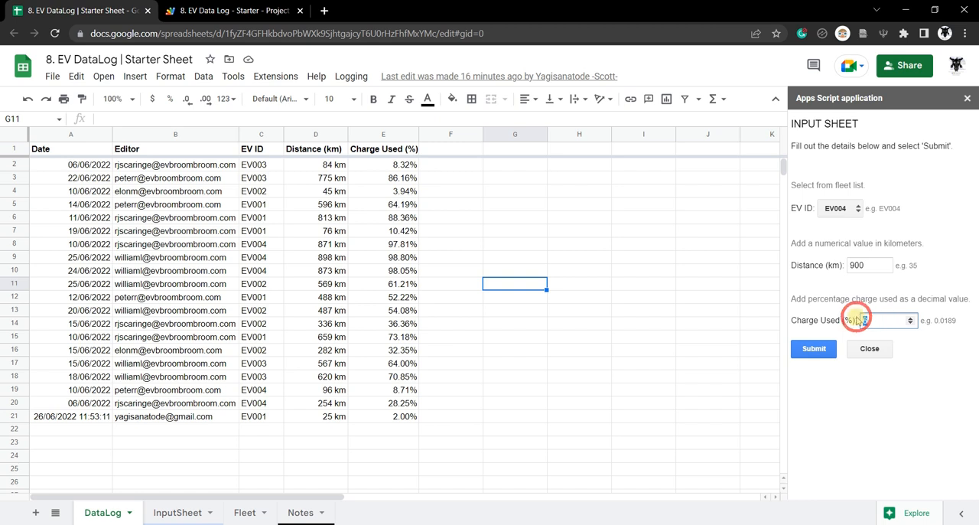
left_click(813, 348)
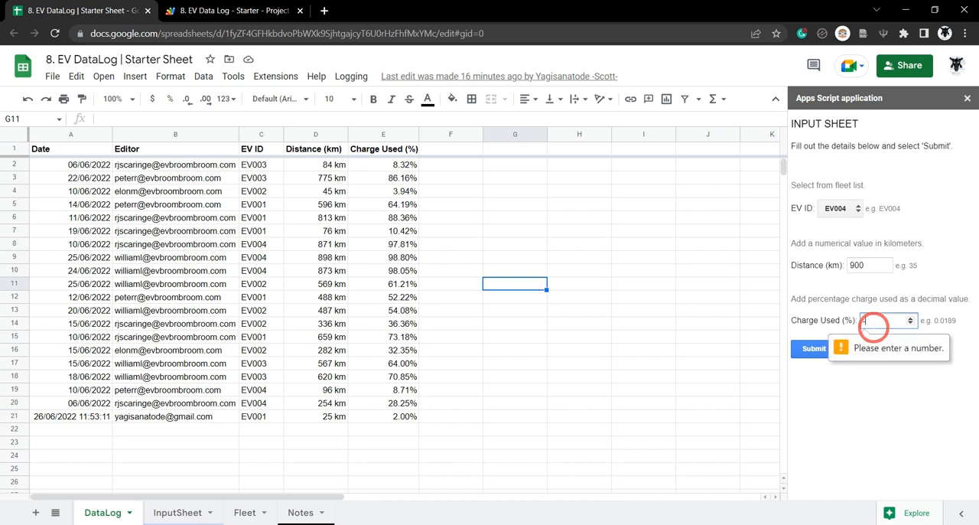
type("4")
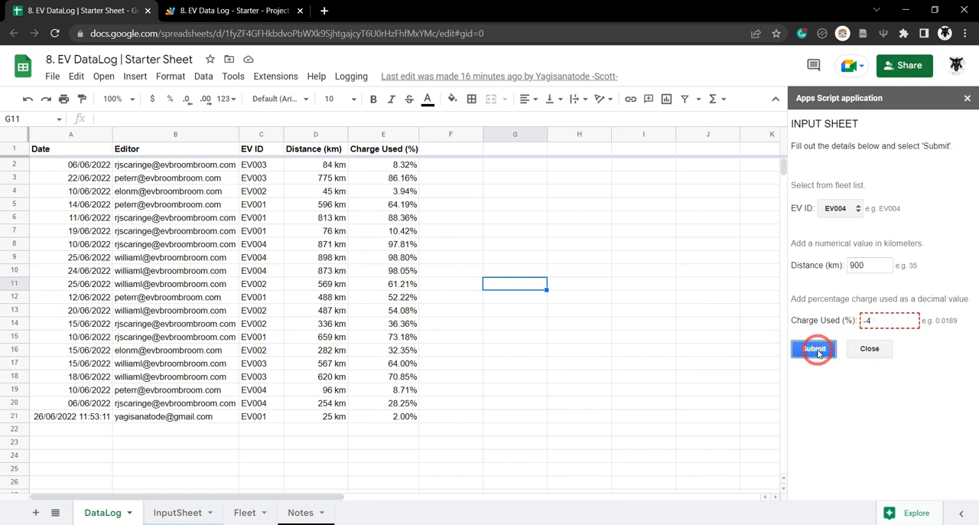
left_click(814, 348)
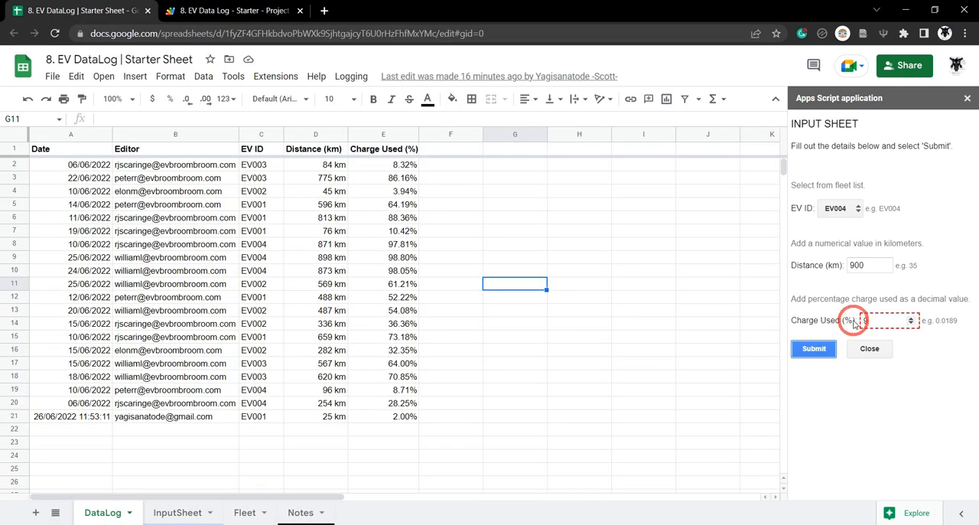
type("9")
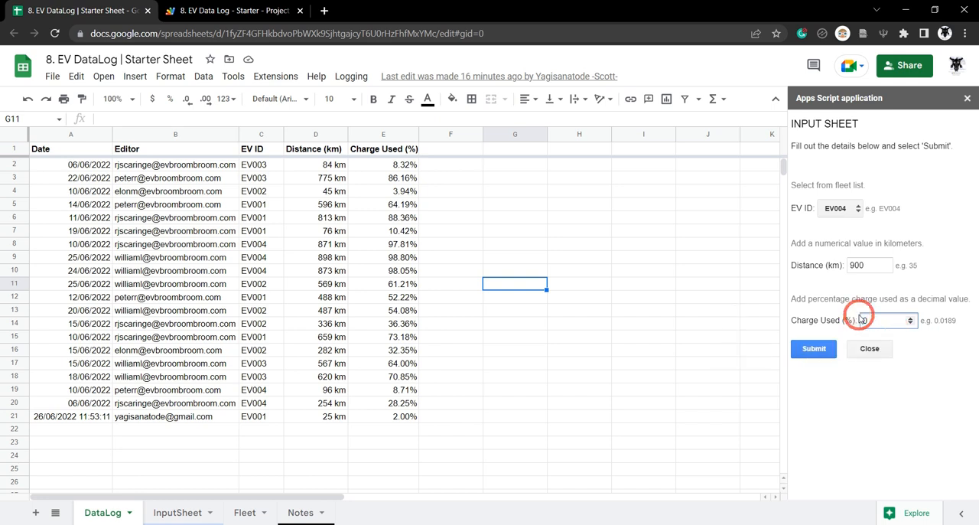
type("0.9")
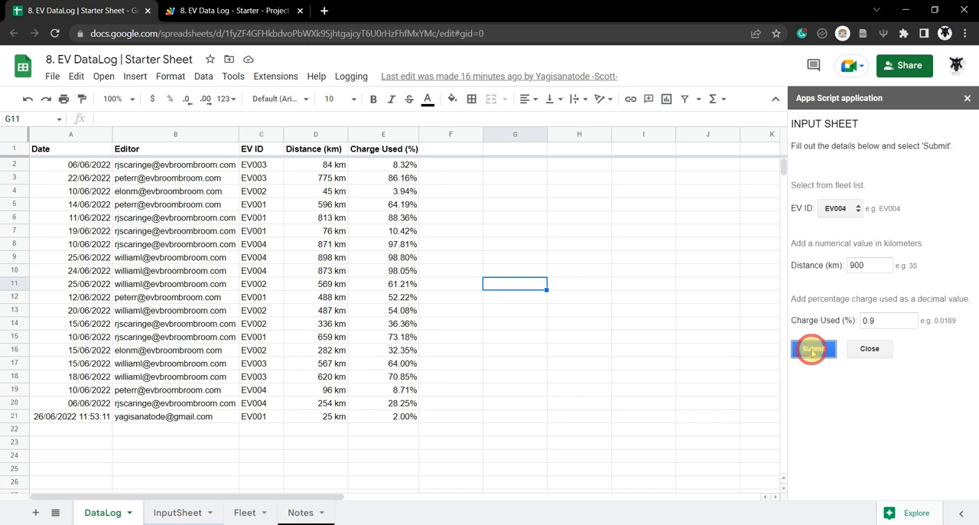
- Submit the EV004 entry and check cells E22 and C22 in DataLog
left_click(813, 348)
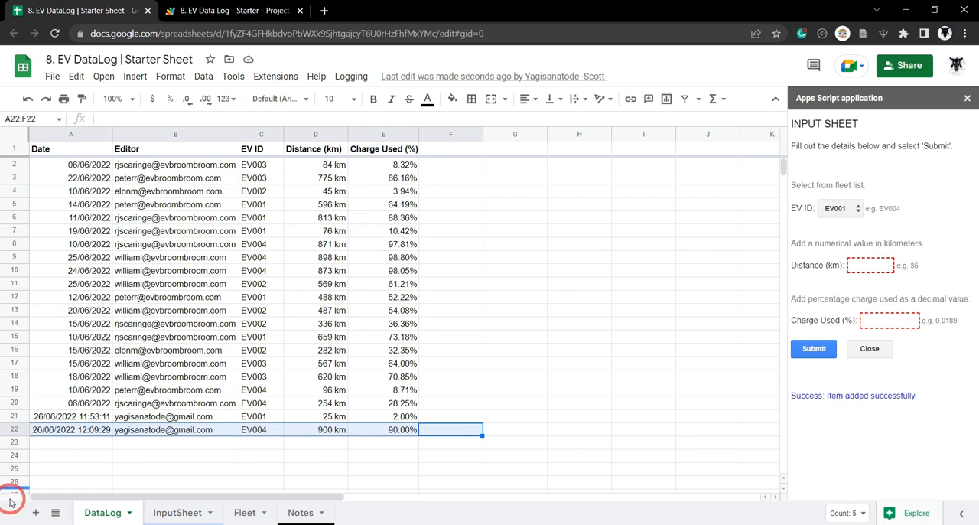
left_click(382, 429)
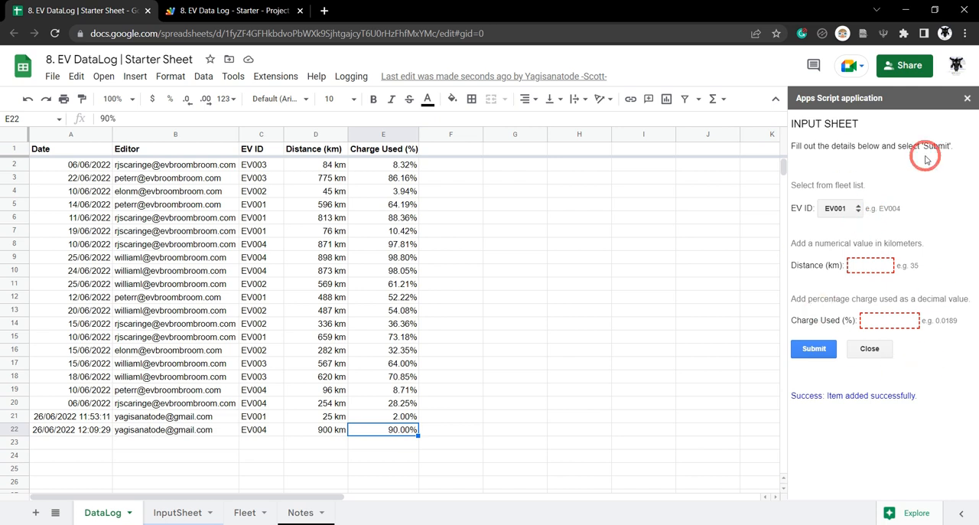
left_click(515, 270)
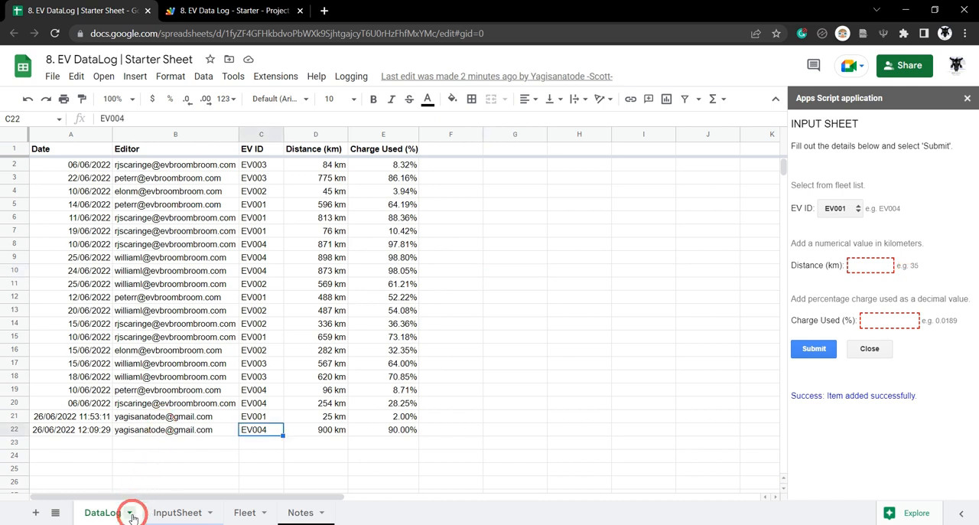
mouse_move(723, 297)
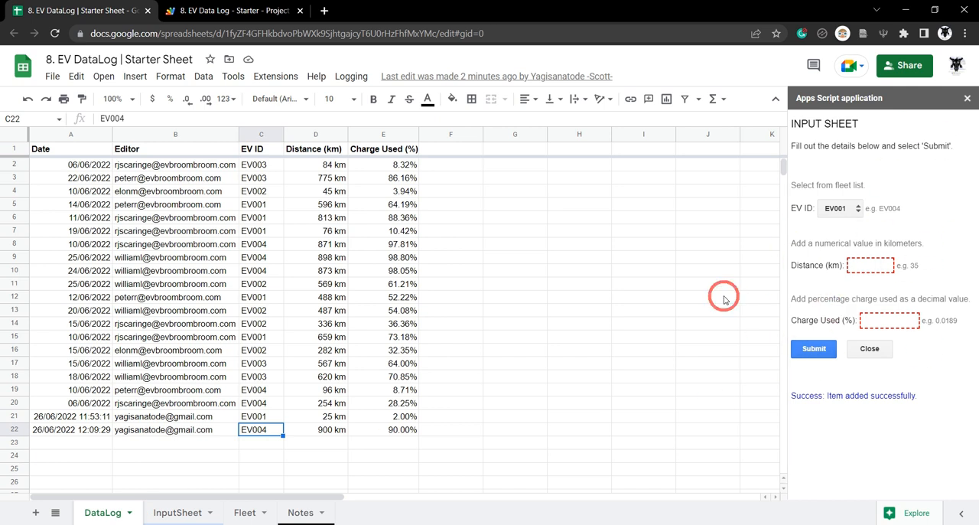
- Choose Protect sheet from the DataLog tab's right-click menu
right_click(102, 511)
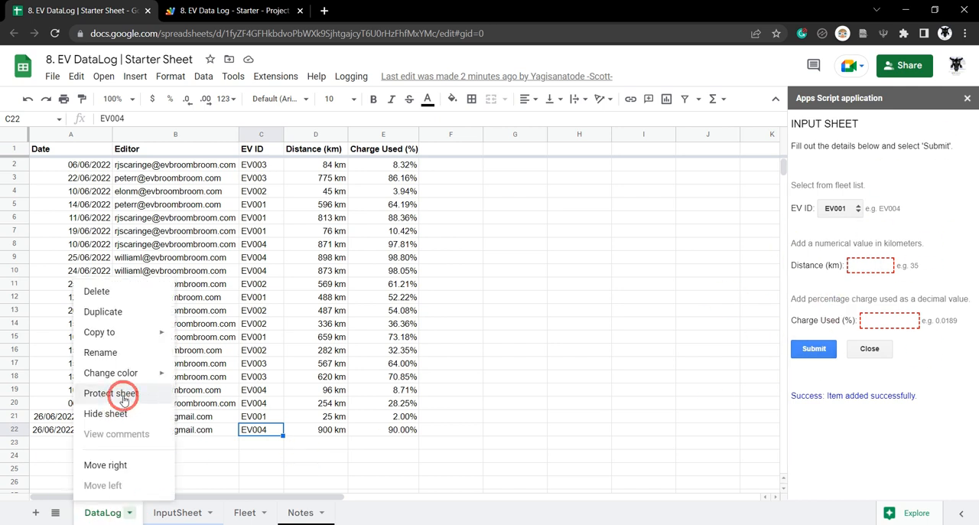
left_click(110, 392)
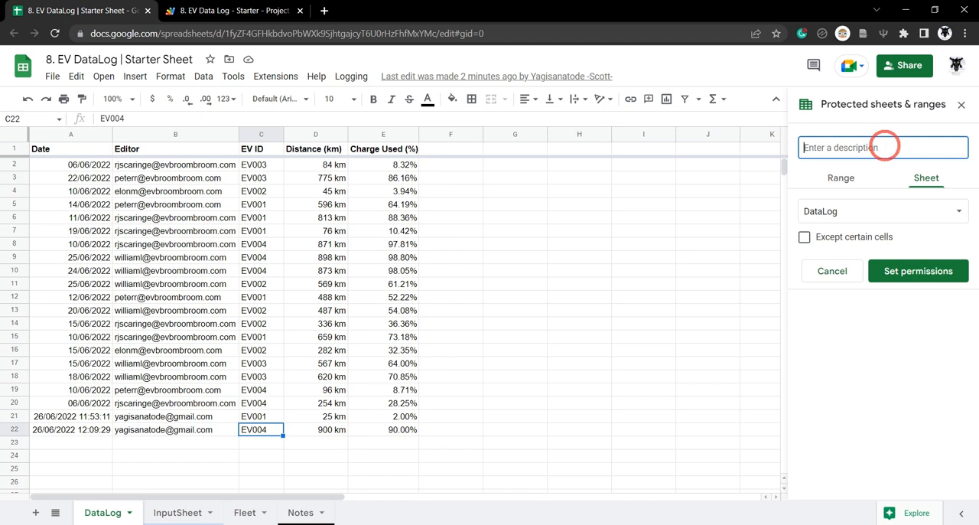